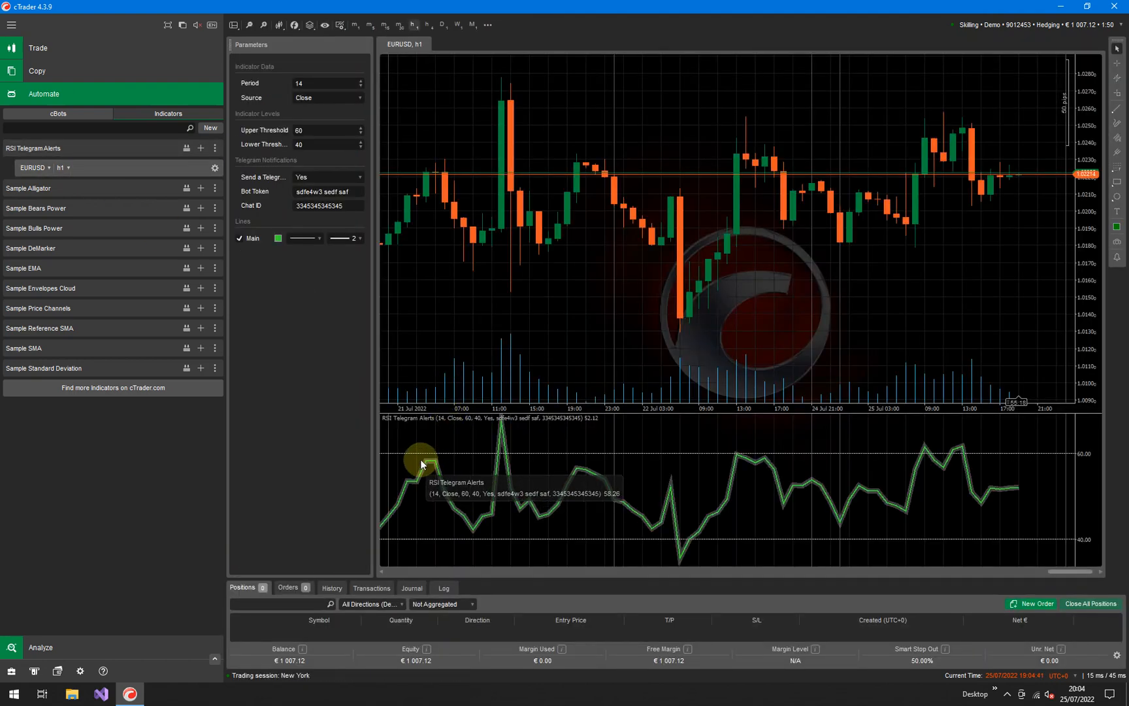
mouse_move(626, 482)
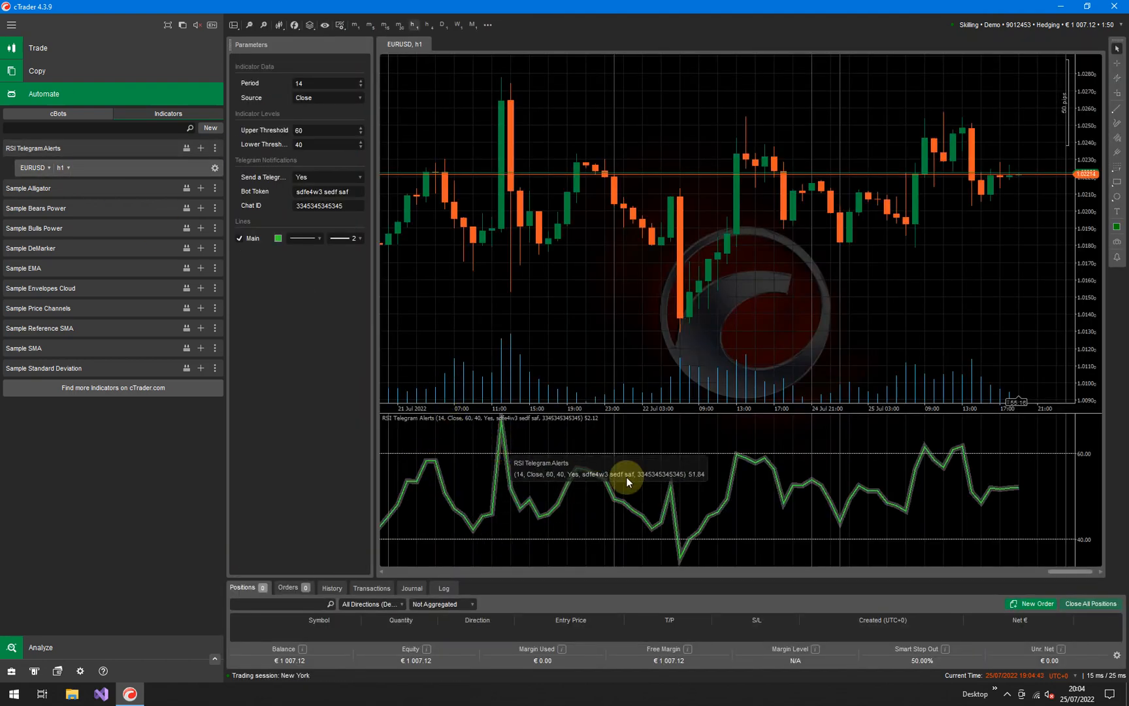
mouse_move(927, 457)
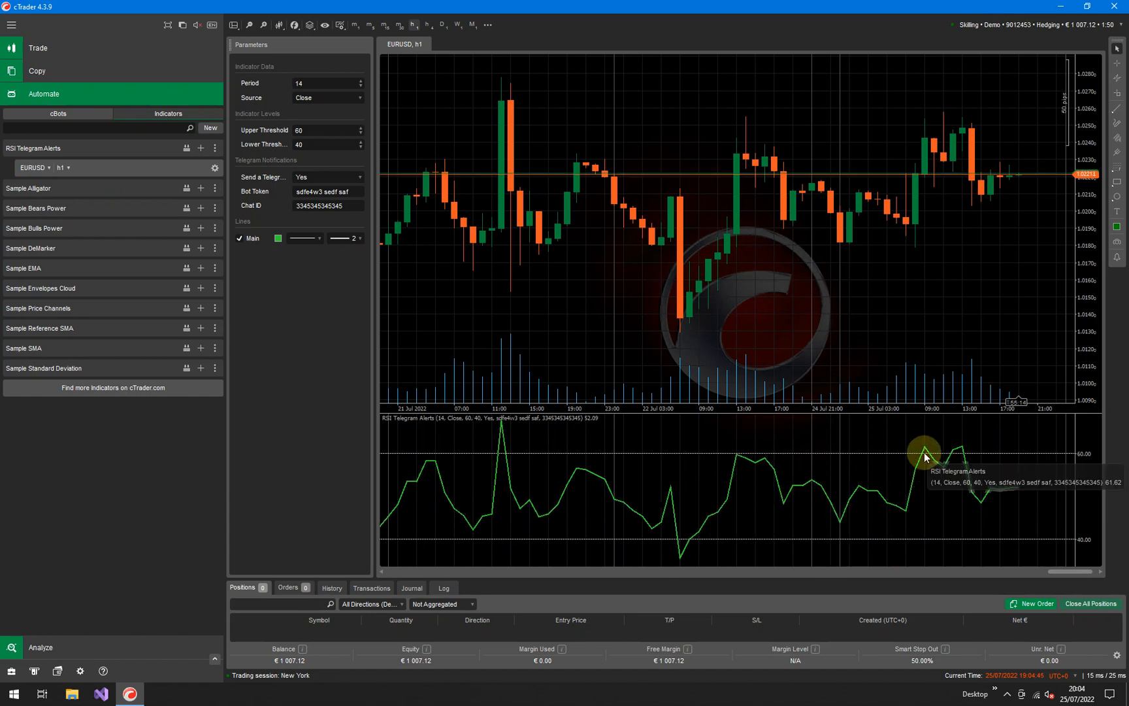
mouse_move(1057, 537)
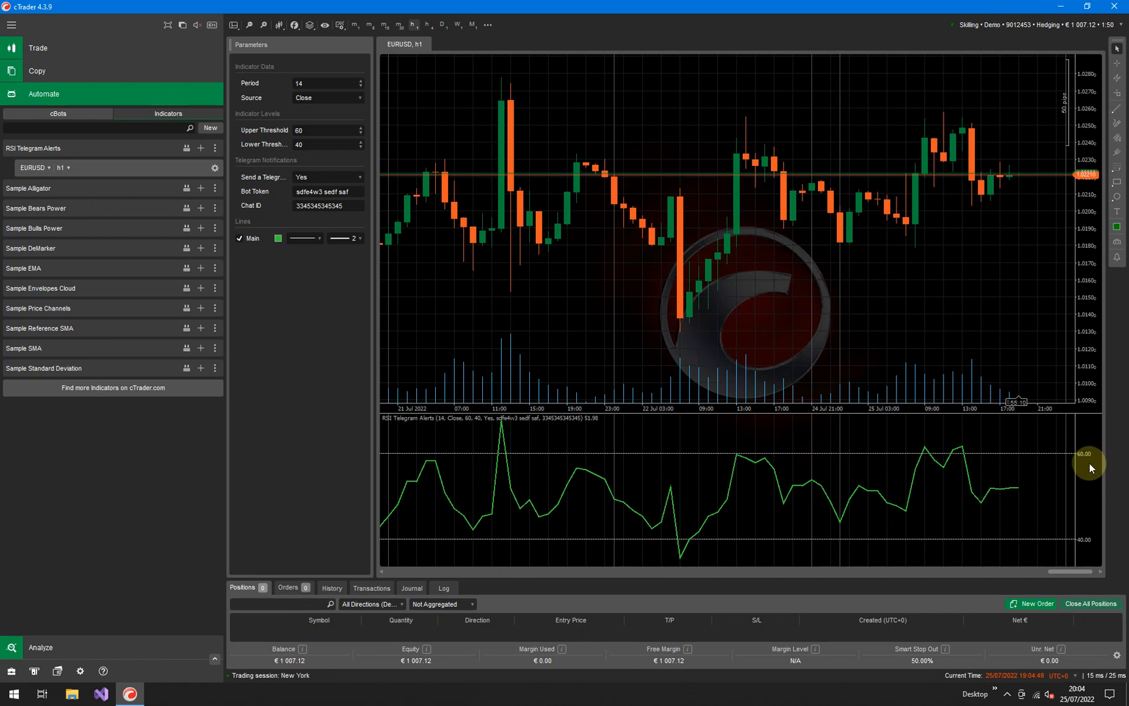
mouse_move(1092, 537)
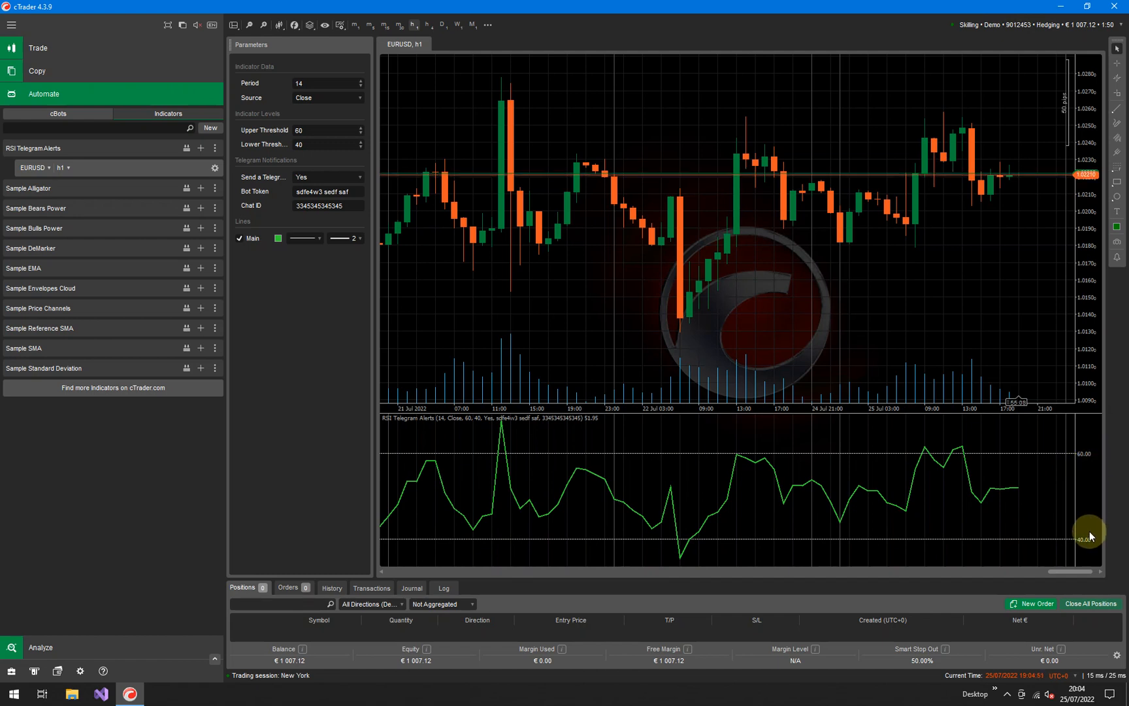
mouse_move(683, 503)
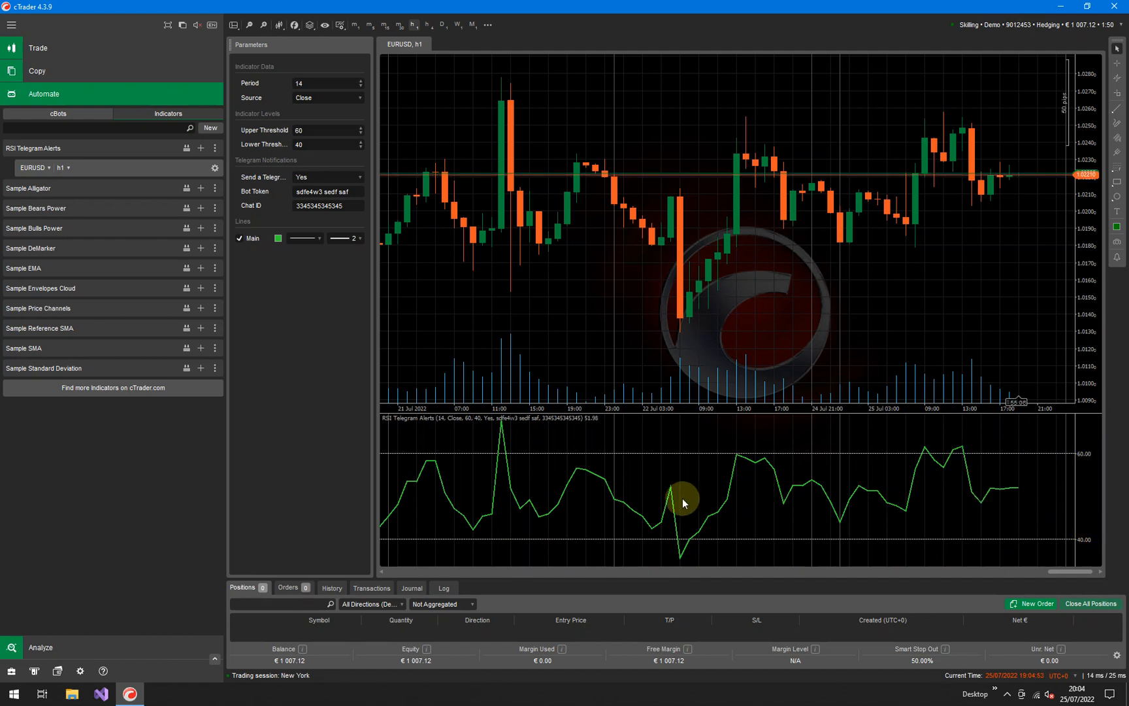
mouse_move(97, 162)
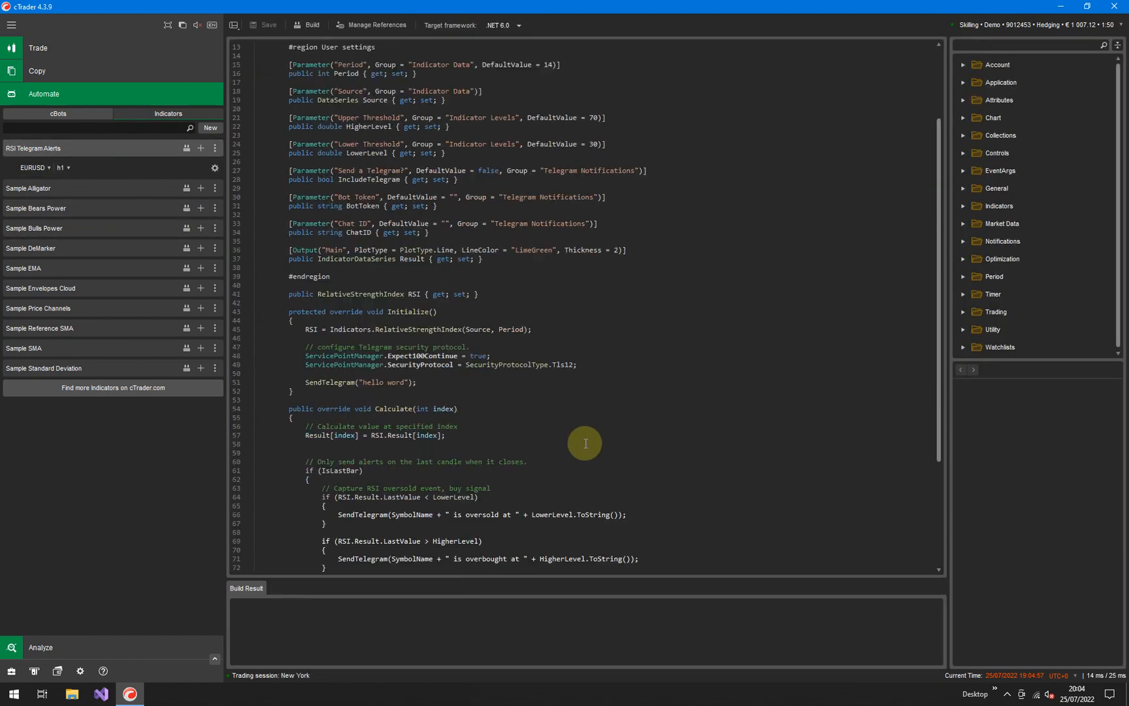
- Scroll the RSI Telegram Alerts code down to the Calculate logic and SendTelegram method
scroll("down", 3)
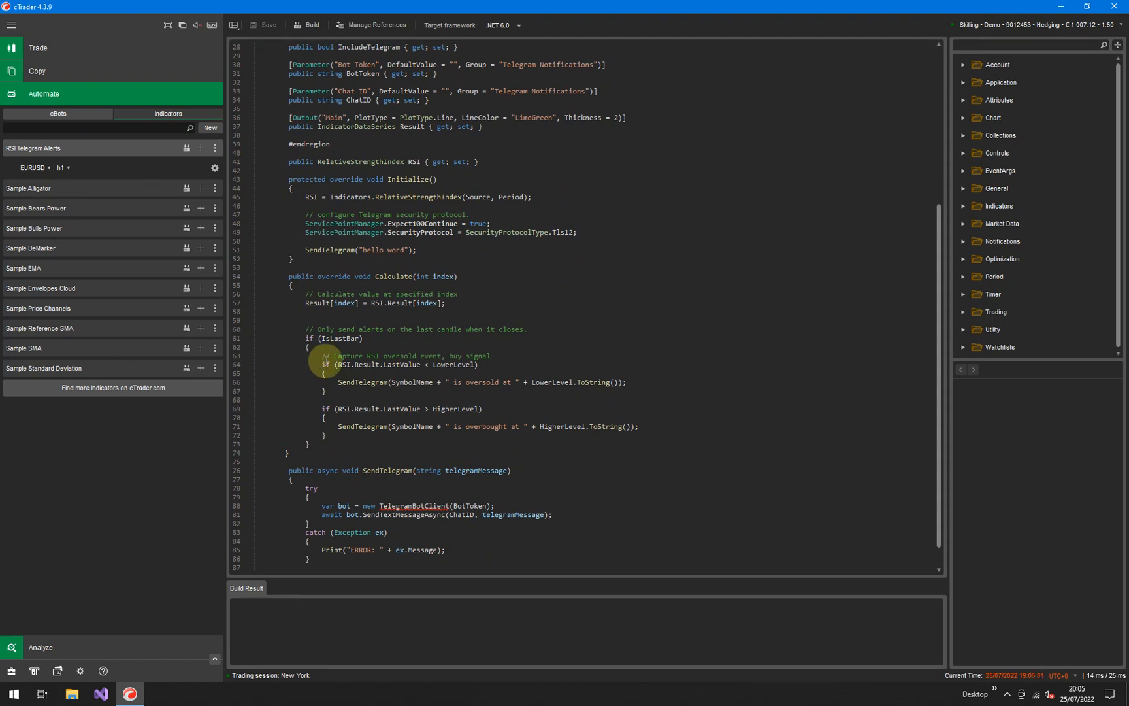
mouse_move(329, 382)
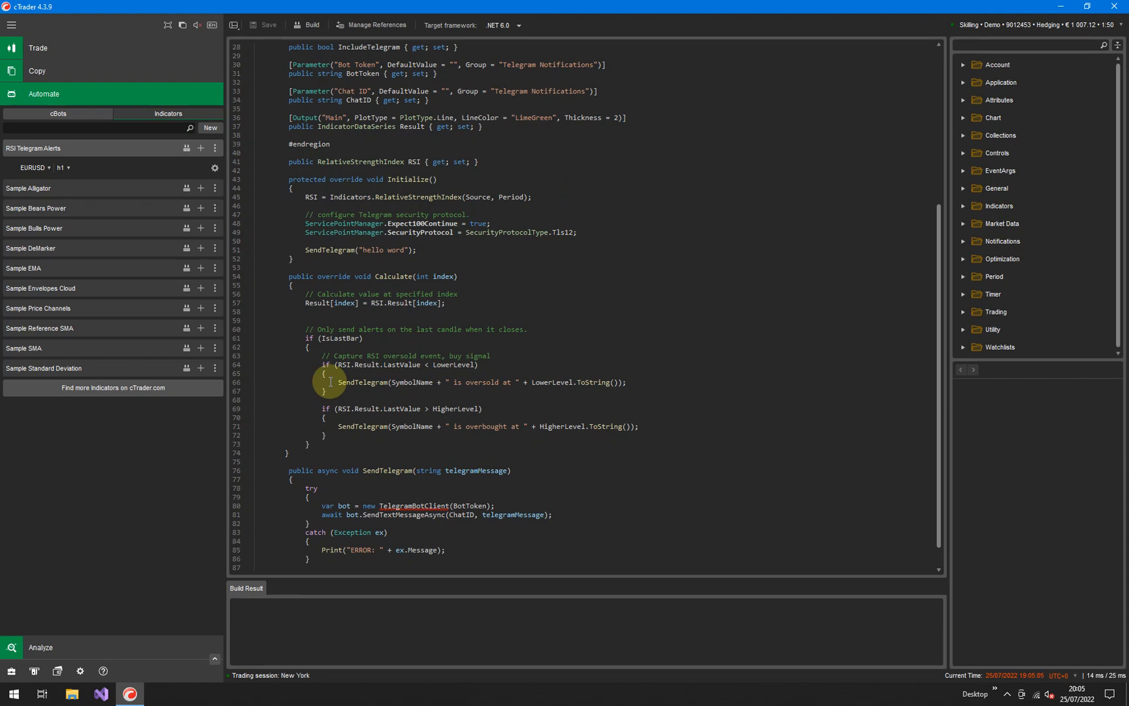
mouse_move(273, 364)
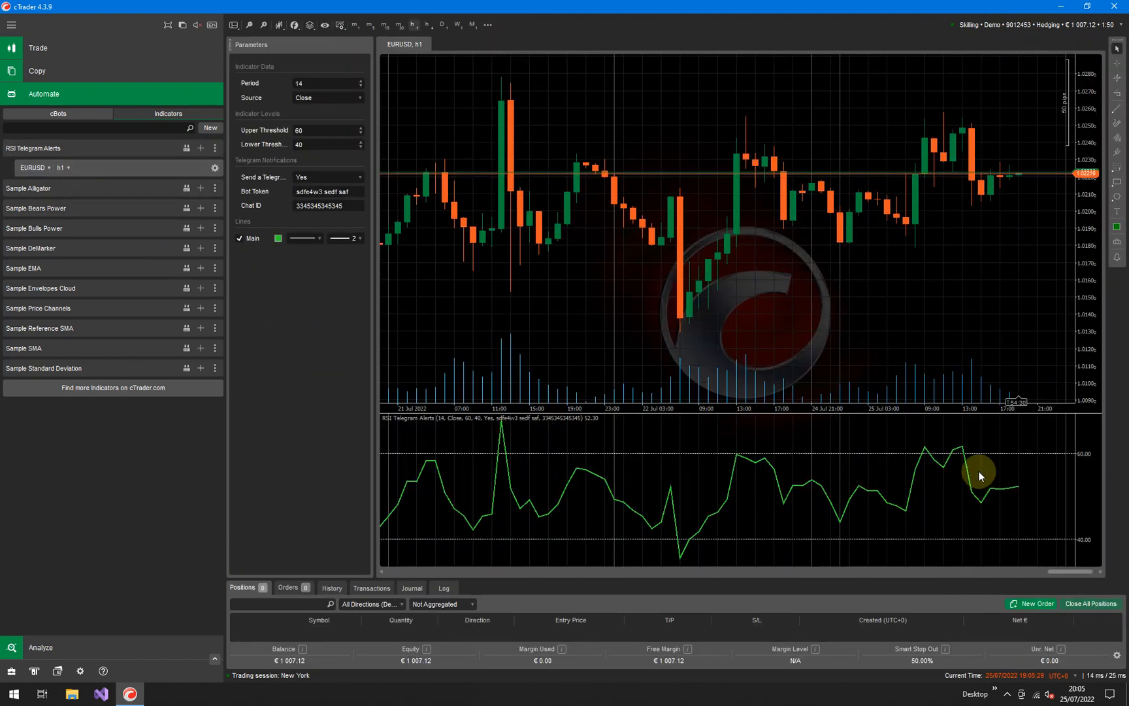
mouse_move(974, 531)
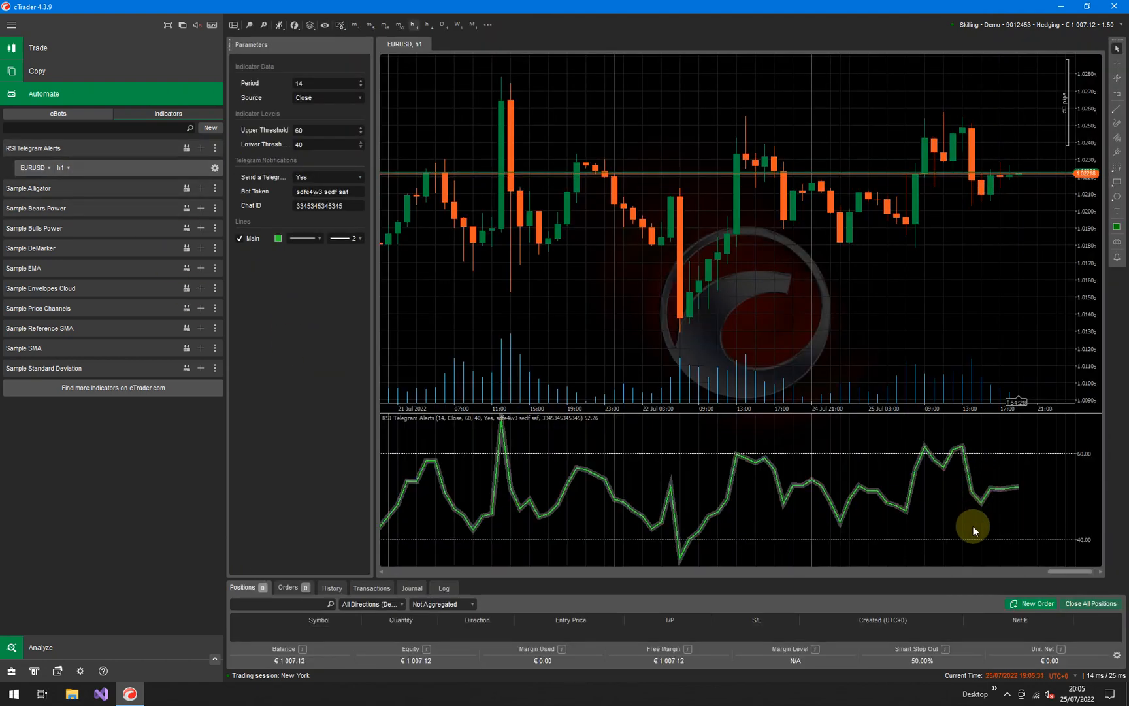
mouse_move(963, 443)
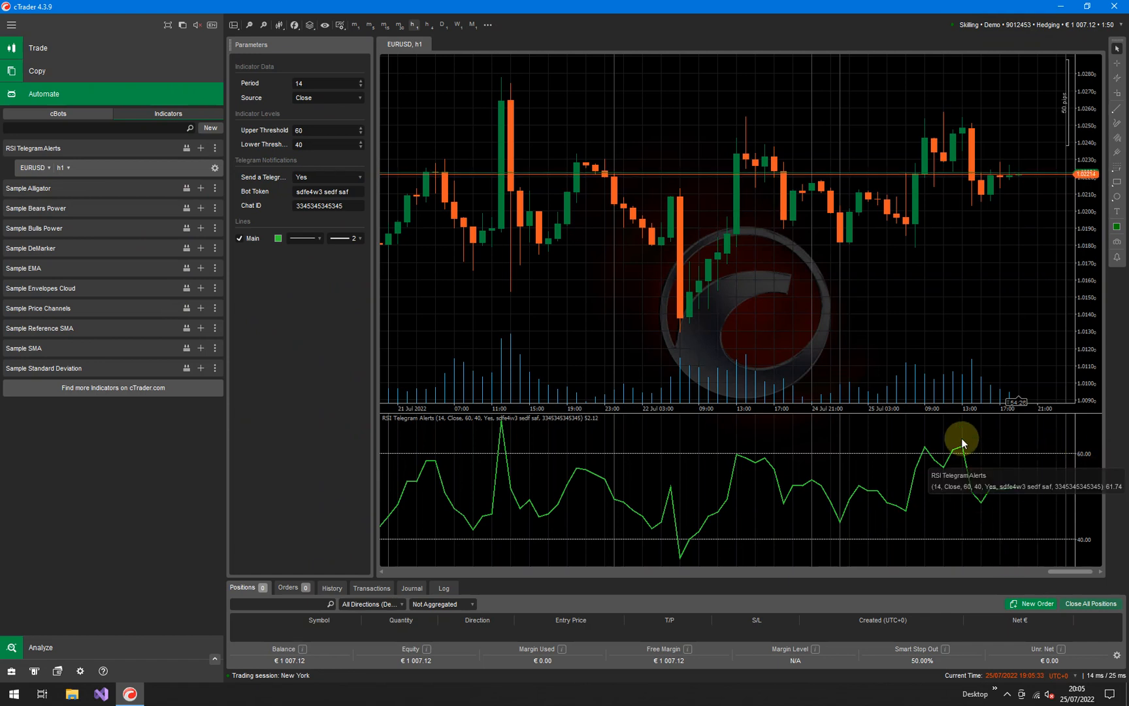
mouse_move(75, 143)
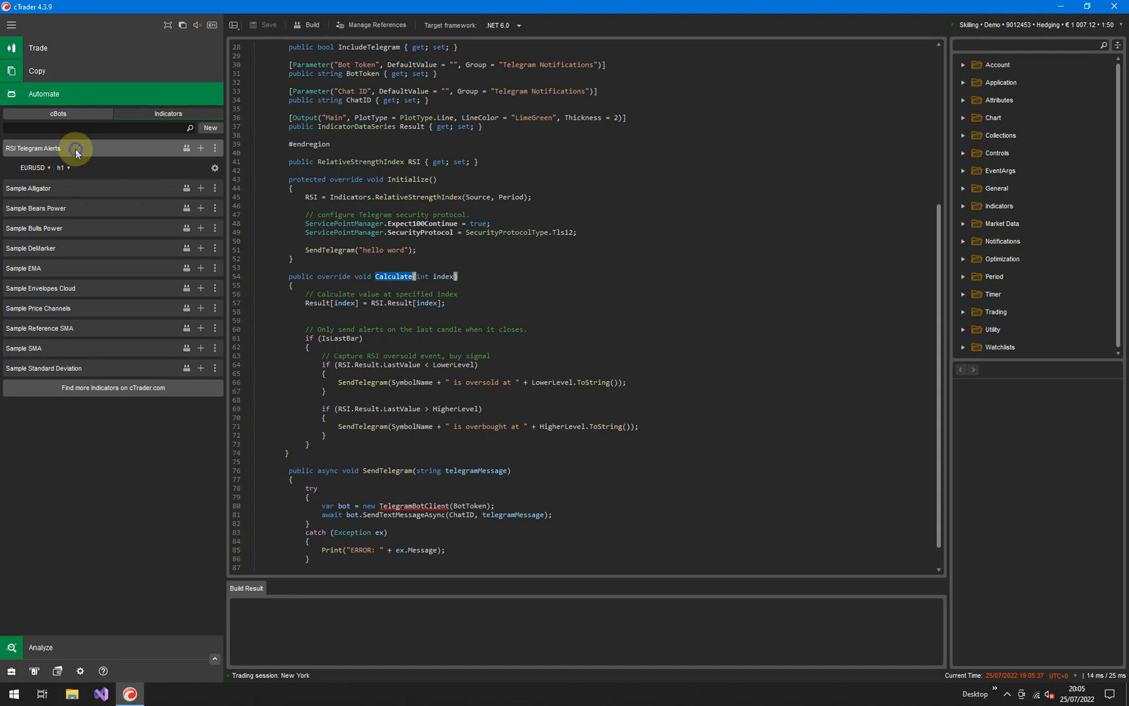
mouse_move(103, 206)
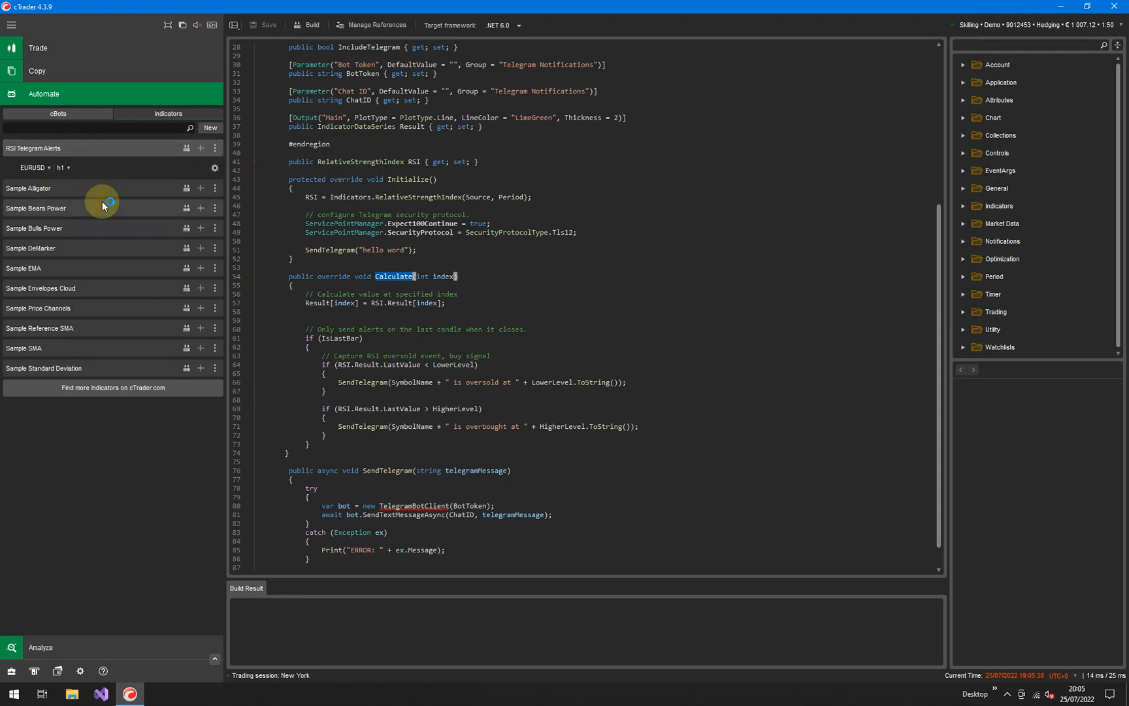
- Launch the RSI Telegram Alerts project in Visual Studio 2022 from the taskbar
left_click(100, 694)
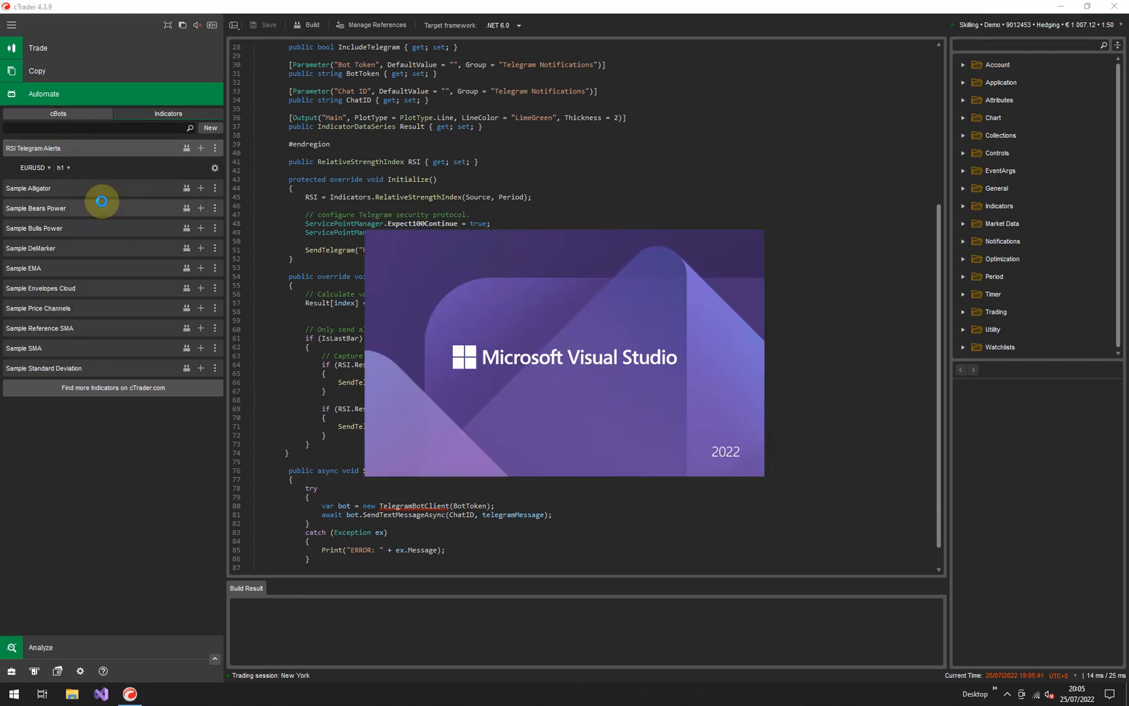
left_click(100, 694)
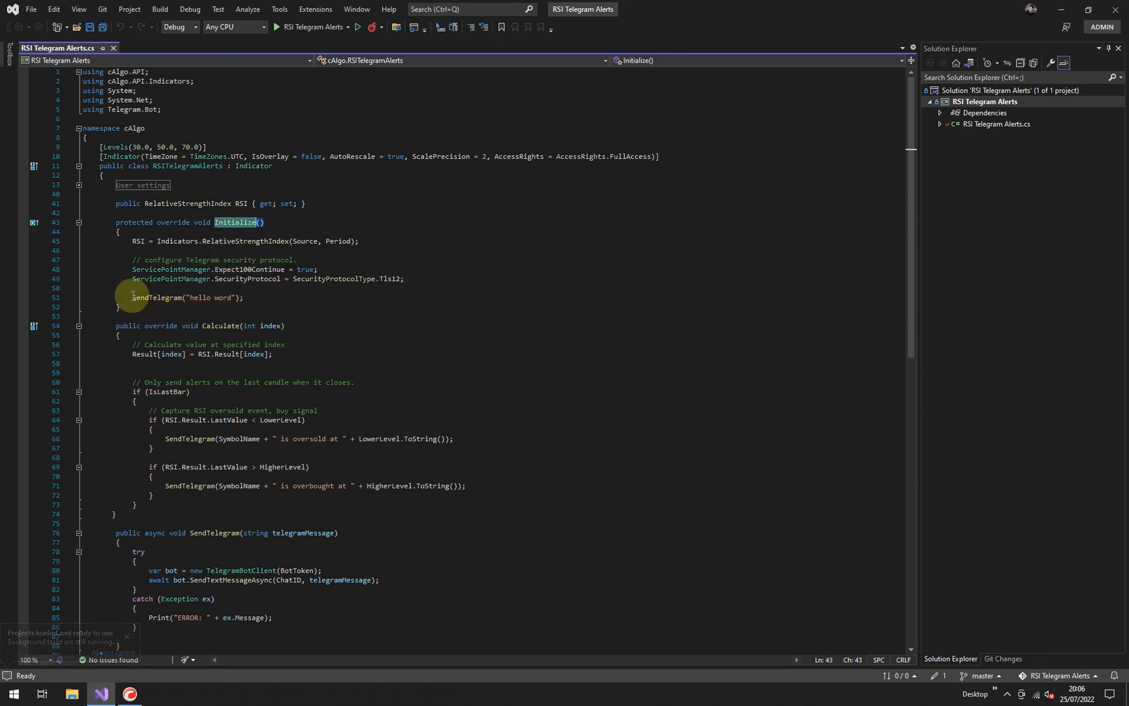
mouse_move(439, 345)
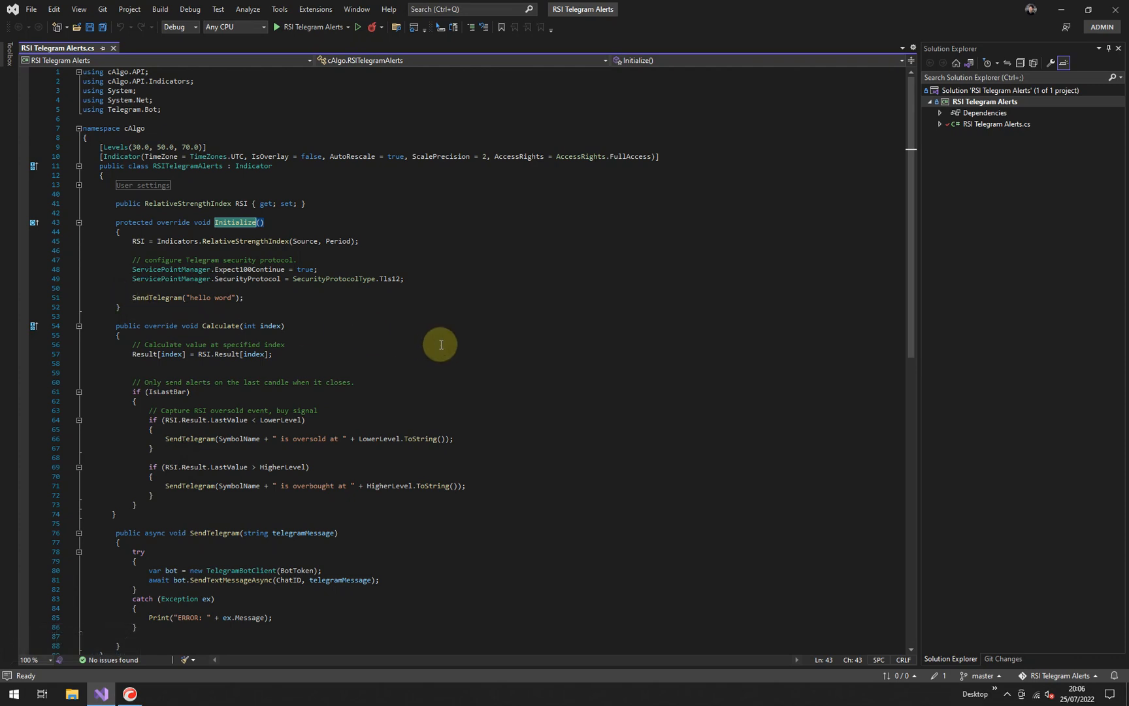
mouse_move(454, 343)
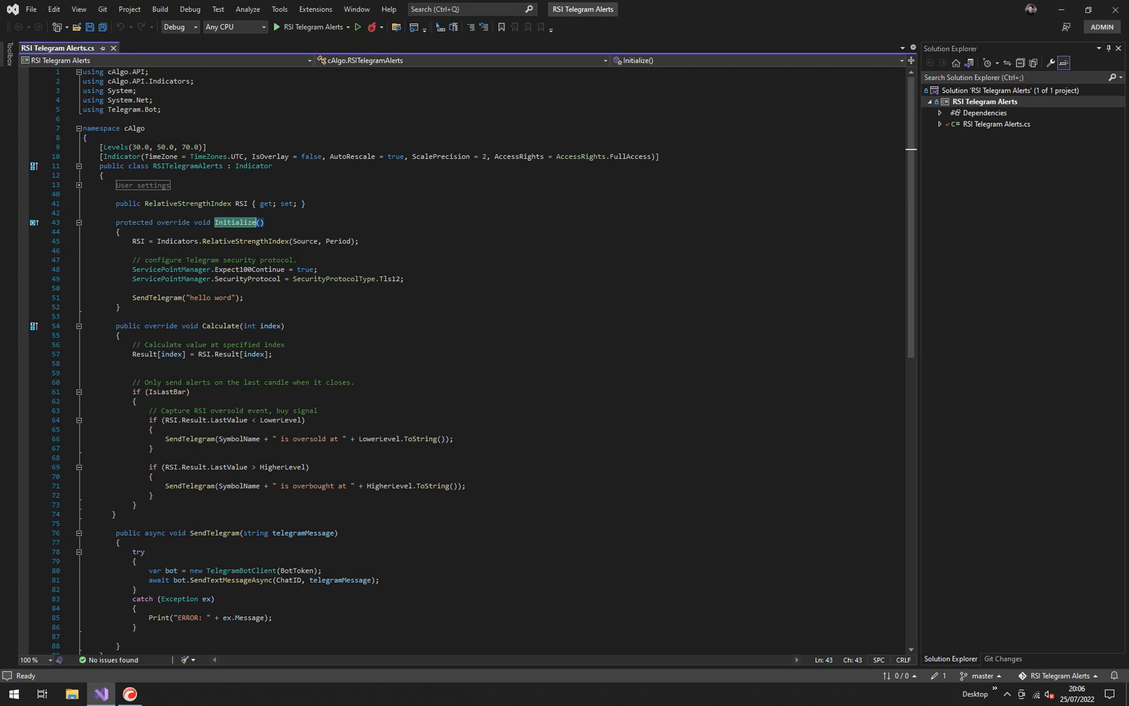
mouse_move(362, 326)
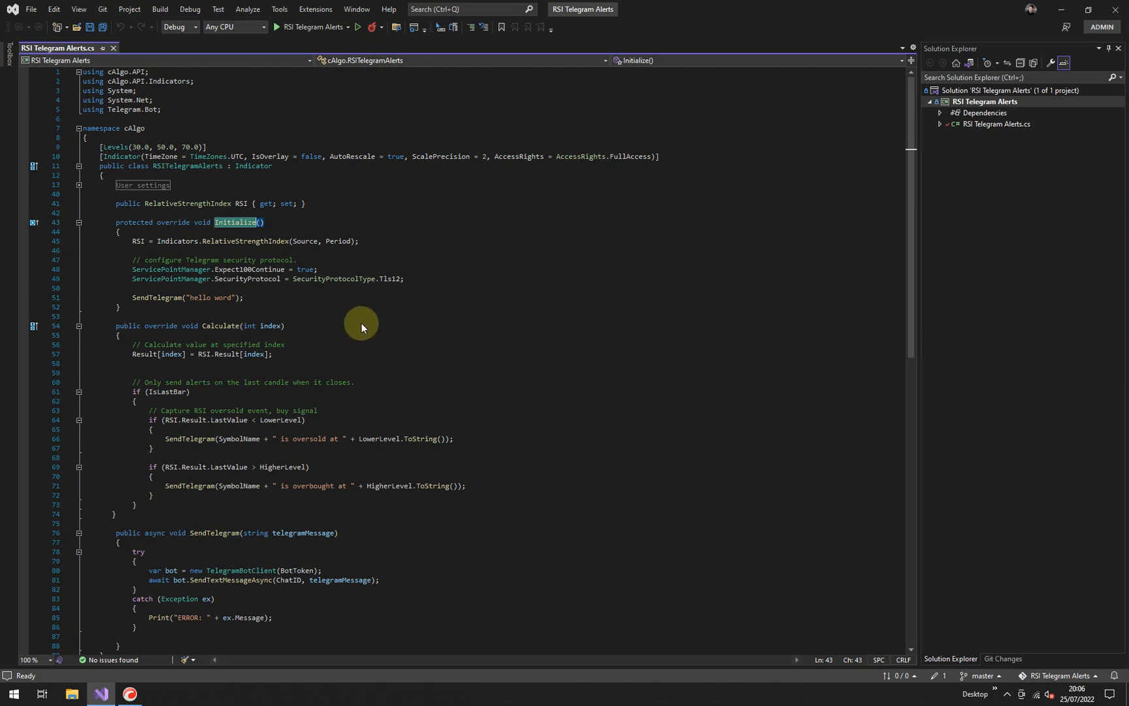
mouse_move(274, 216)
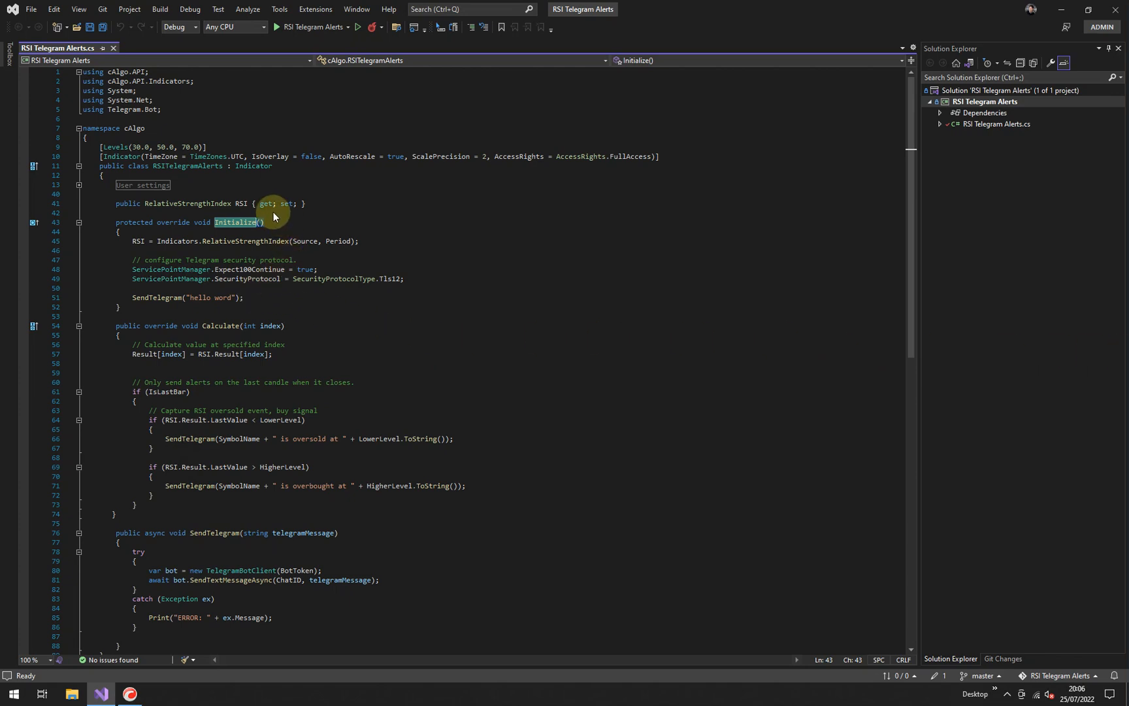
- Insert the '// Single alert pattern' comment with bool BuySignal and SellSignal properties
key("Enter")
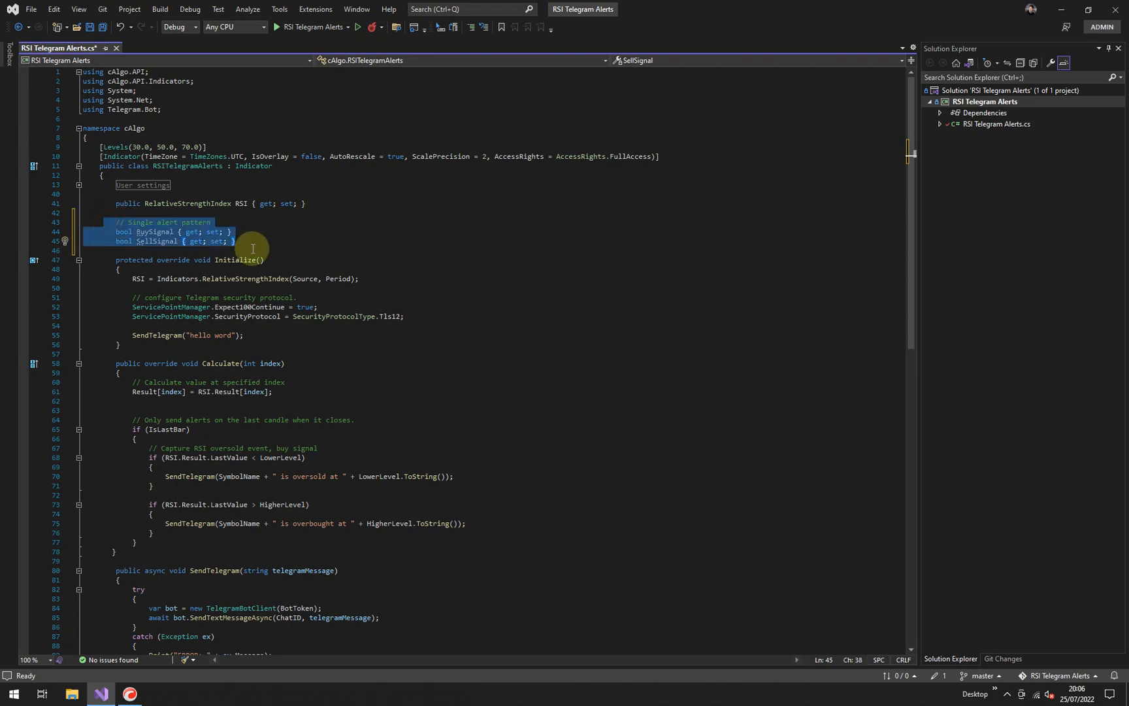
- Require !BuySignal in the oversold condition, then set BuySignal true and SellSignal false
left_click(234, 241)
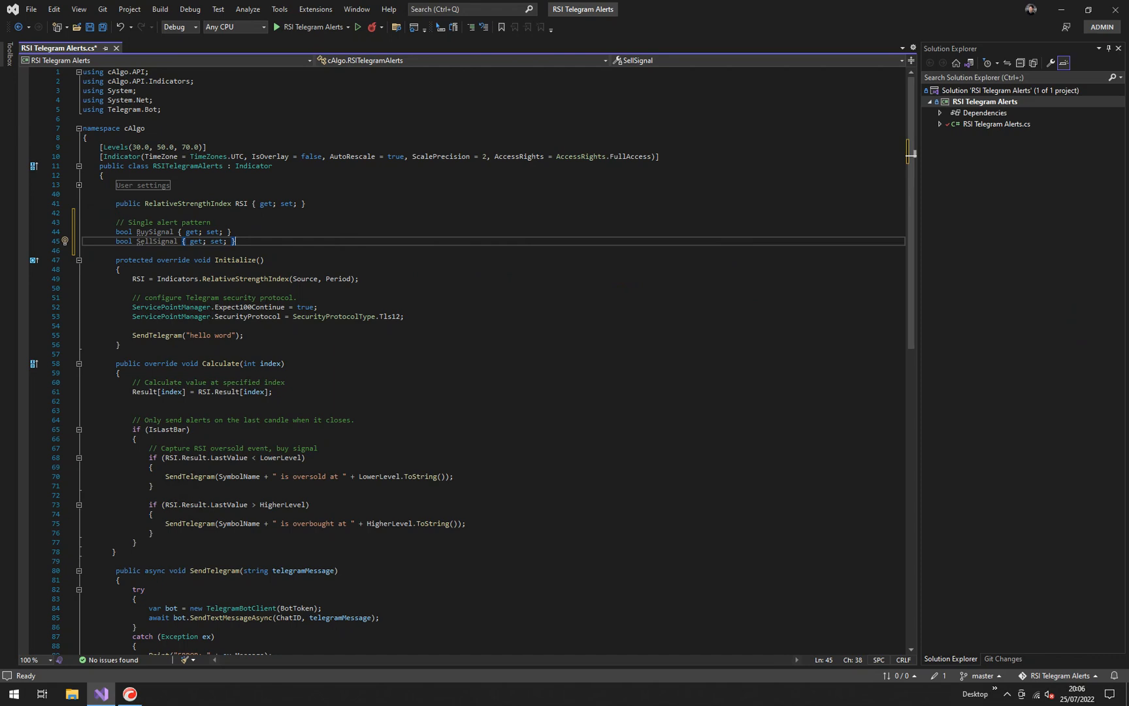
mouse_move(246, 387)
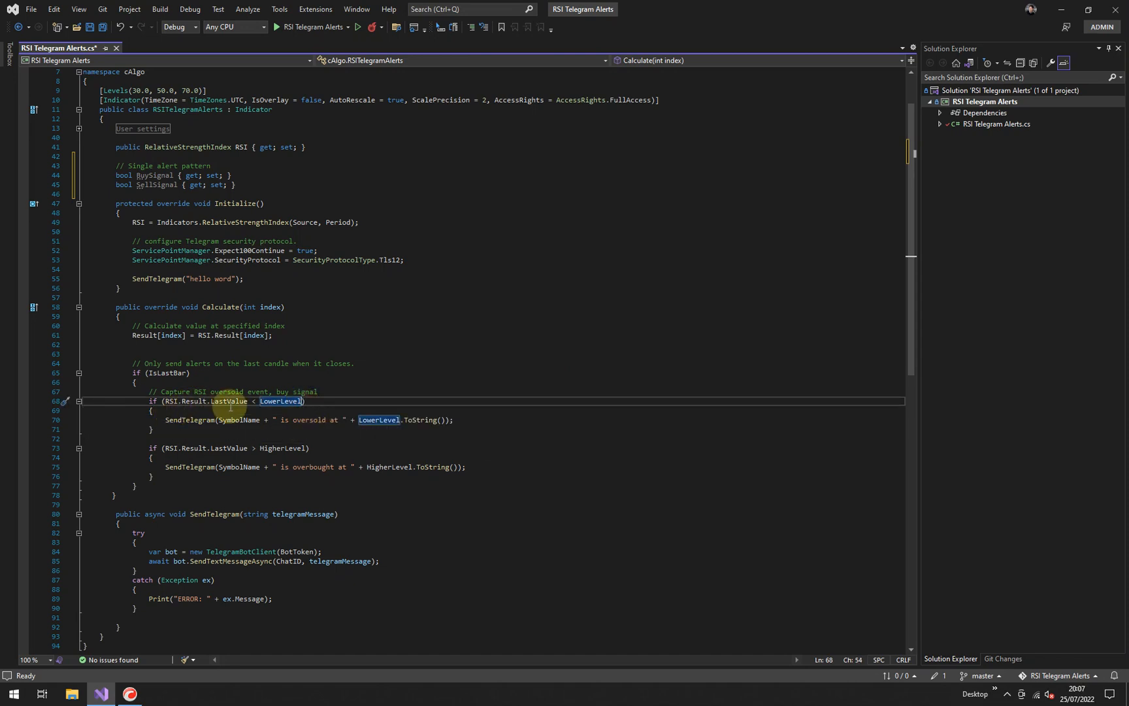
mouse_move(310, 424)
type(" && ")
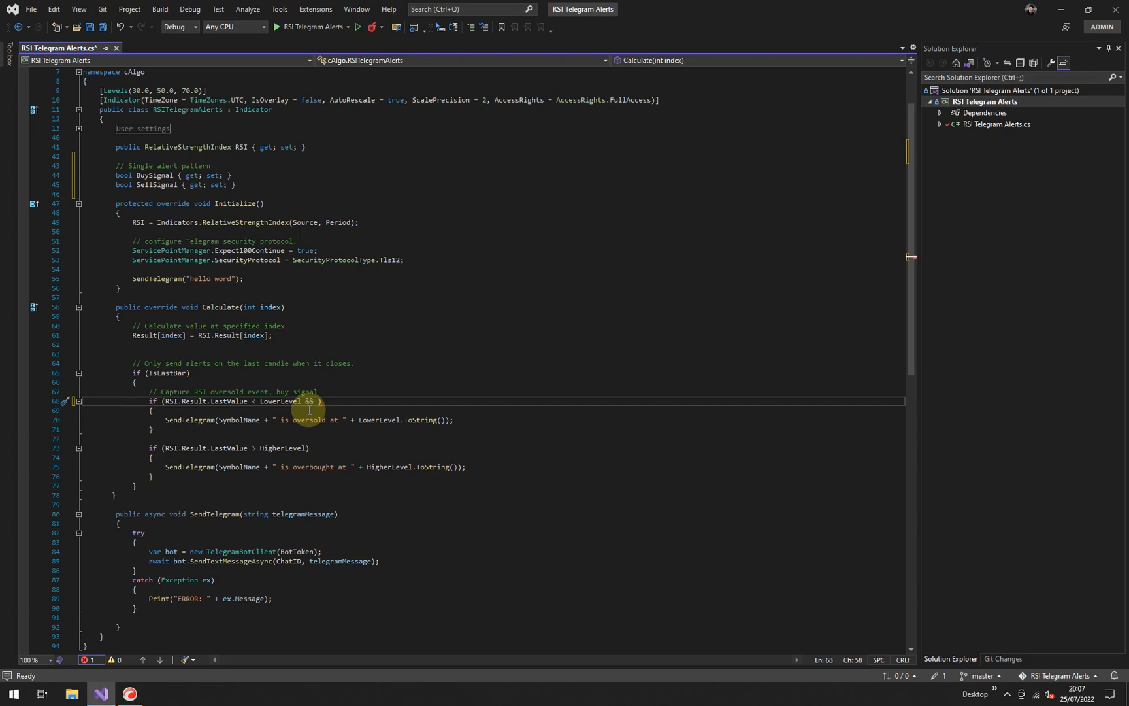
type("BuySignal")
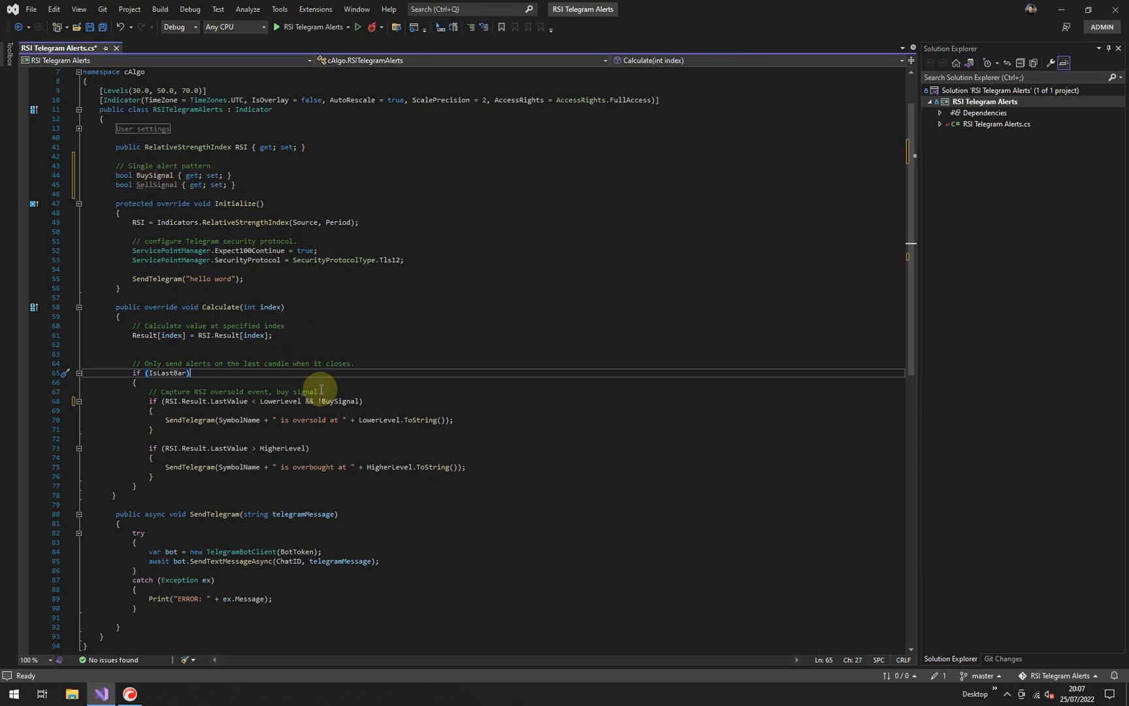
mouse_move(275, 428)
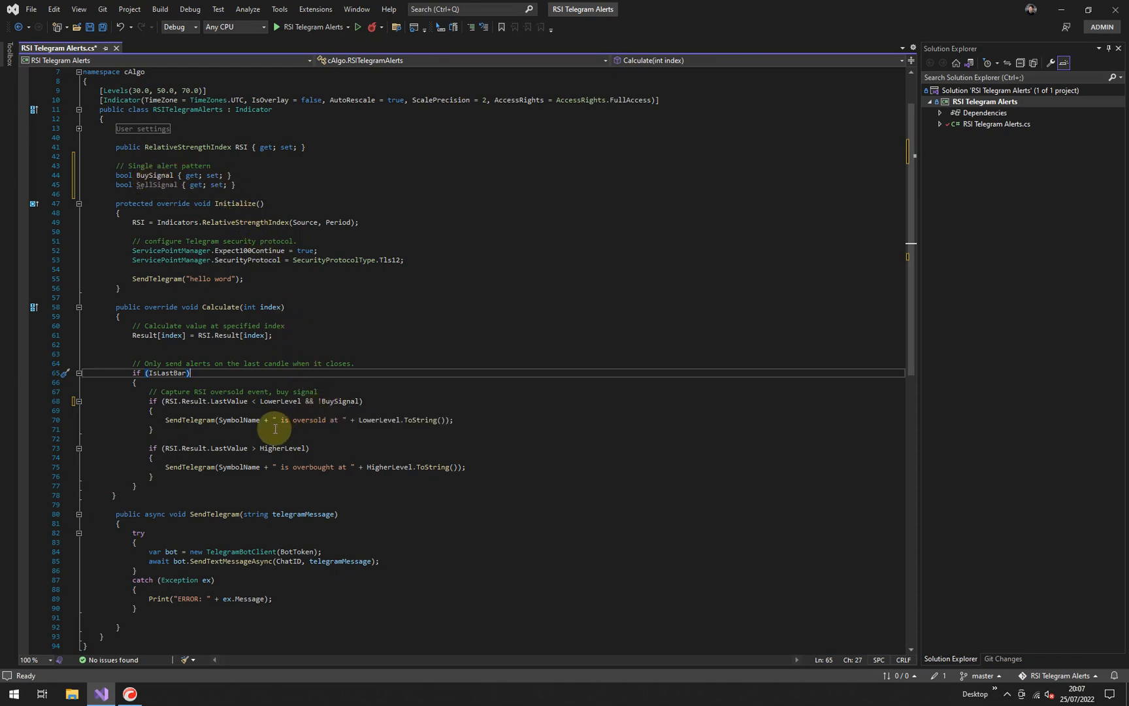
mouse_move(338, 402)
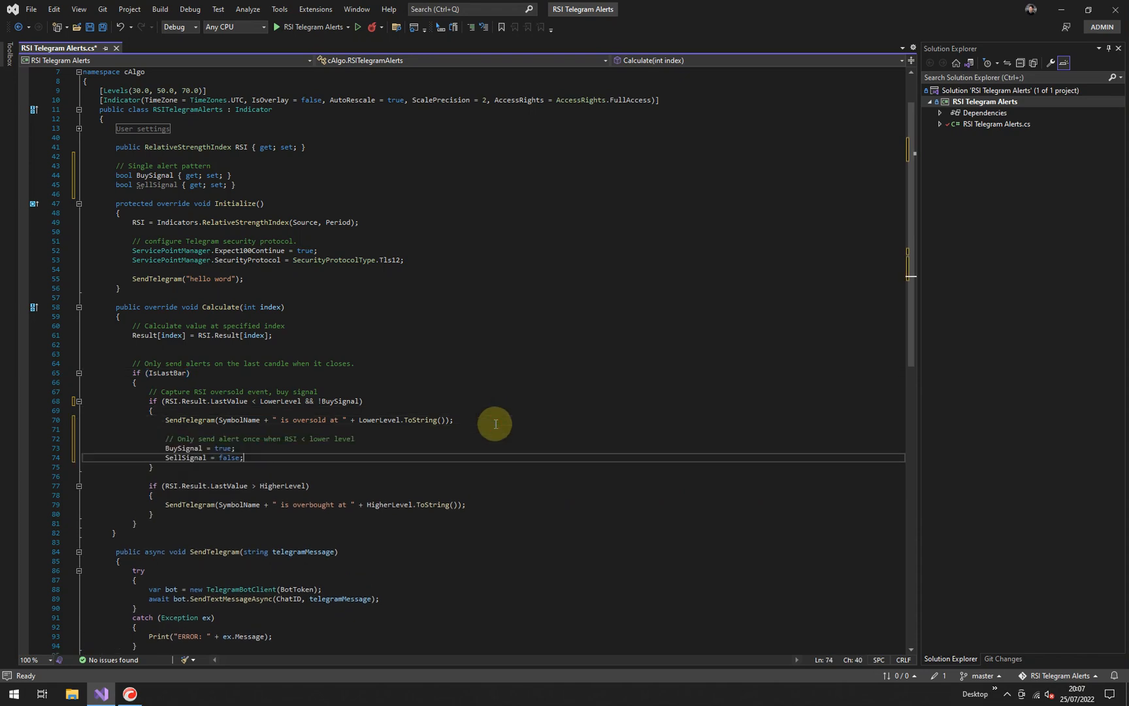
mouse_move(181, 448)
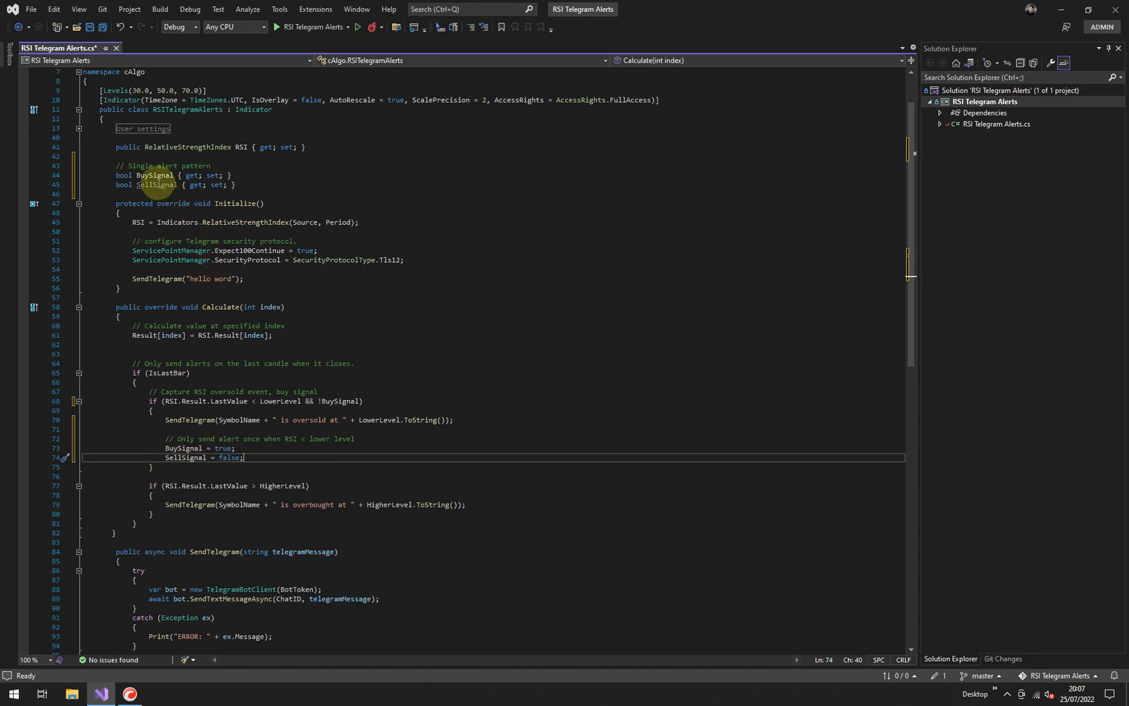
mouse_move(229, 461)
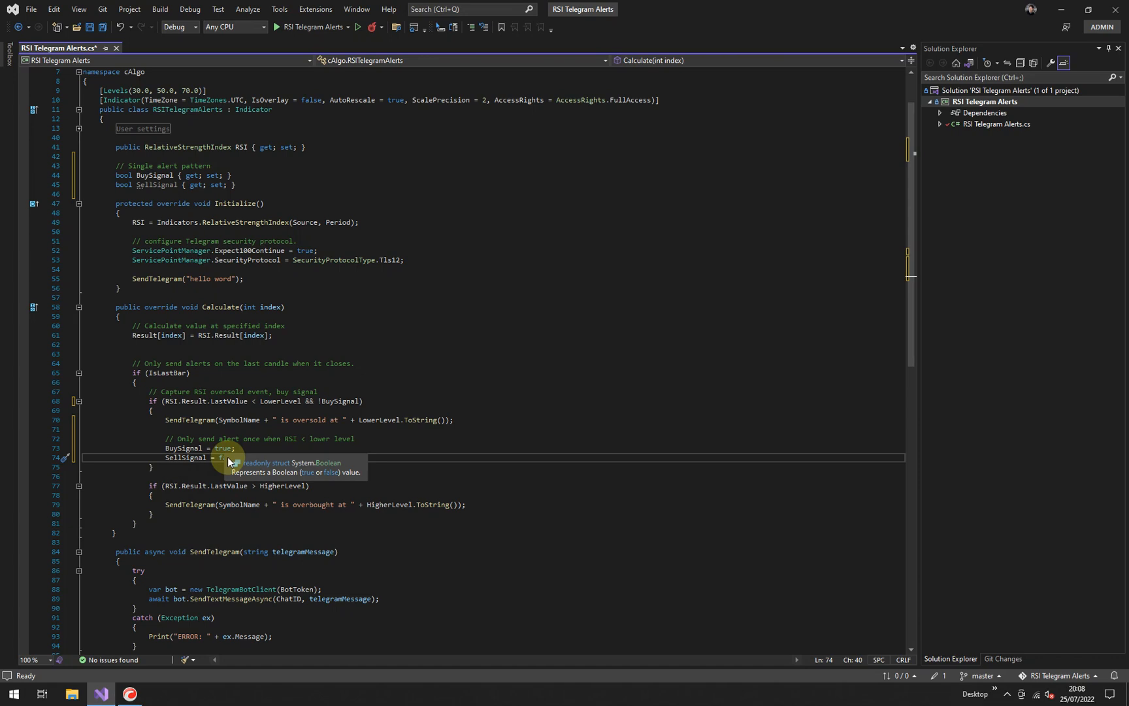
mouse_move(332, 439)
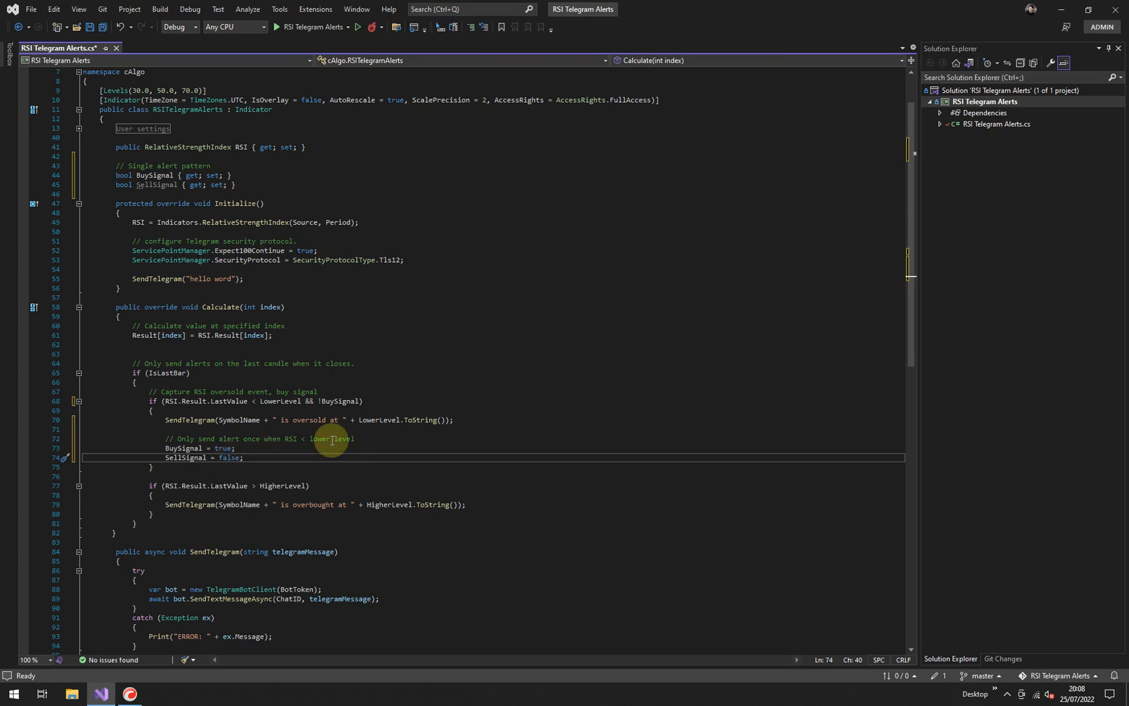
- Append && !SellSignal to the overbought if-condition
left_click(308, 485)
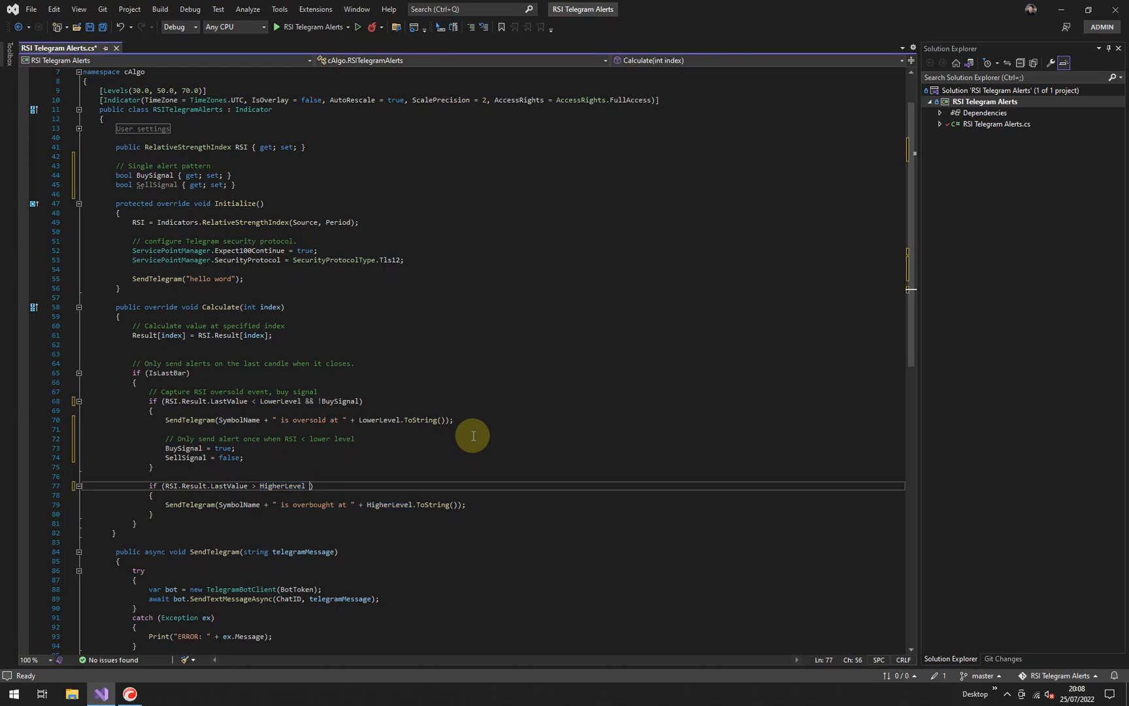
type("&&")
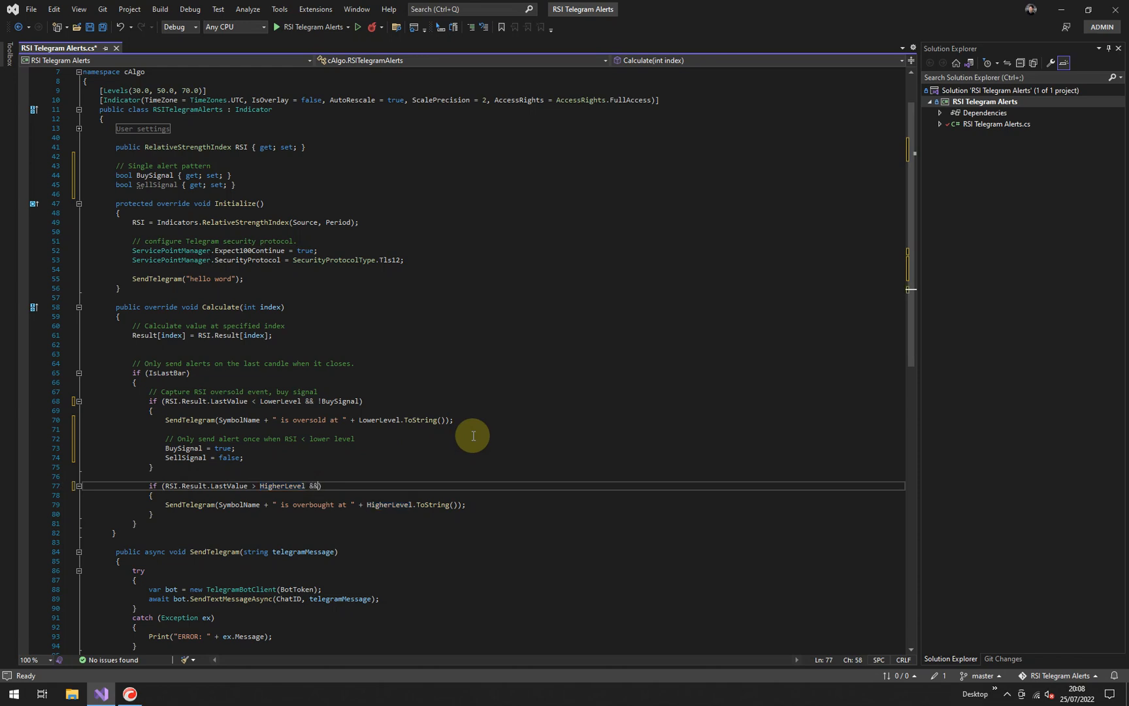
type("!")
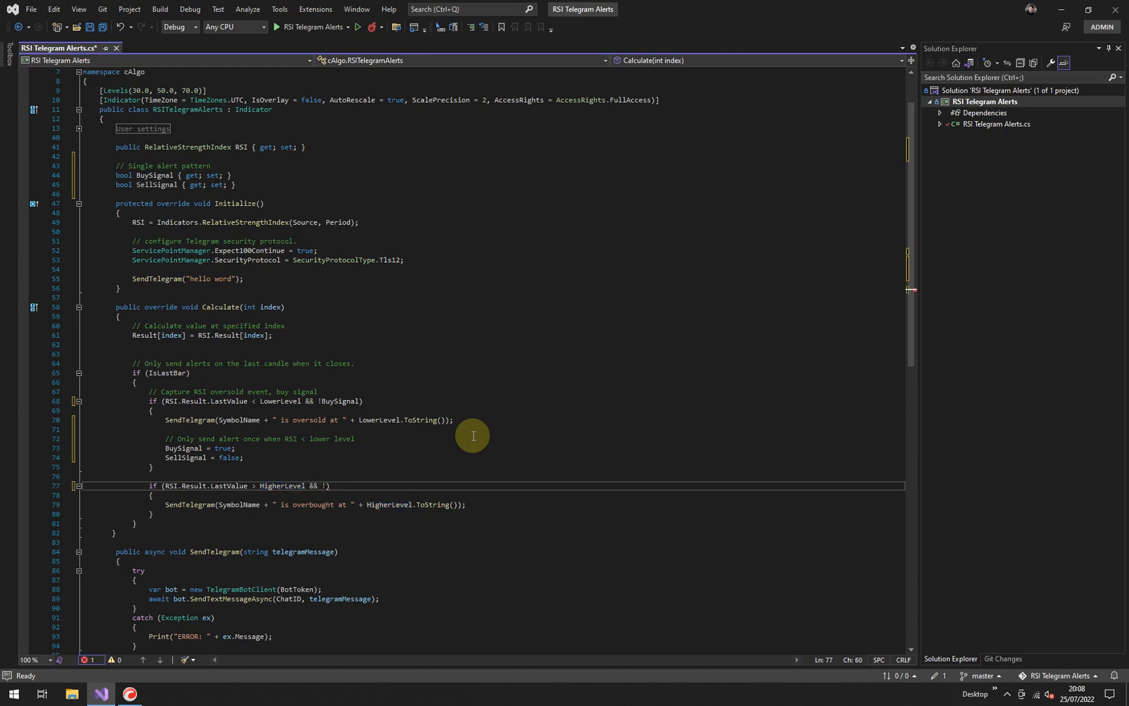
type("SellSignal")
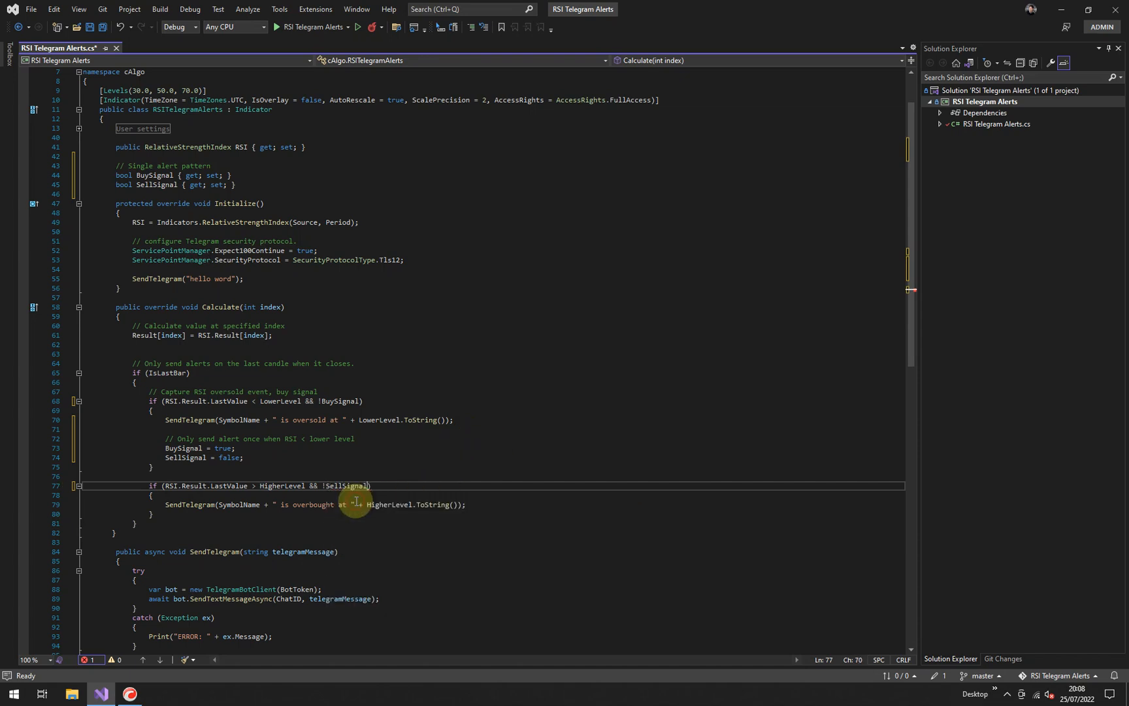
- Highlight SellSignal usages and compare against the oversold !BuySignal check
double_click(346, 485)
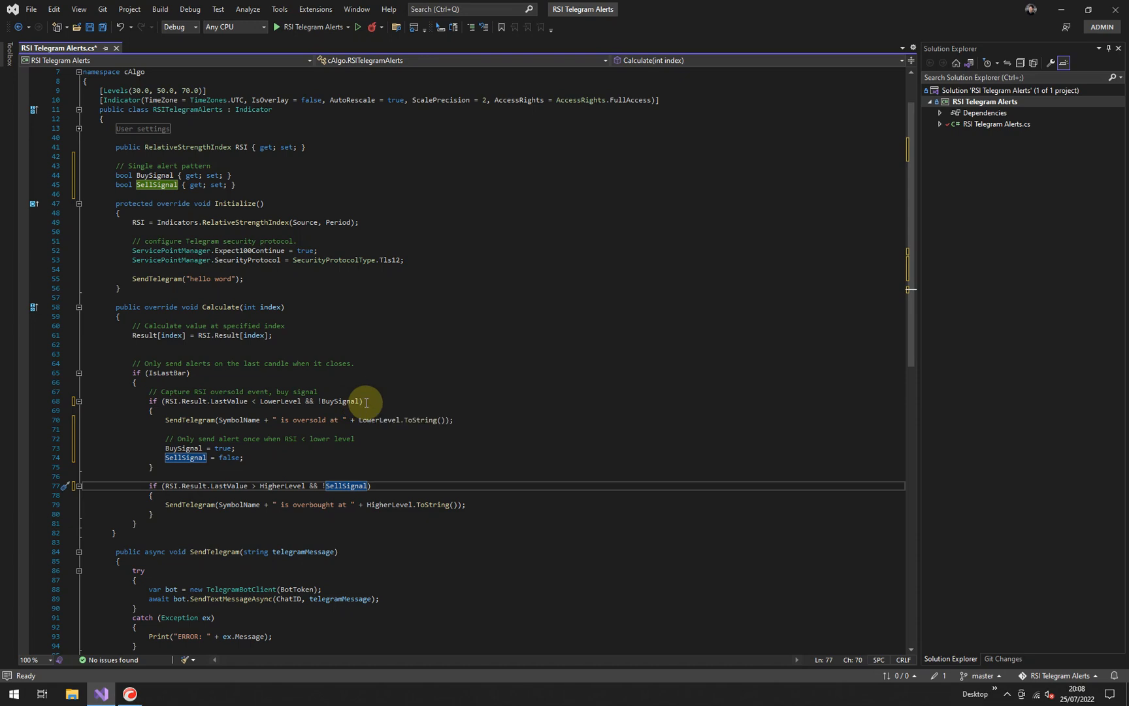
left_click(339, 401)
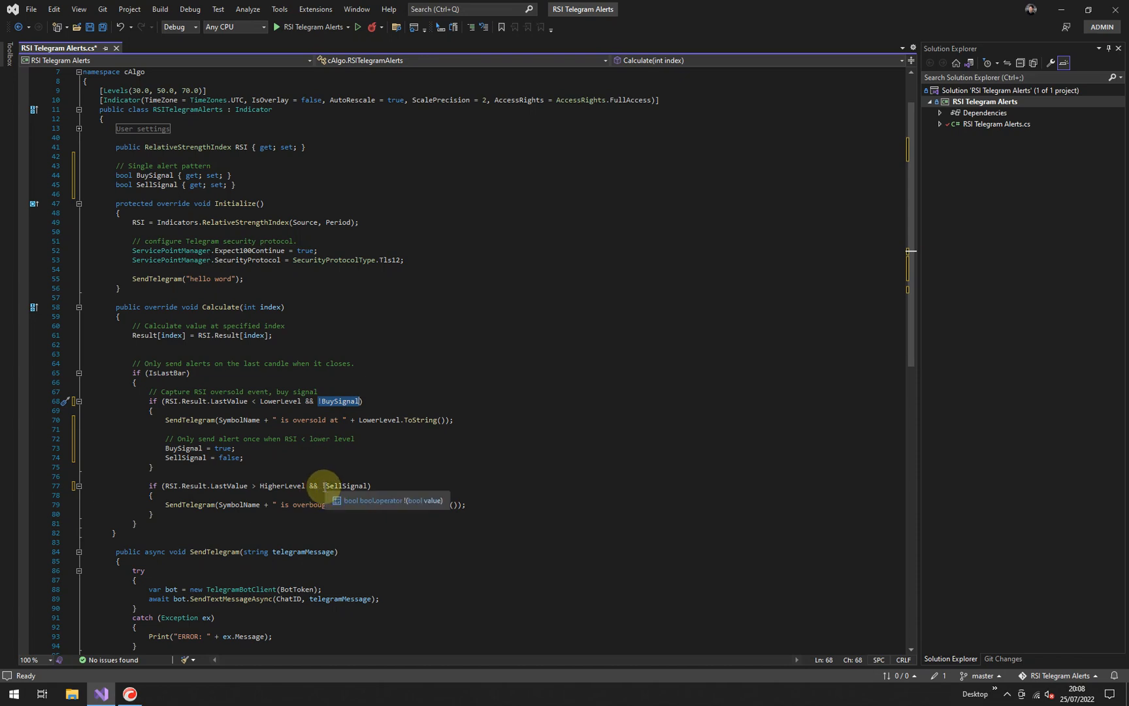
mouse_move(183, 457)
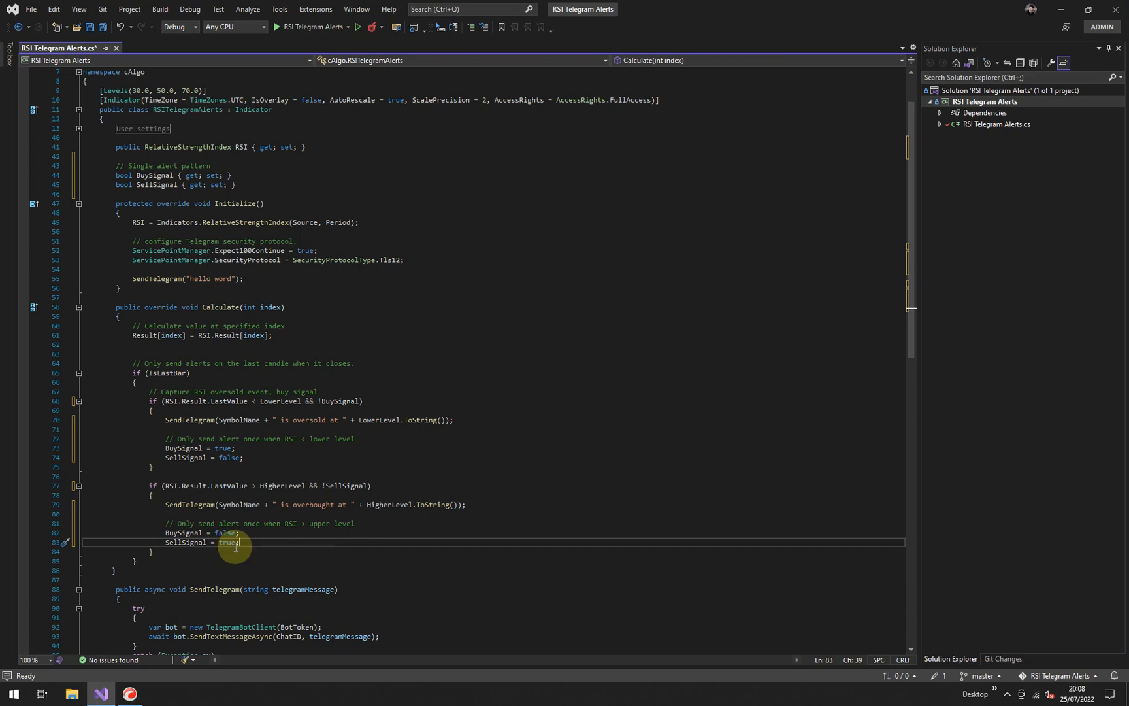
mouse_move(389, 420)
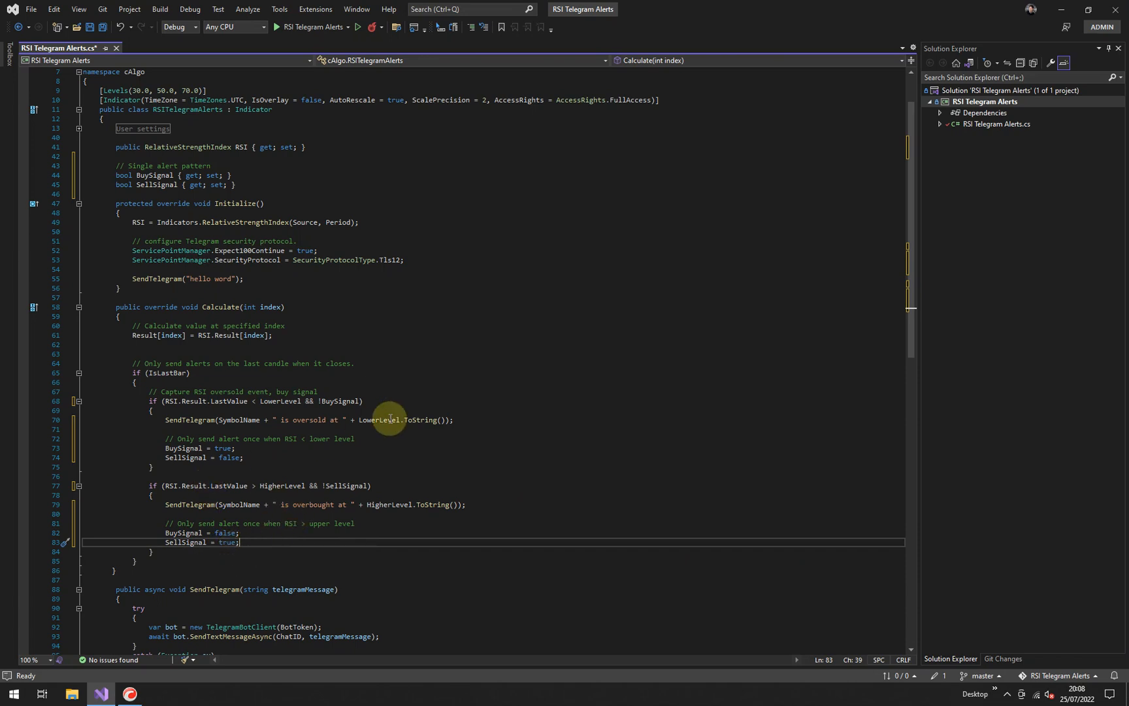
scroll("down", 3)
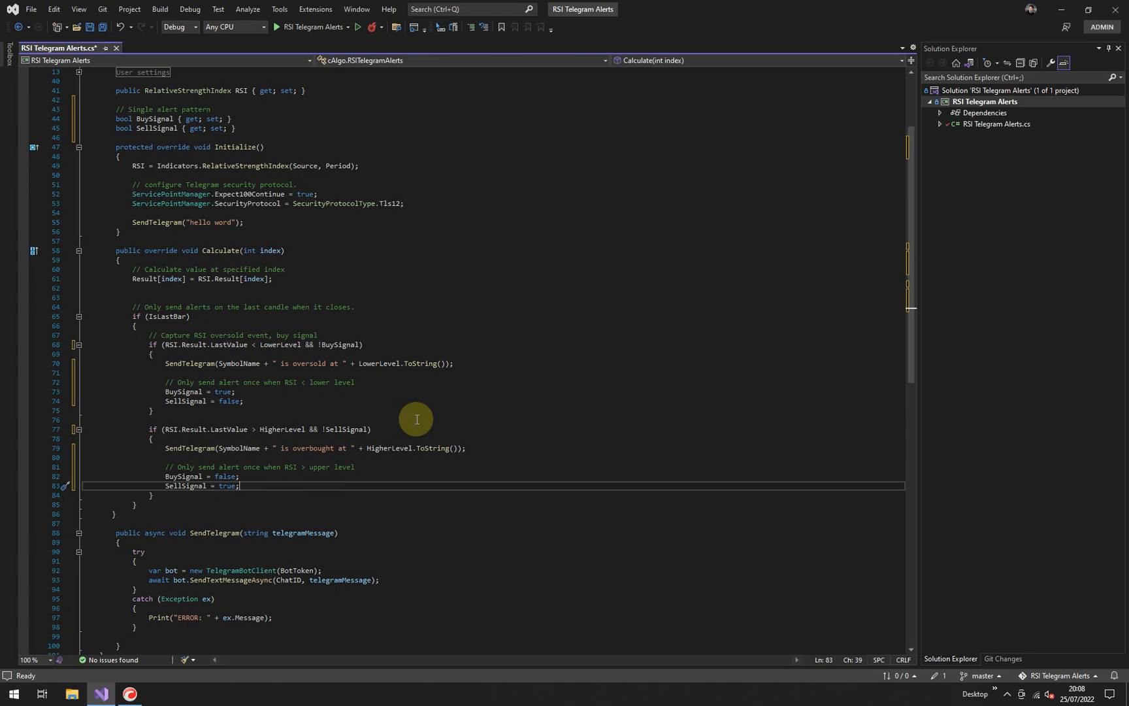
mouse_move(310, 289)
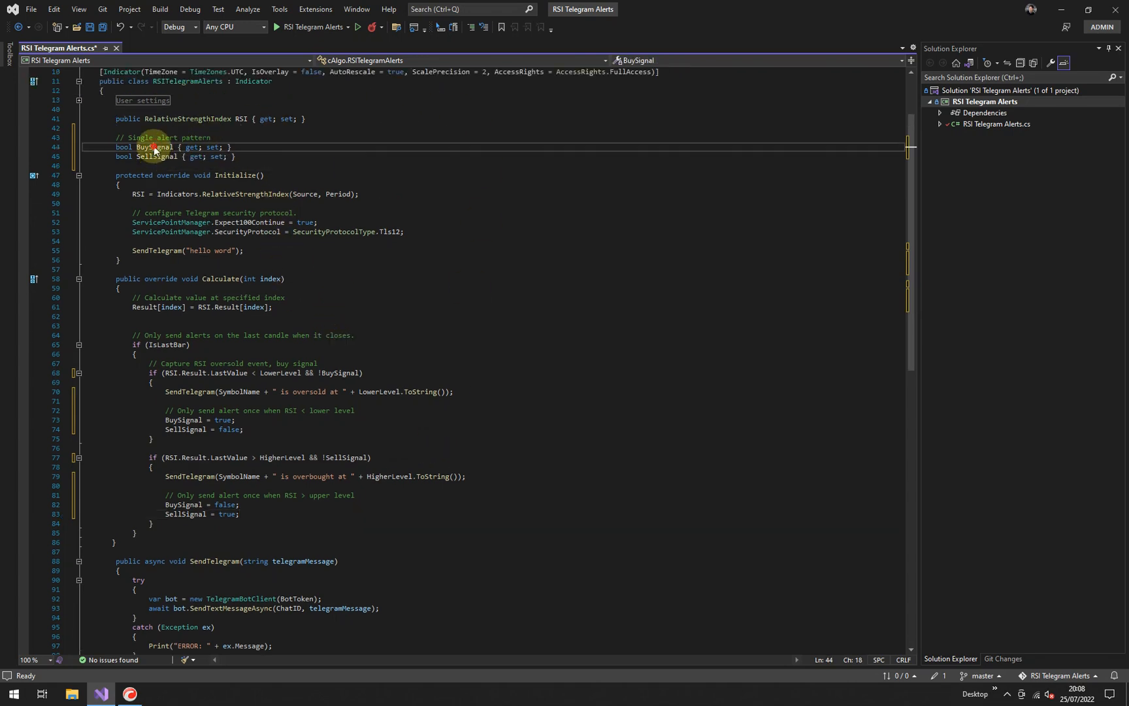
double_click(153, 157)
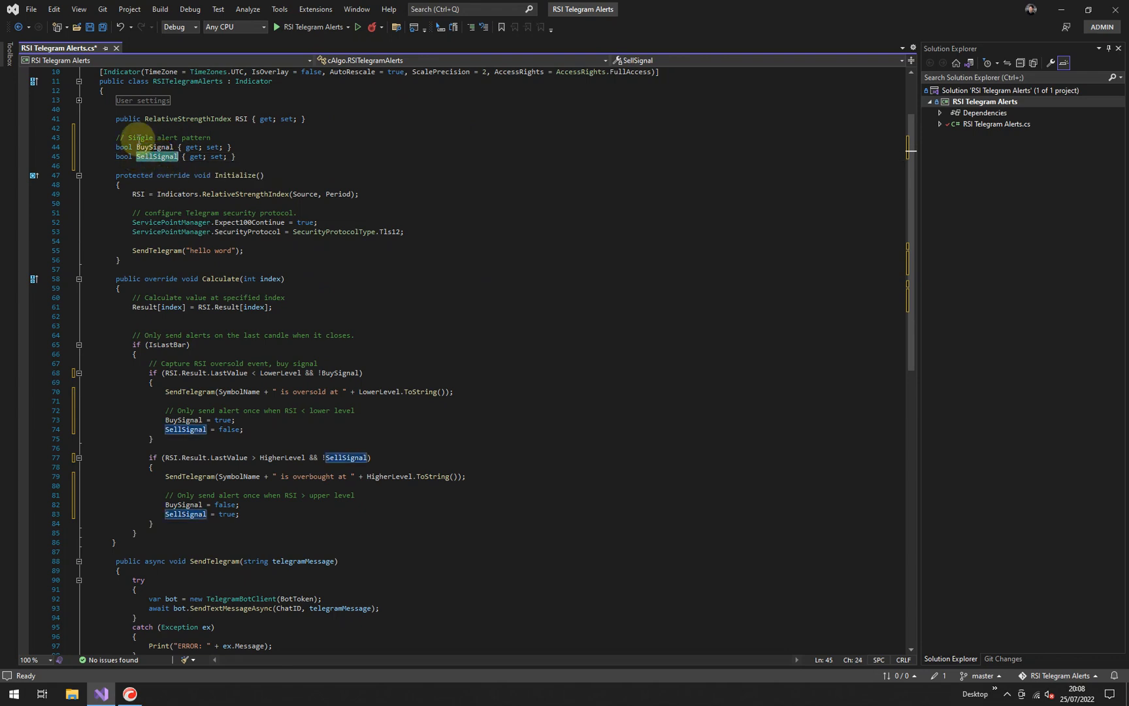
mouse_move(222, 294)
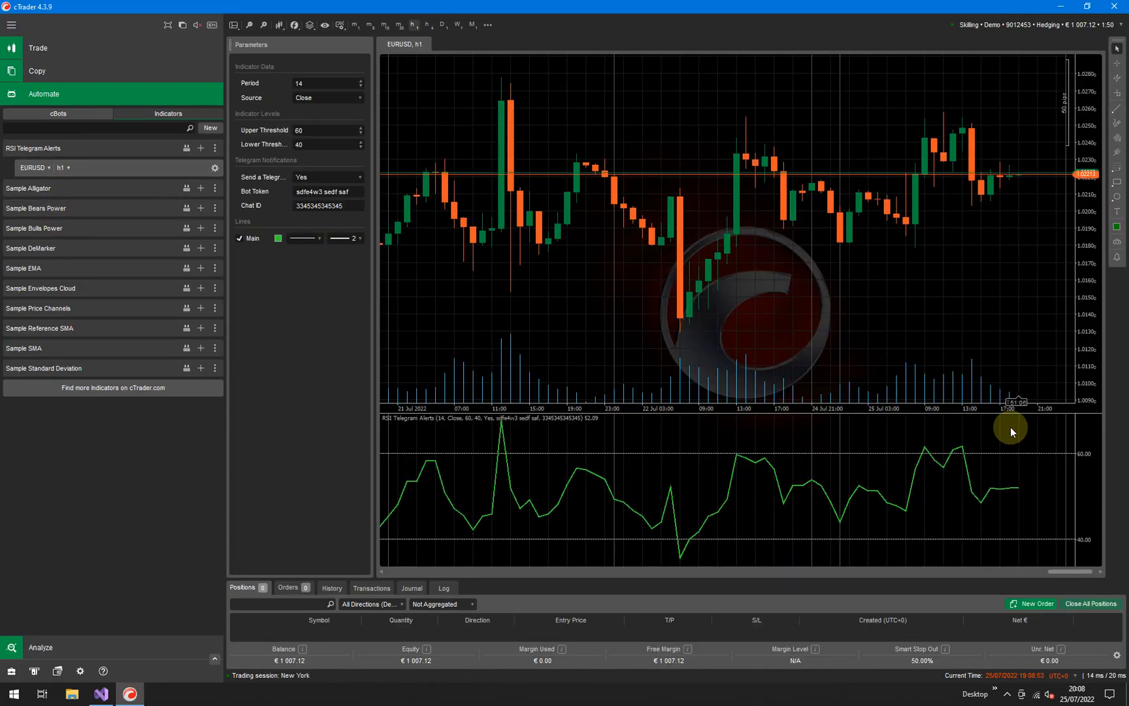
mouse_move(1016, 550)
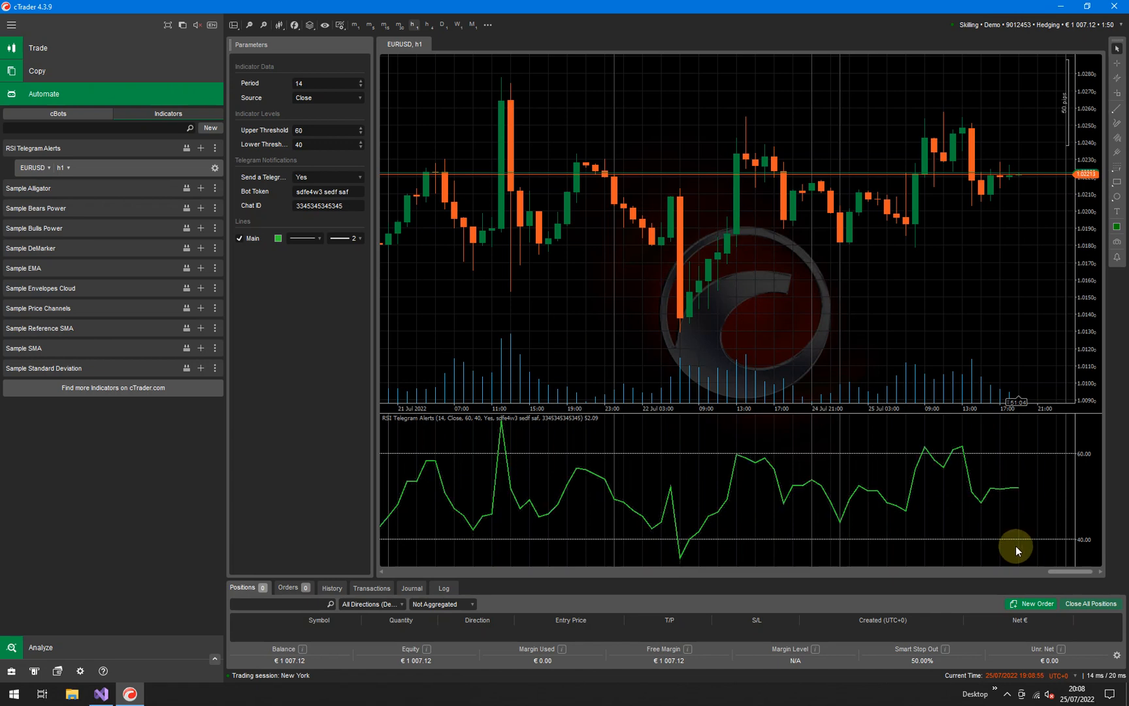
mouse_move(273, 130)
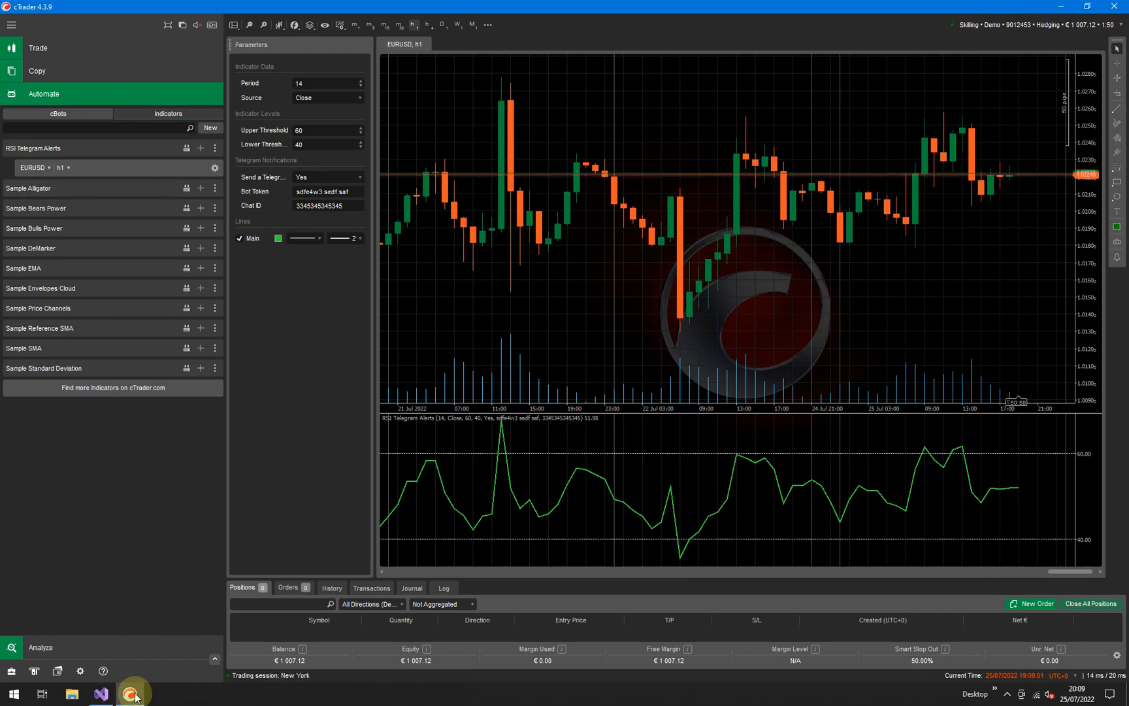
- Return from the EURUSD h1 chart to the indicator's oversold alert code
left_click(100, 694)
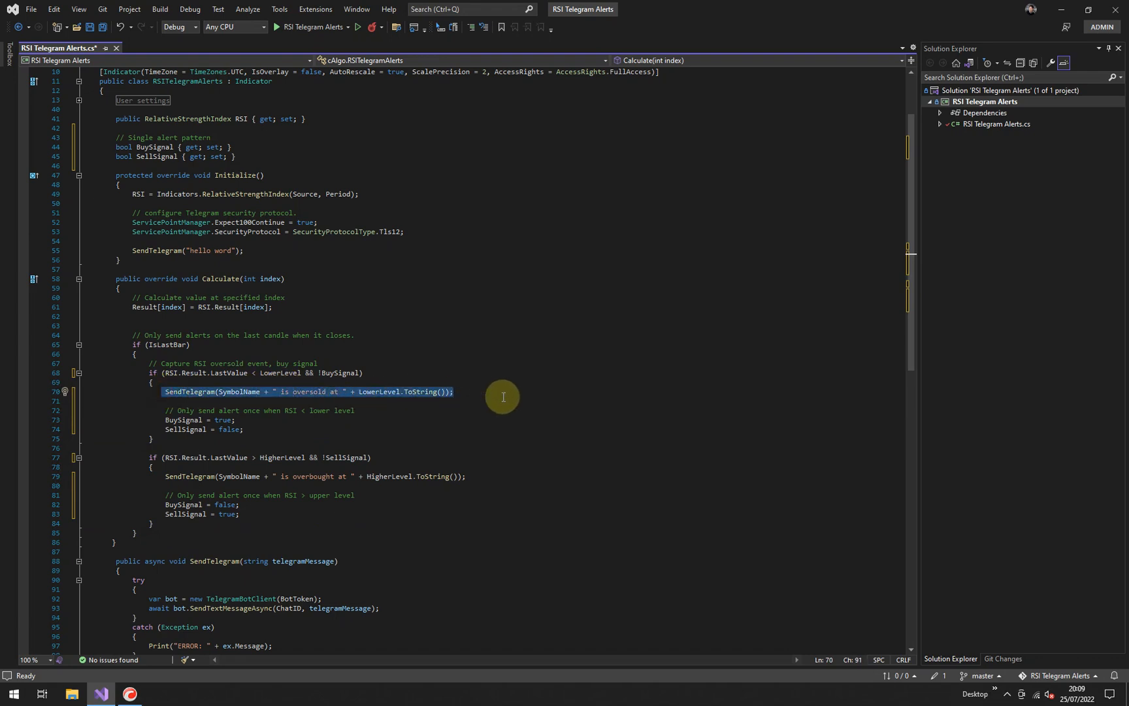
mouse_move(451, 410)
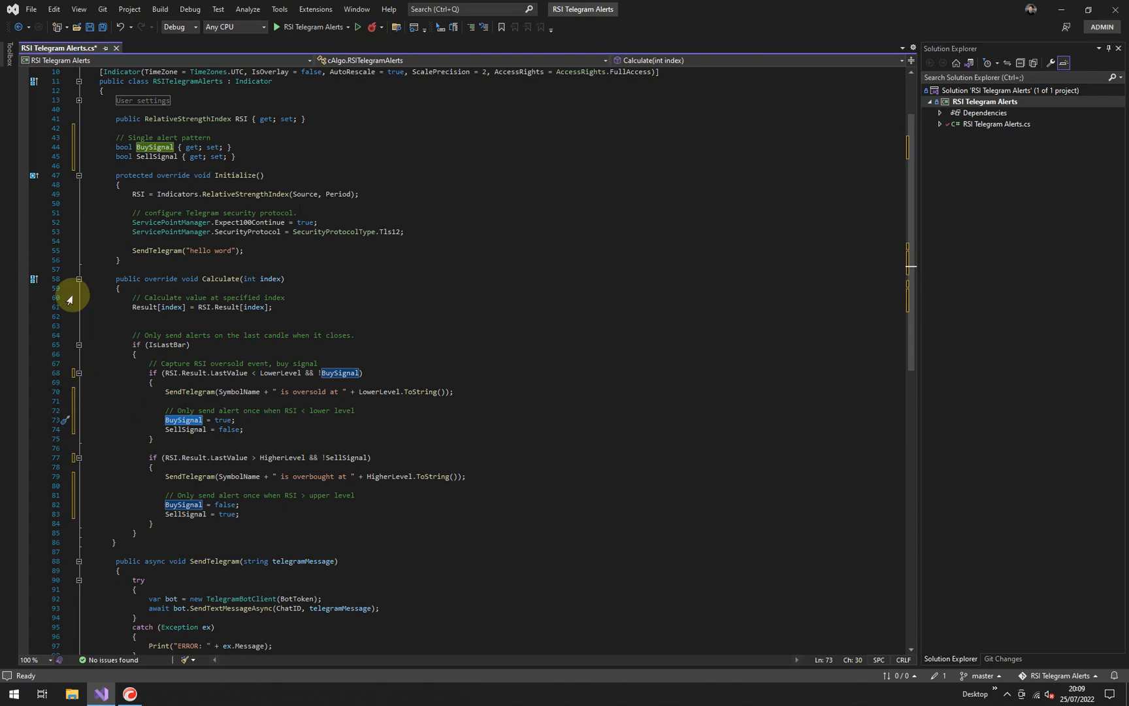
mouse_move(116, 605)
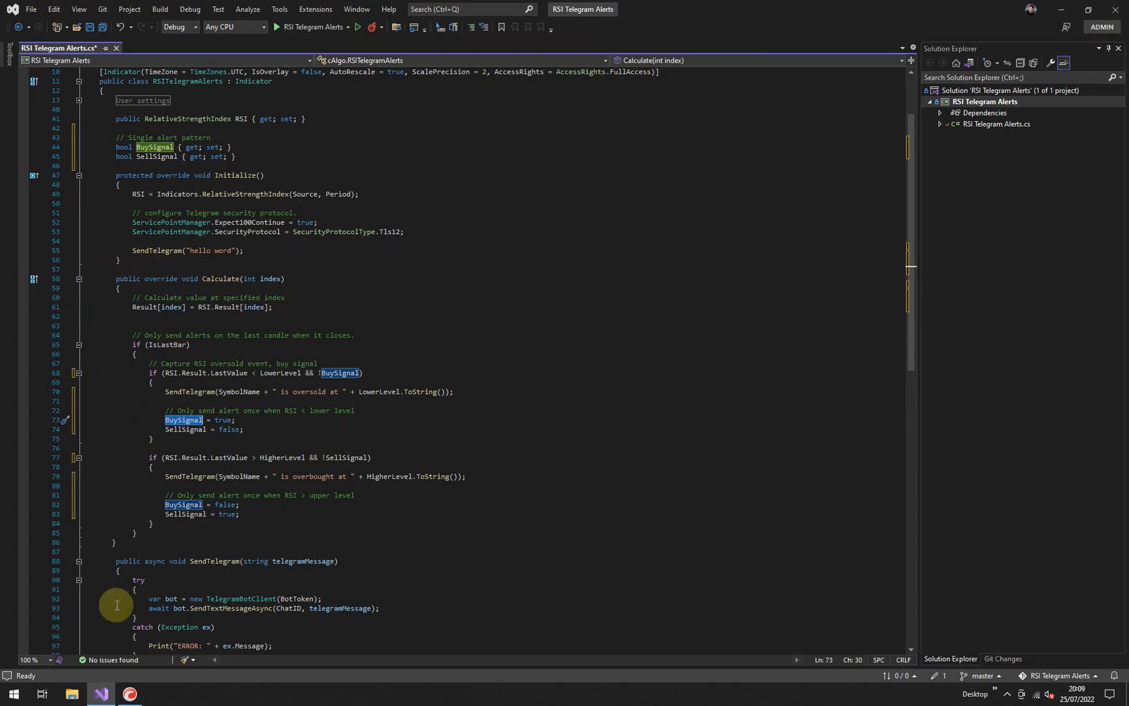
- Compare the overbought condition code with the EURUSD chart, finishing on cTrader
left_click(128, 693)
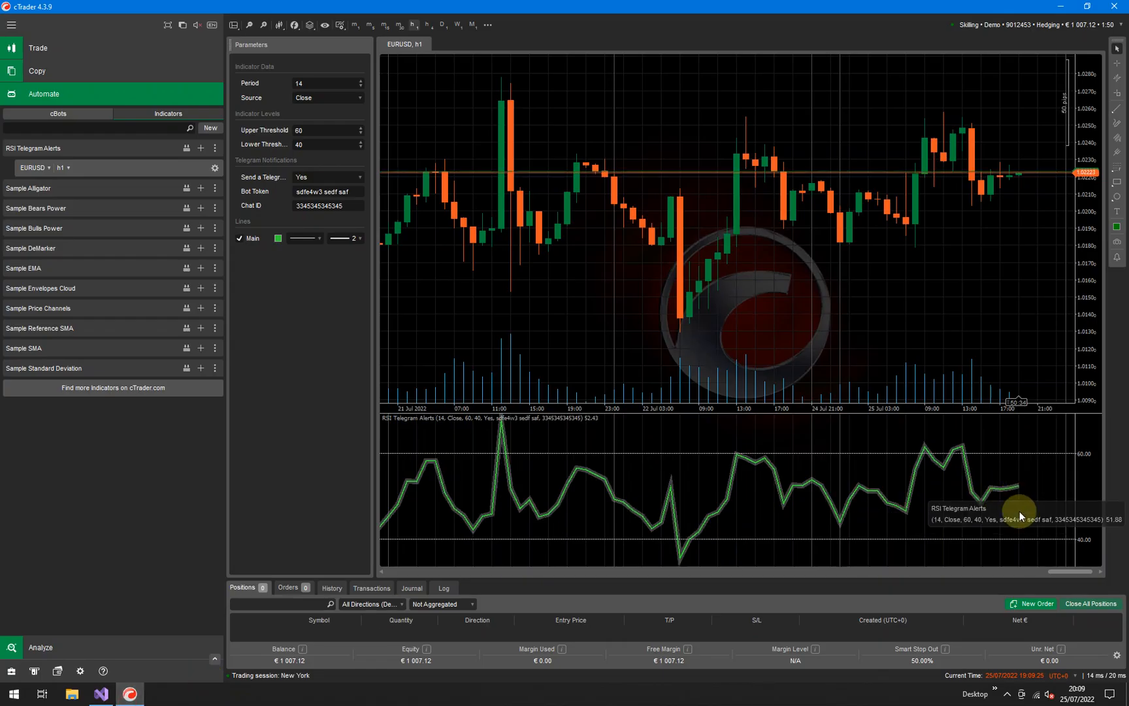
mouse_move(105, 693)
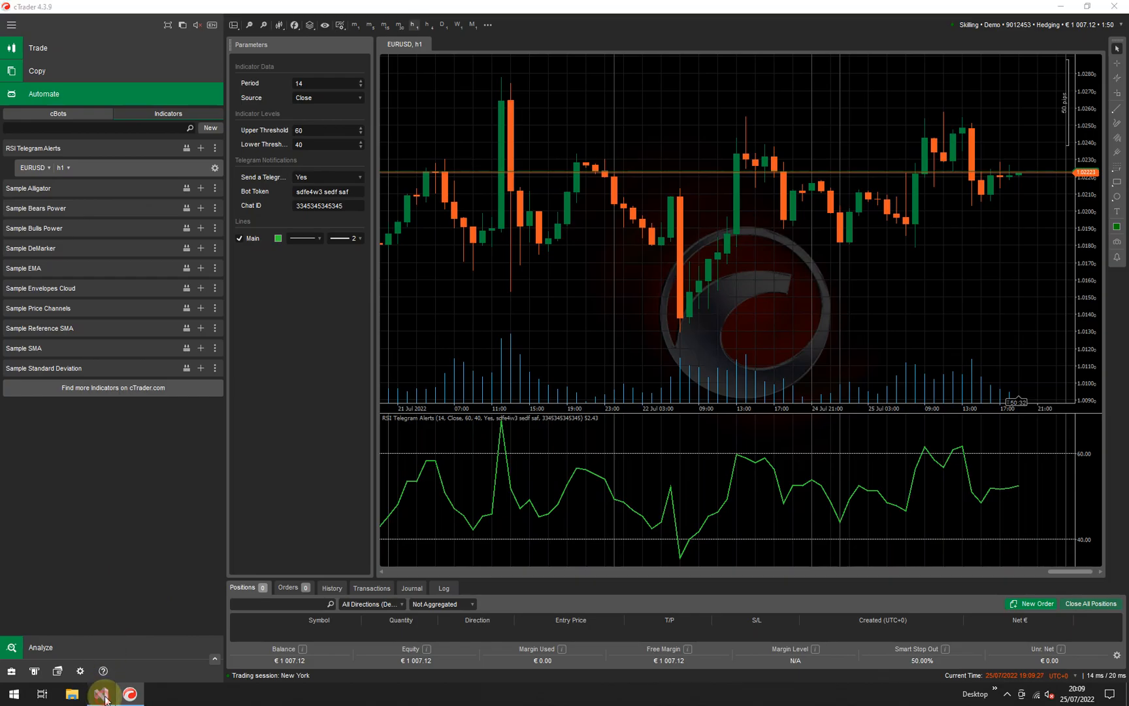
left_click(99, 693)
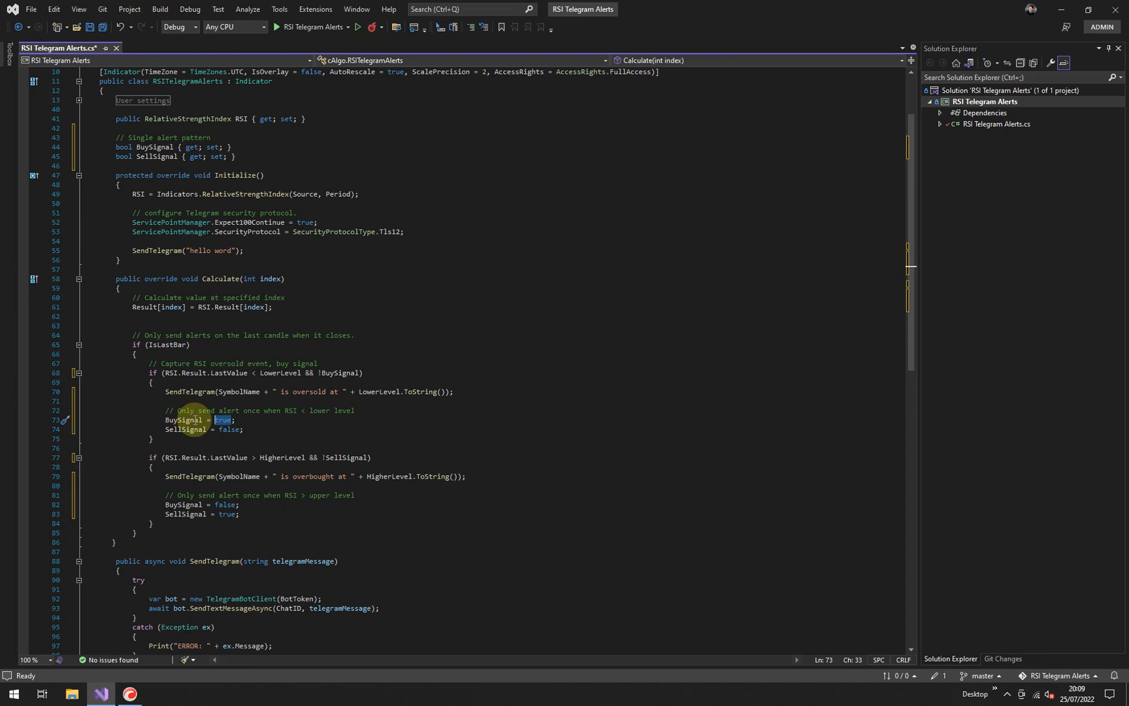
scroll("down", 3)
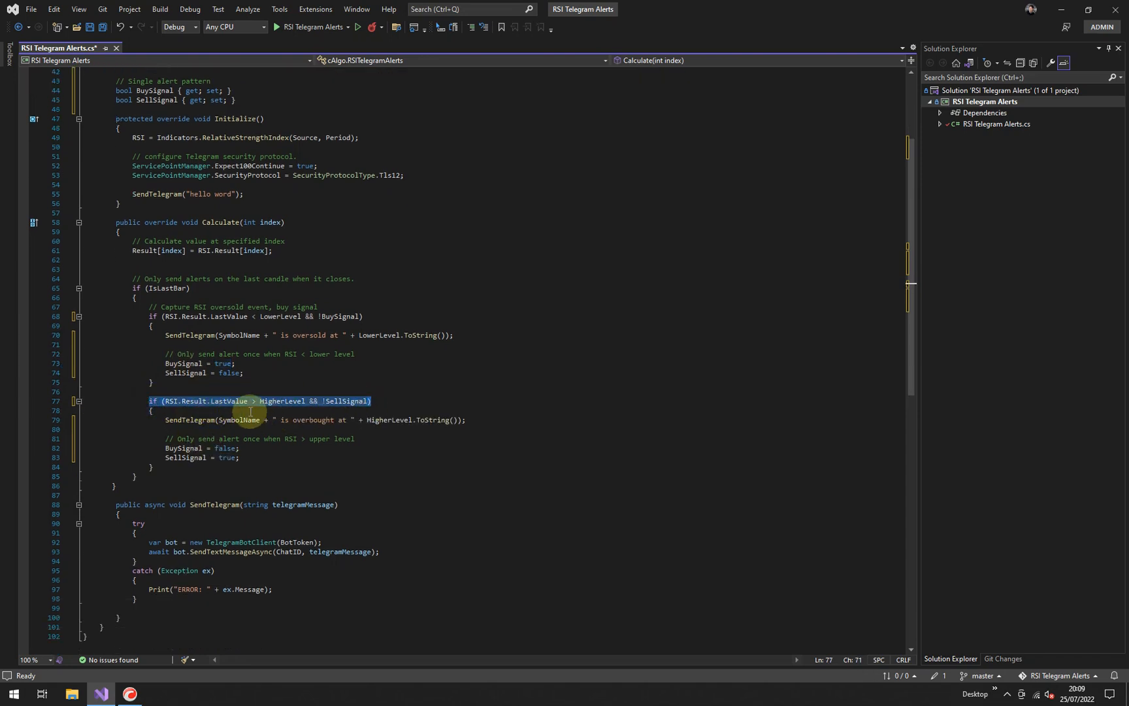
left_click(128, 694)
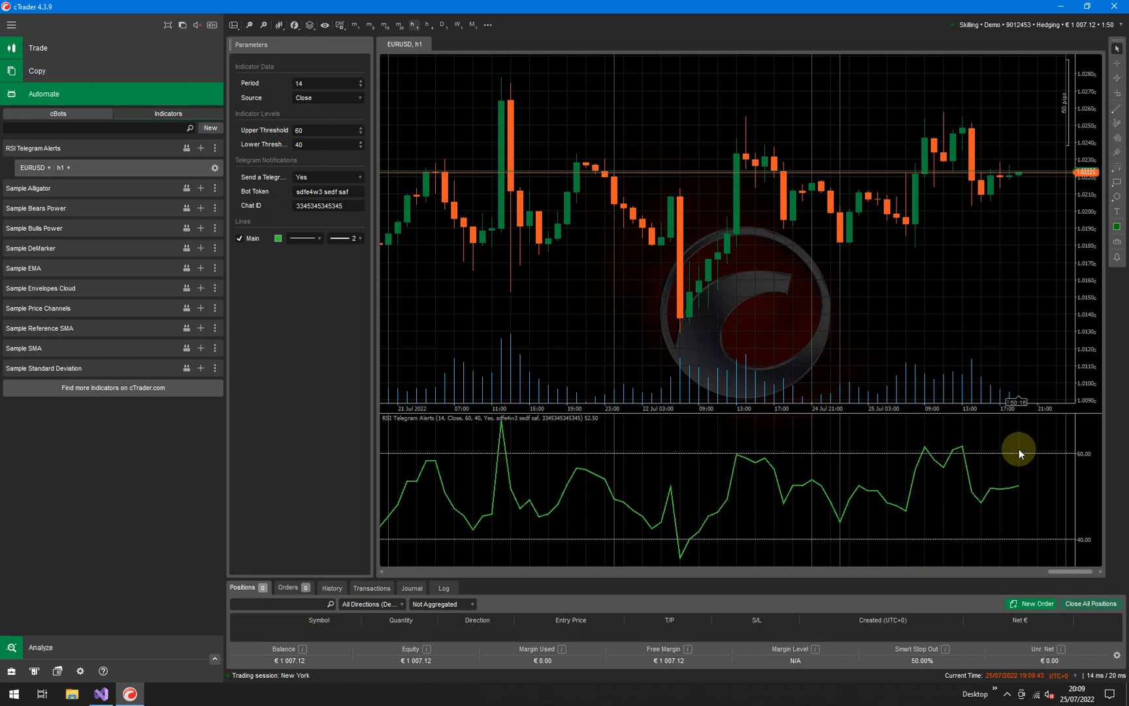
mouse_move(1011, 449)
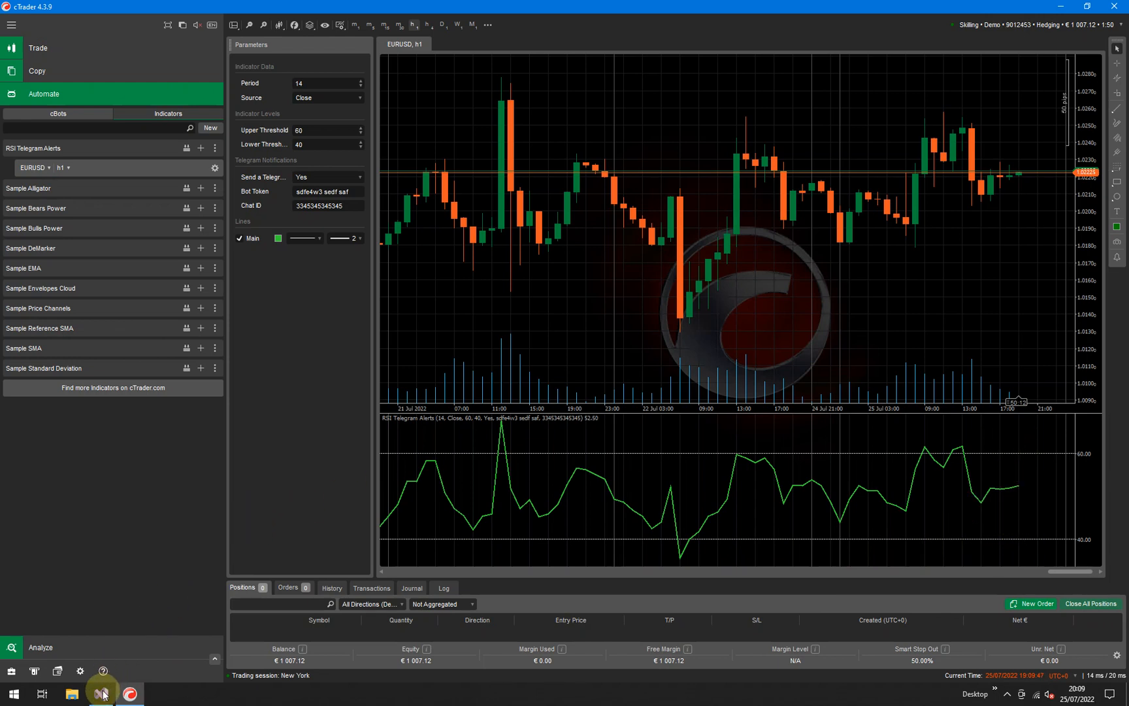
- Mark the overbought SendTelegram call and SellSignal check, then bring cTrader forward
left_click(100, 693)
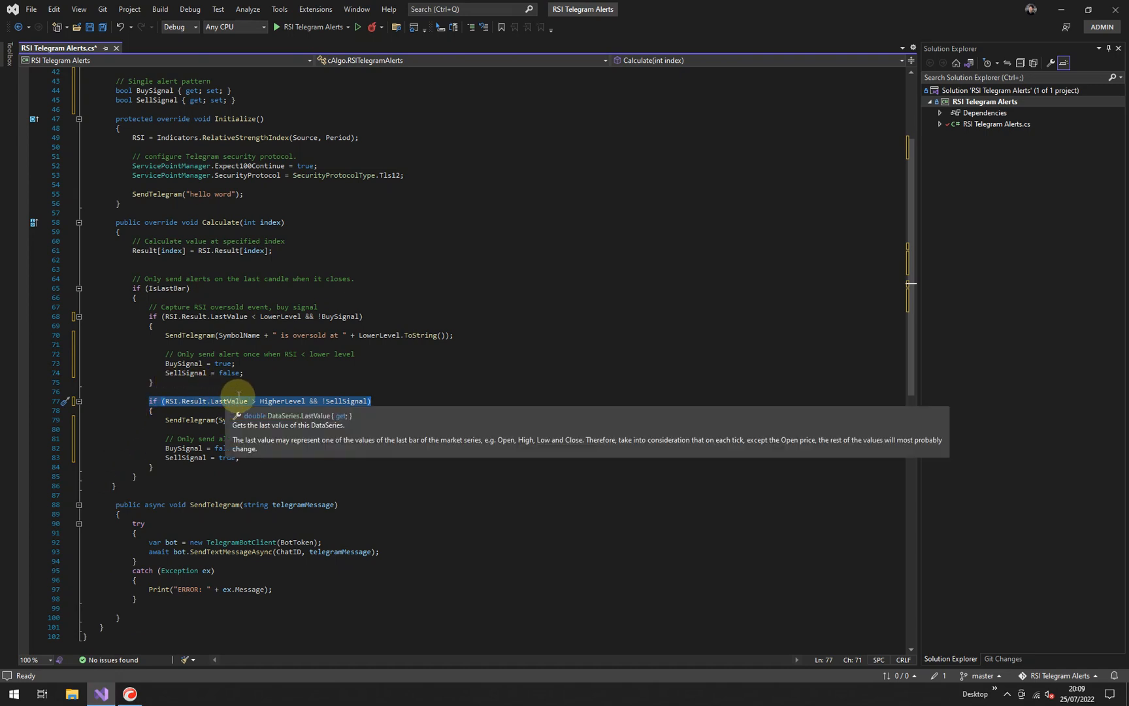
mouse_move(326, 401)
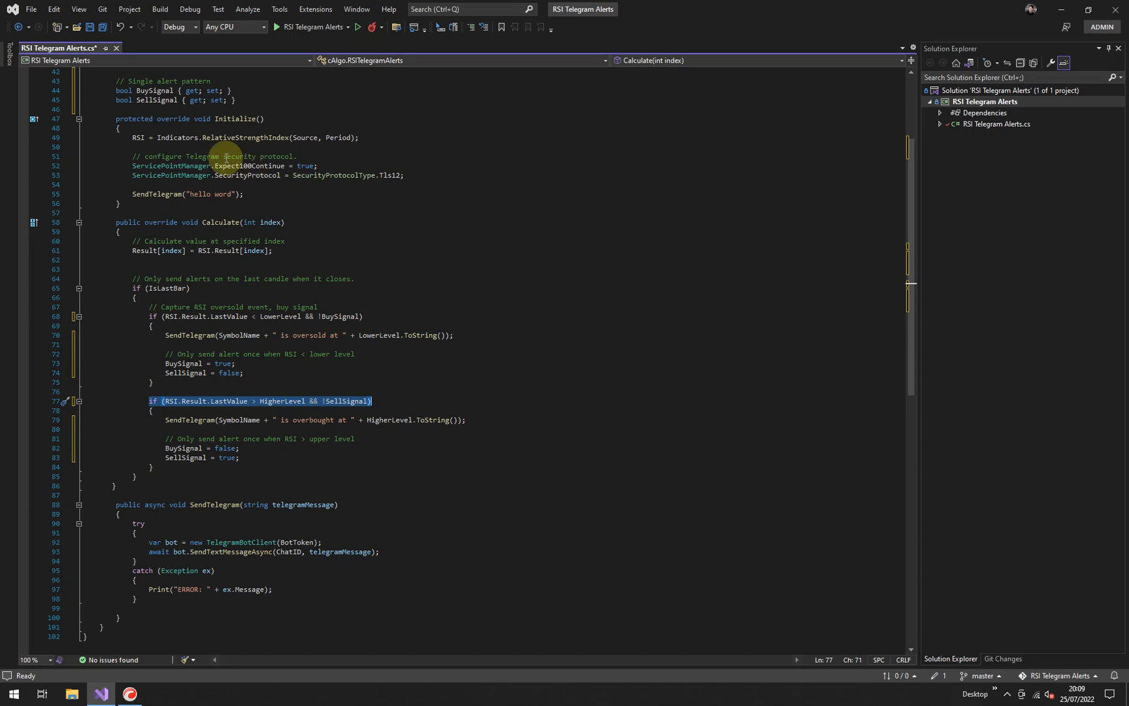
mouse_move(167, 100)
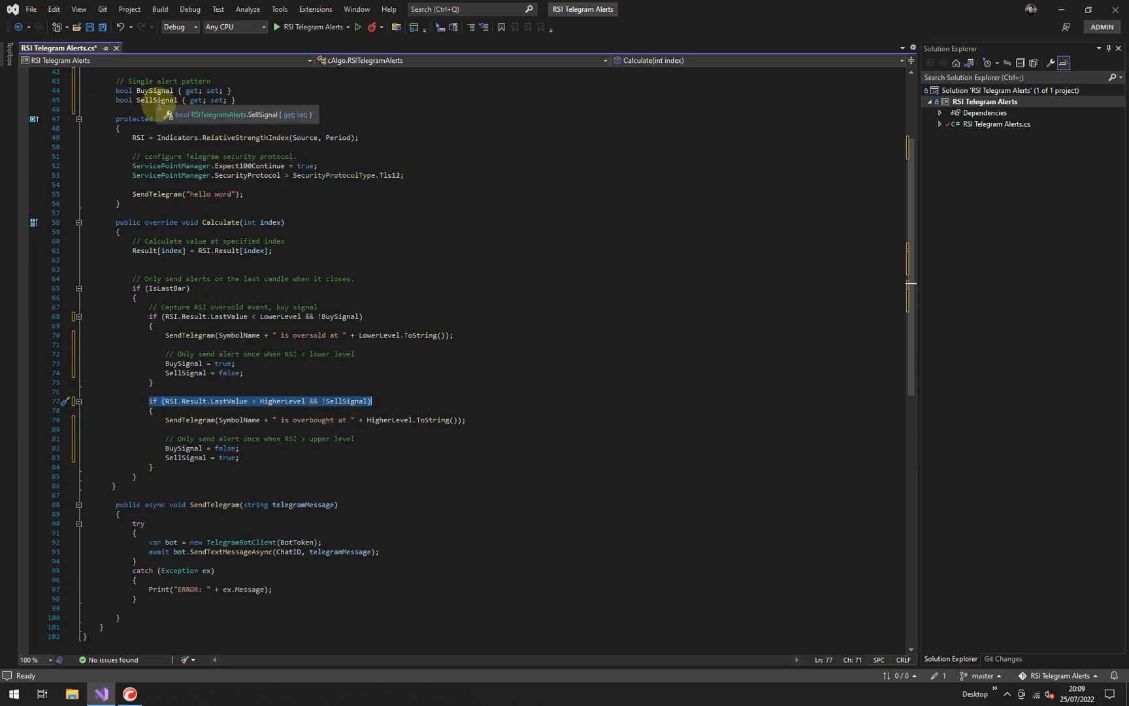
mouse_move(169, 419)
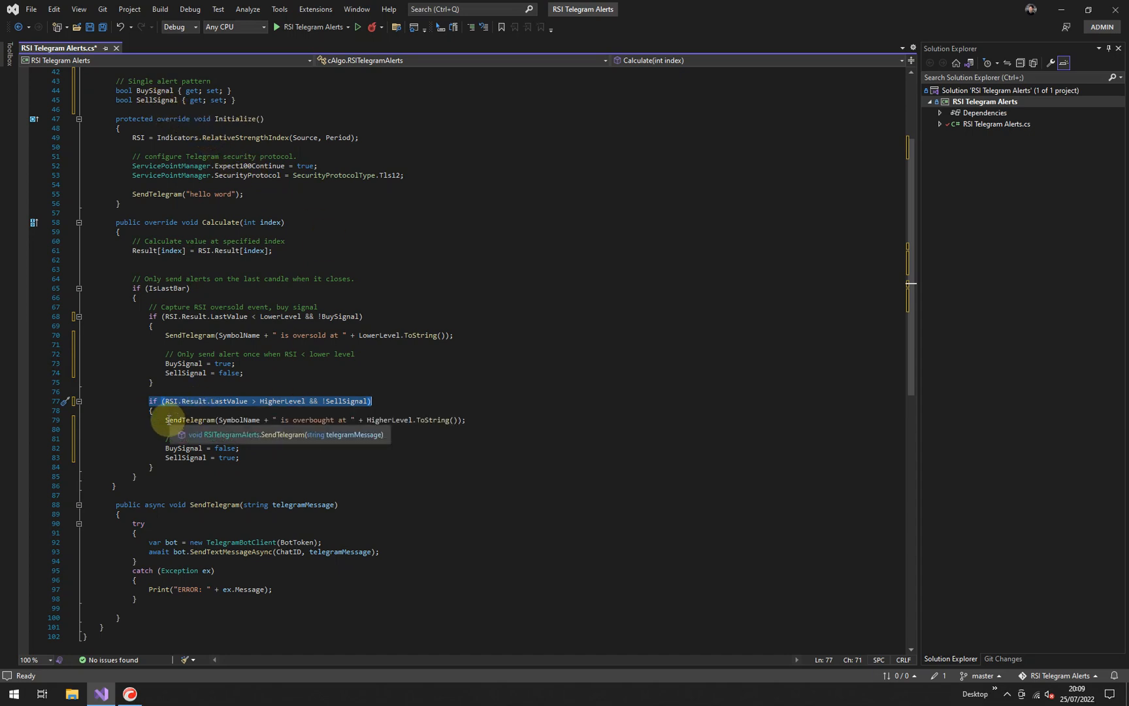
left_click(489, 419)
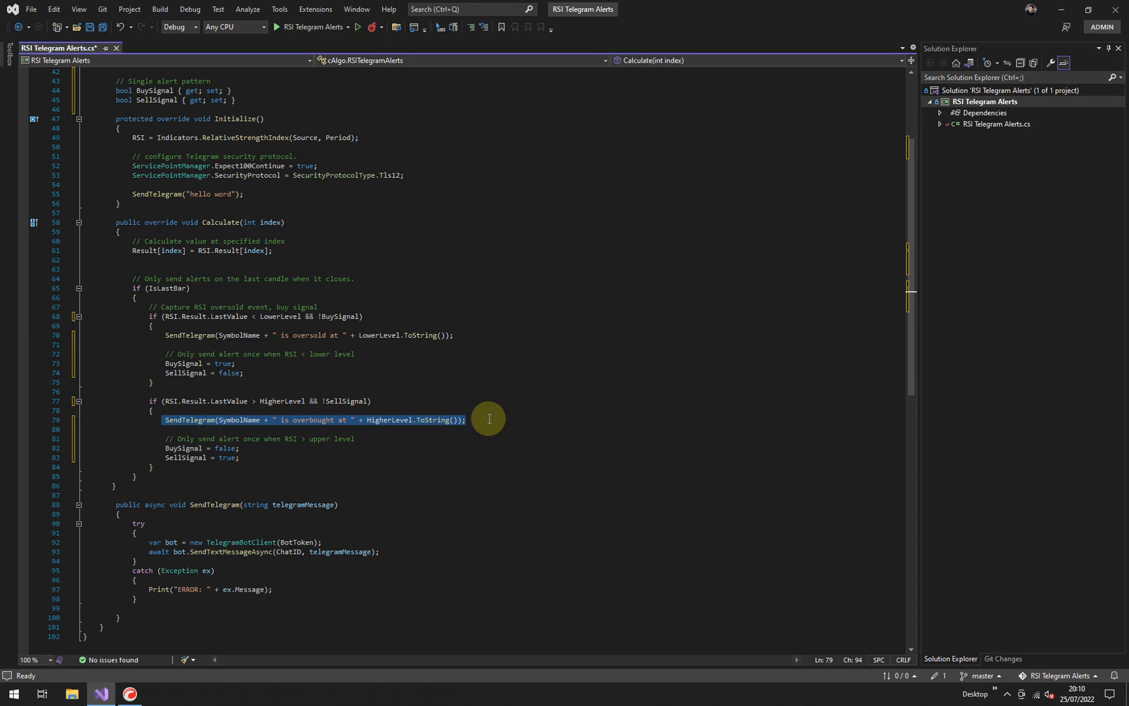
mouse_move(442, 424)
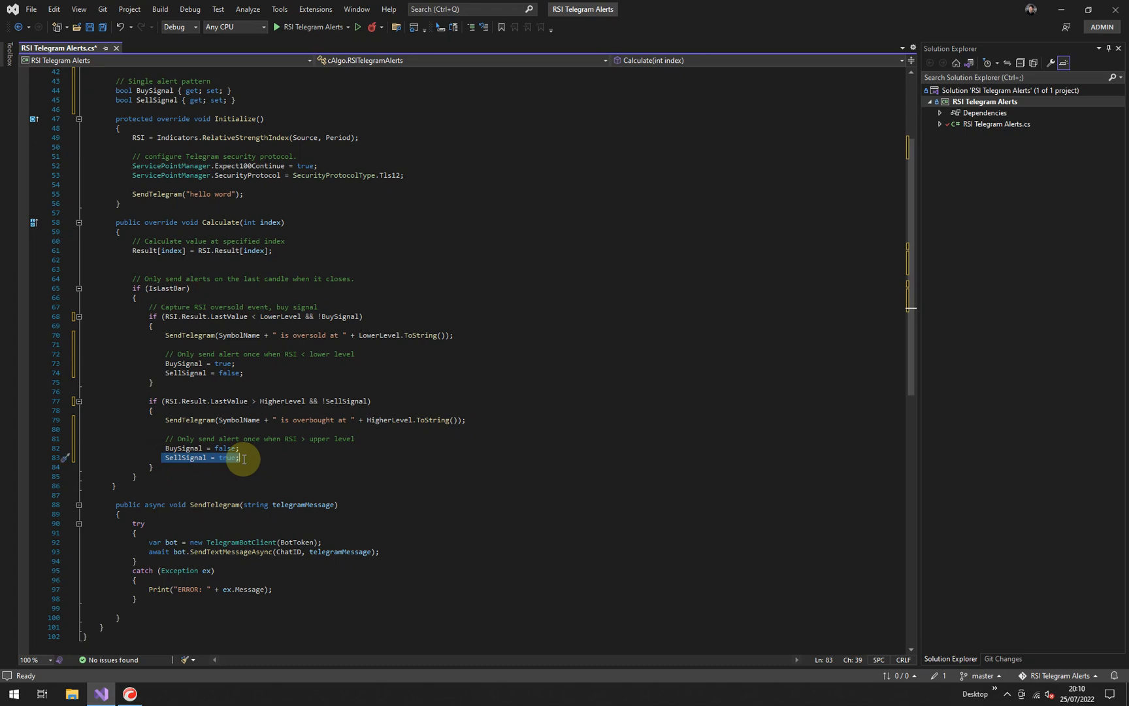
mouse_move(209, 225)
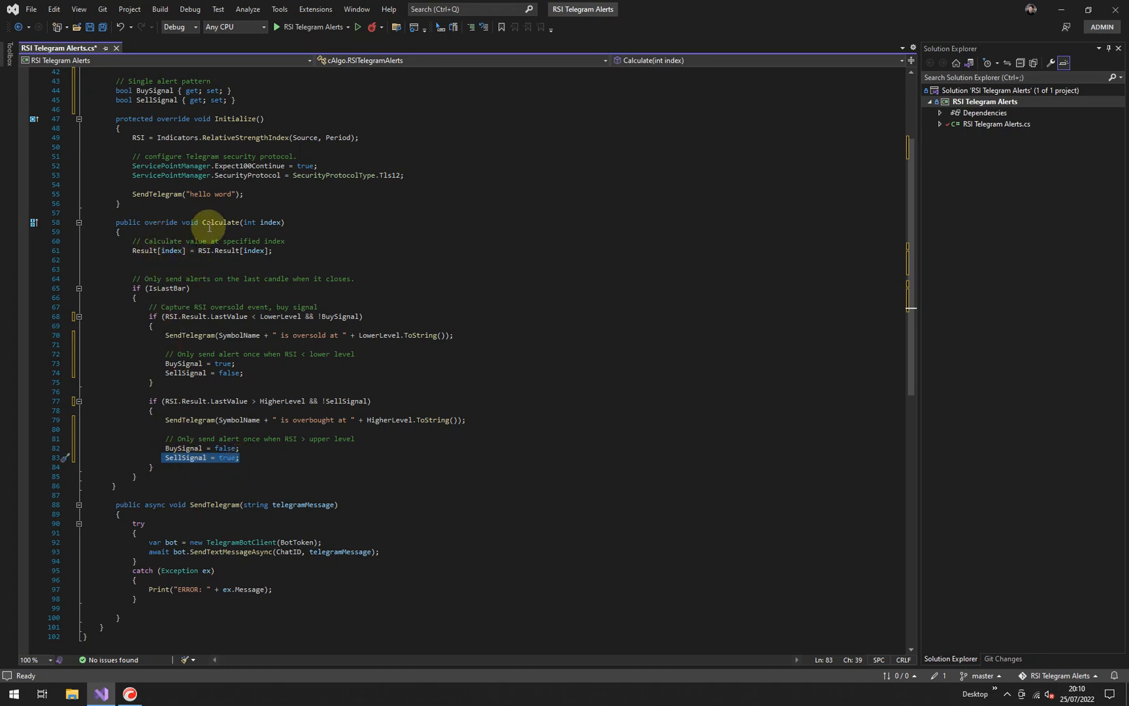
mouse_move(254, 358)
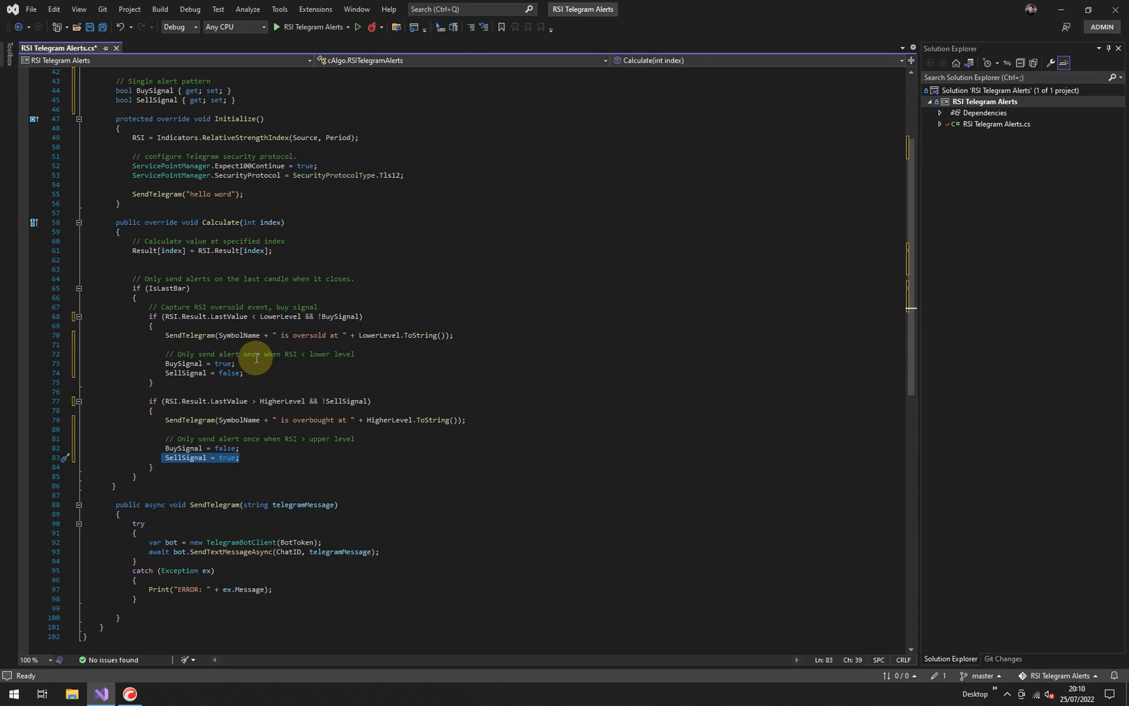
mouse_move(349, 355)
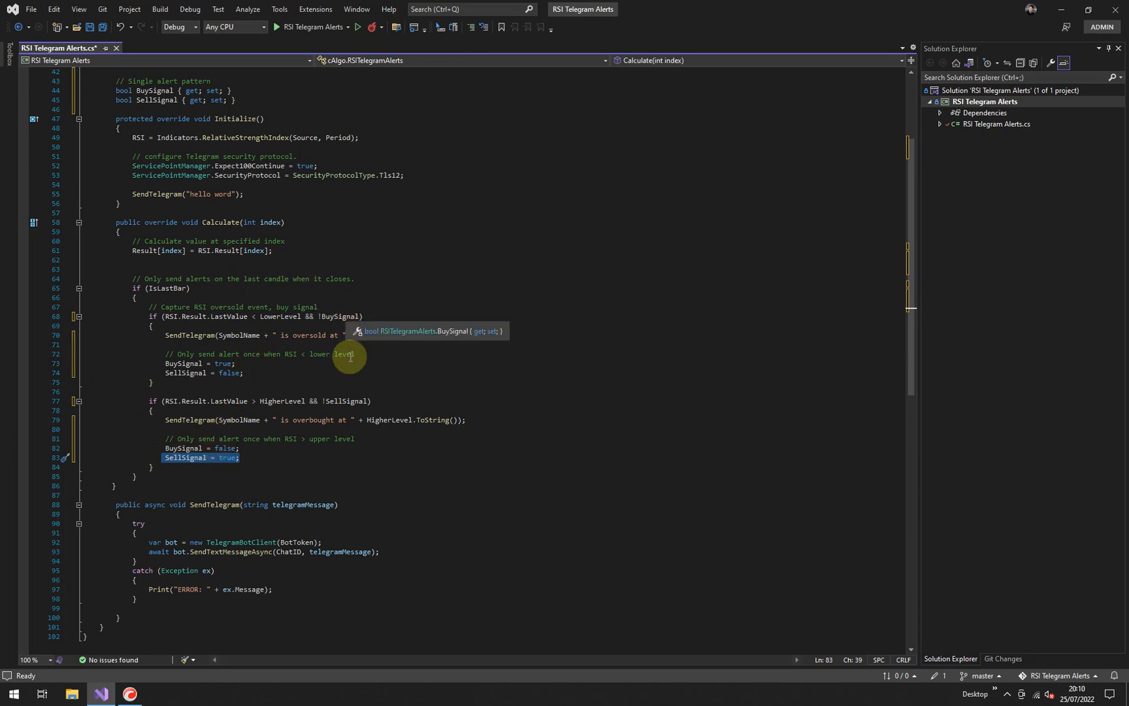
left_click(346, 401)
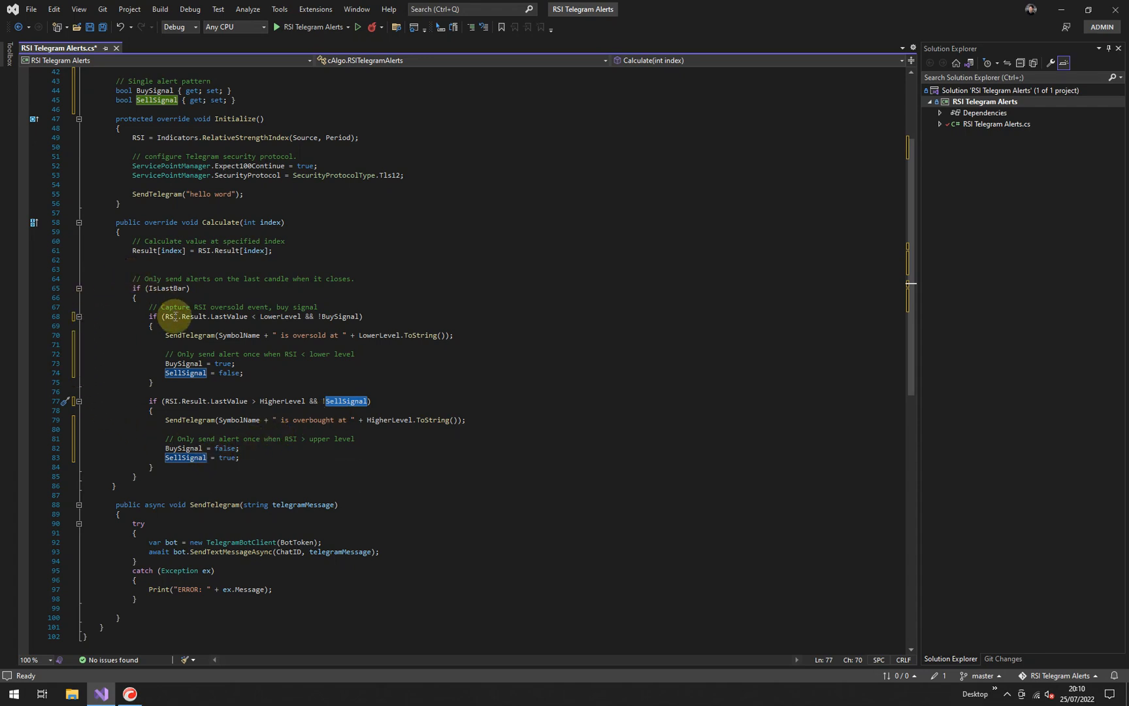
mouse_move(253, 316)
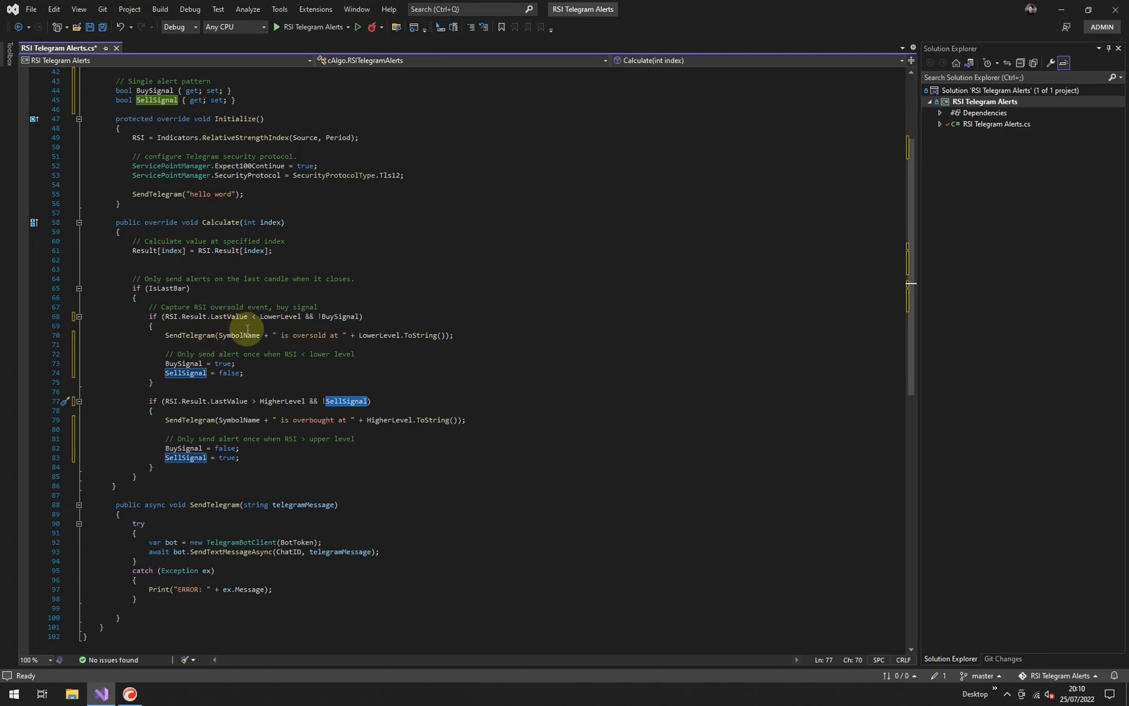
mouse_move(227, 373)
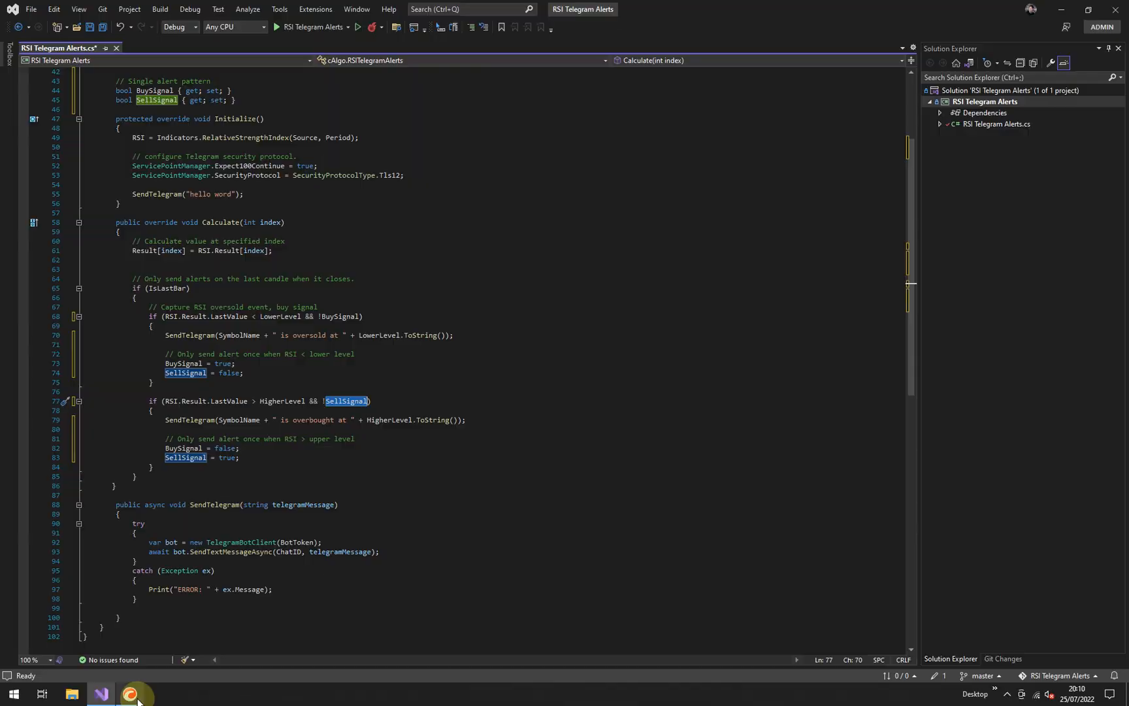
left_click(130, 694)
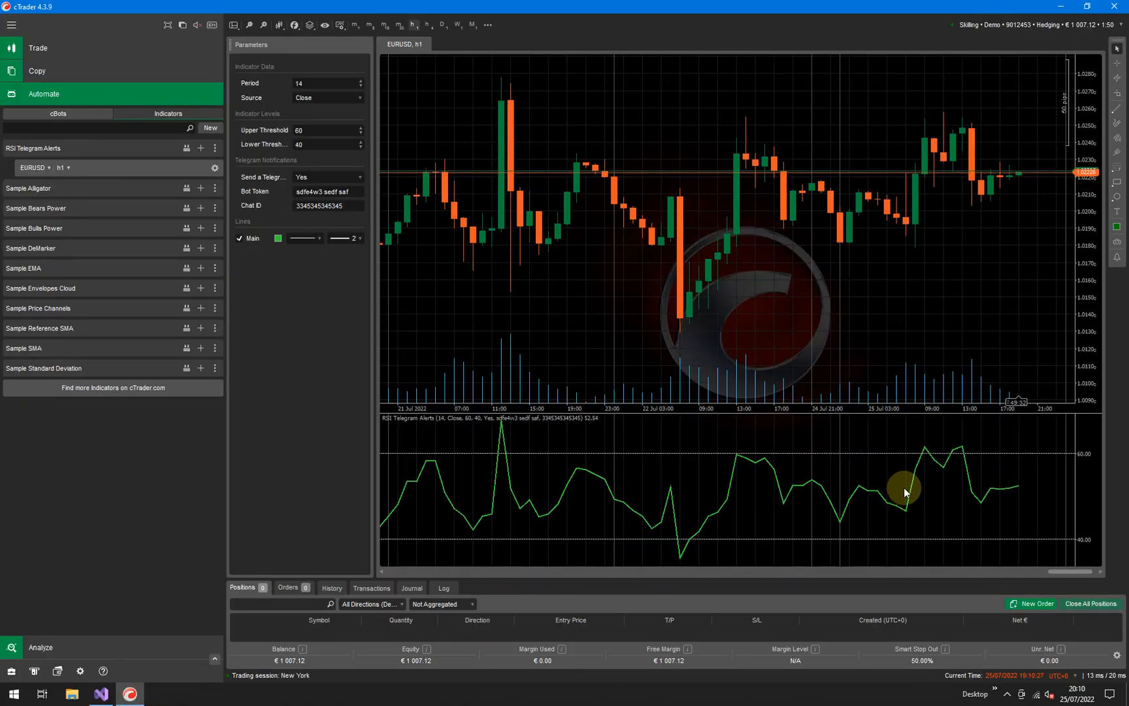
mouse_move(932, 437)
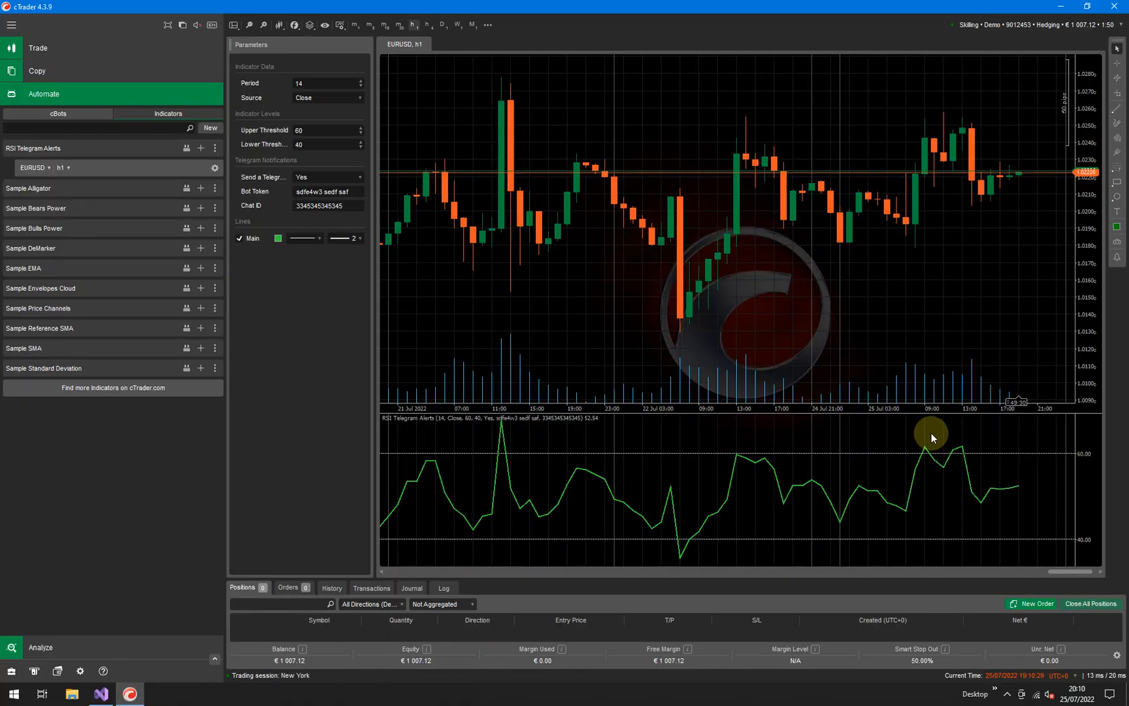
mouse_move(973, 440)
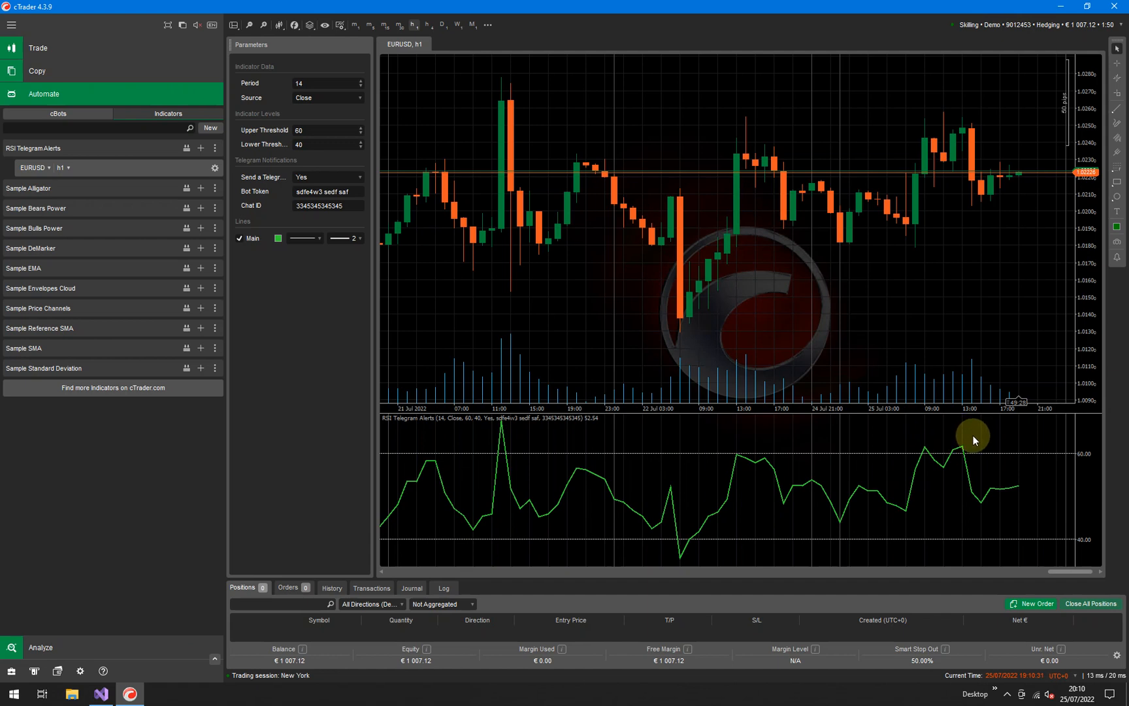
mouse_move(998, 543)
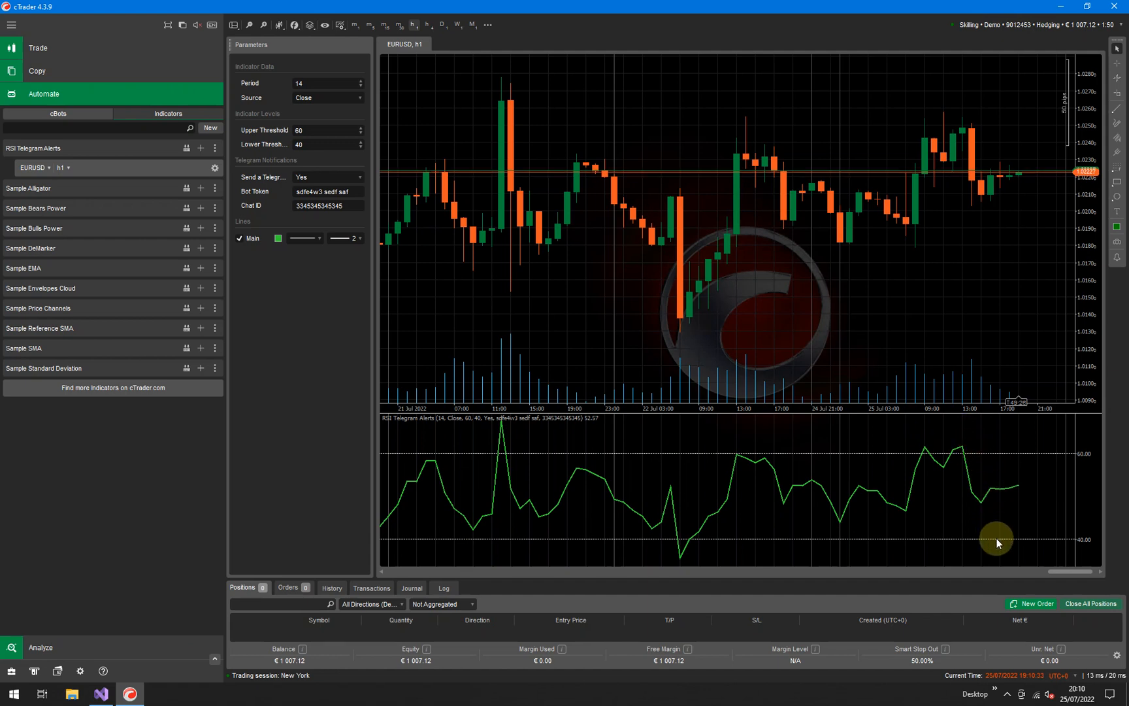
mouse_move(1004, 570)
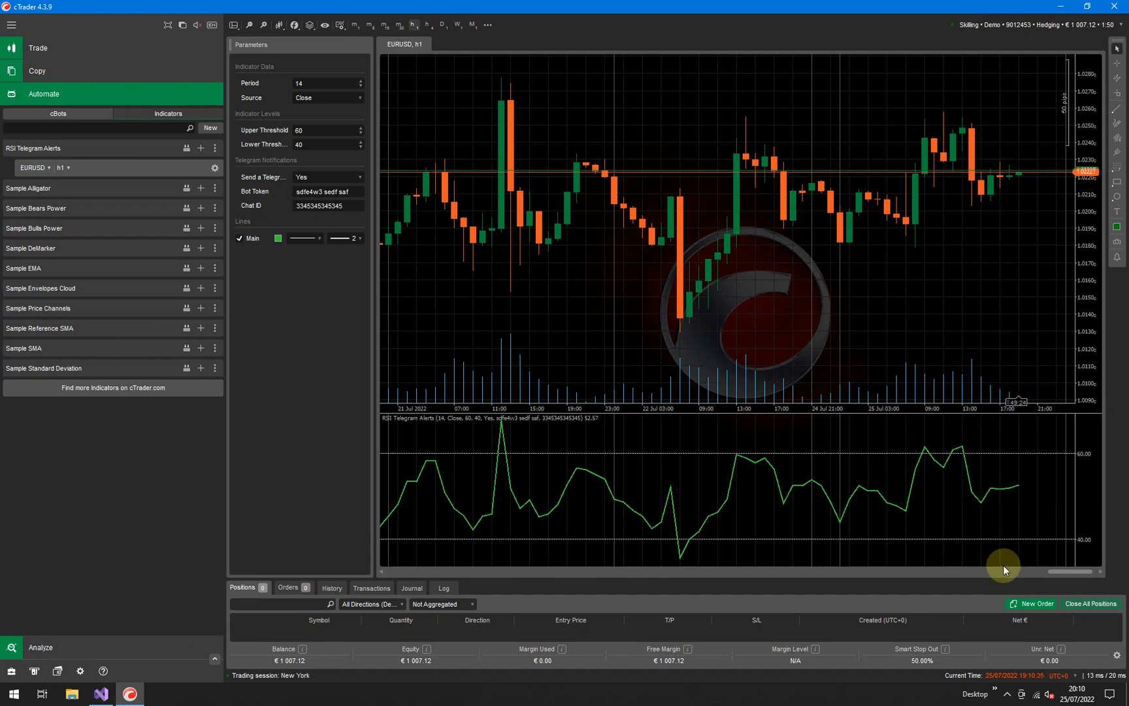
mouse_move(1025, 563)
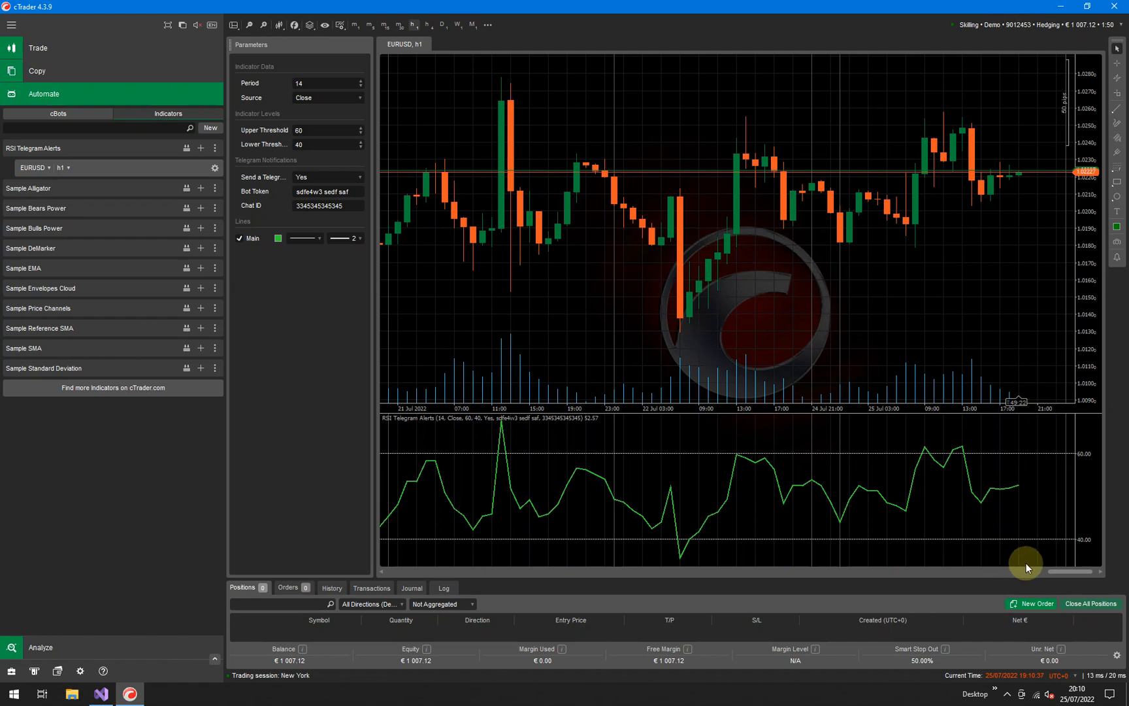
mouse_move(1048, 443)
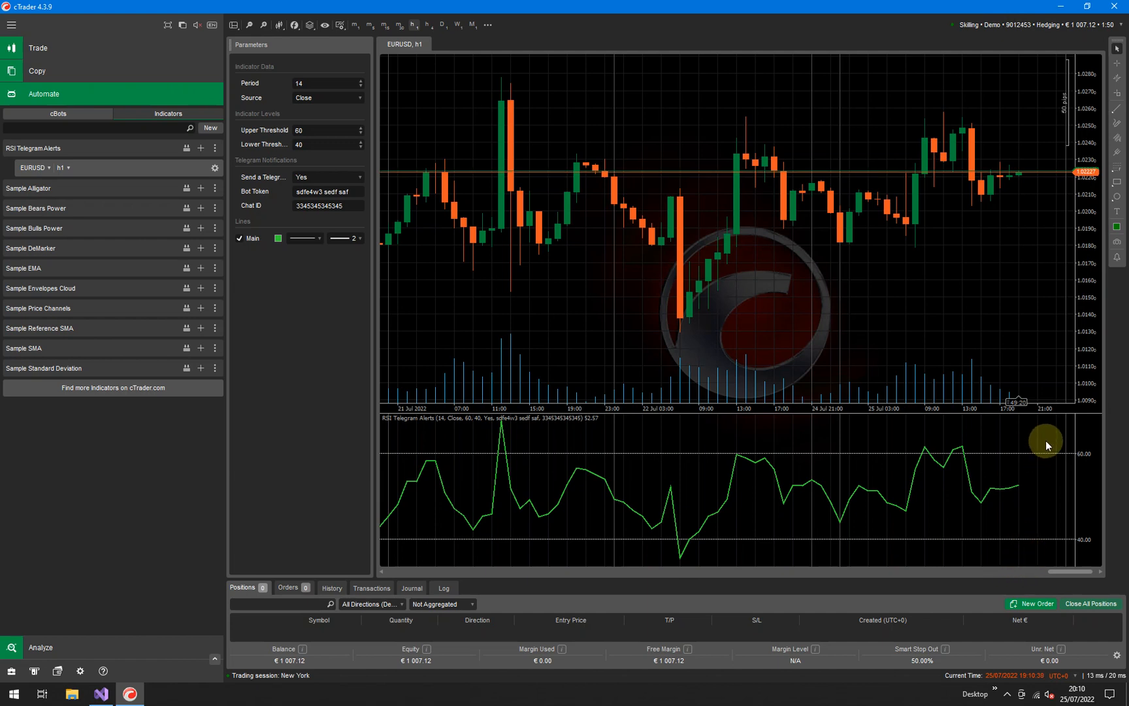
mouse_move(925, 464)
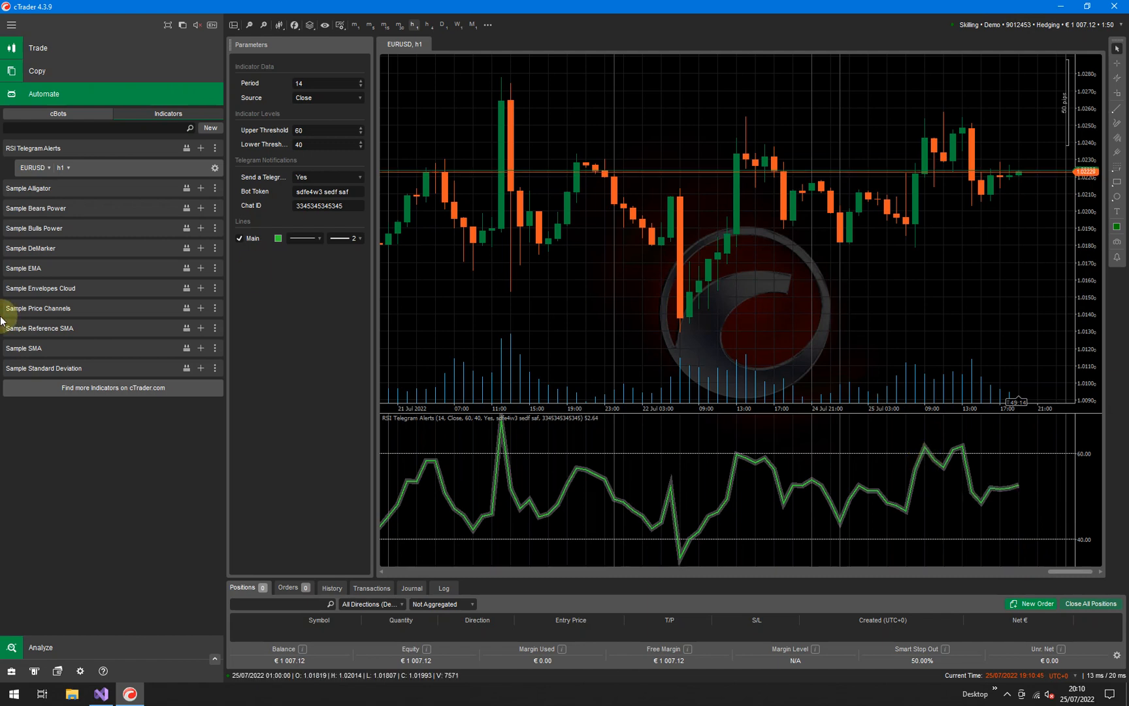
- After checking RSI near 52.6, return to the BuySignal/SellSignal declarations in Visual Studio
left_click(100, 693)
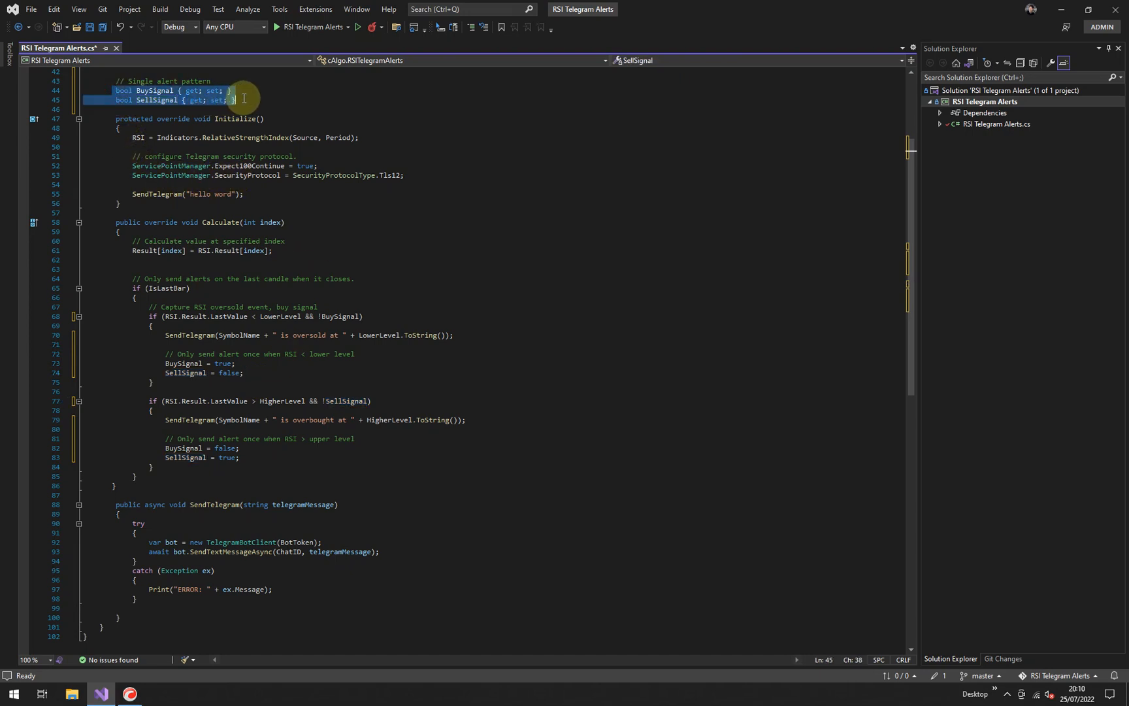
mouse_move(198, 372)
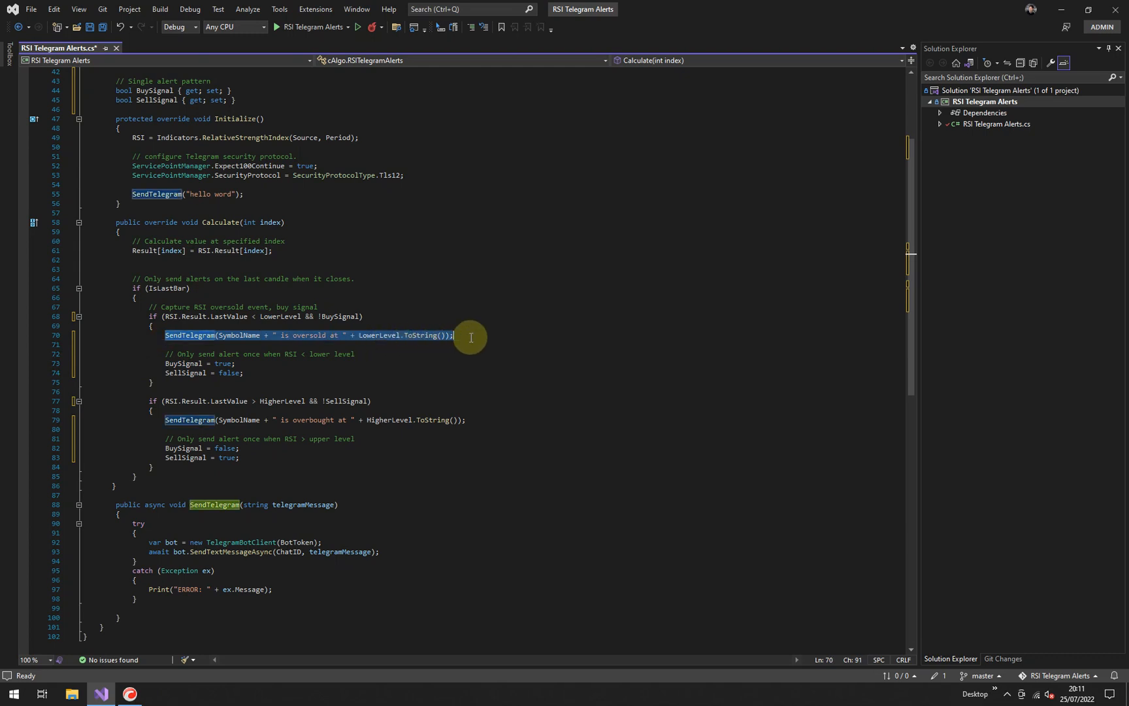
mouse_move(236, 63)
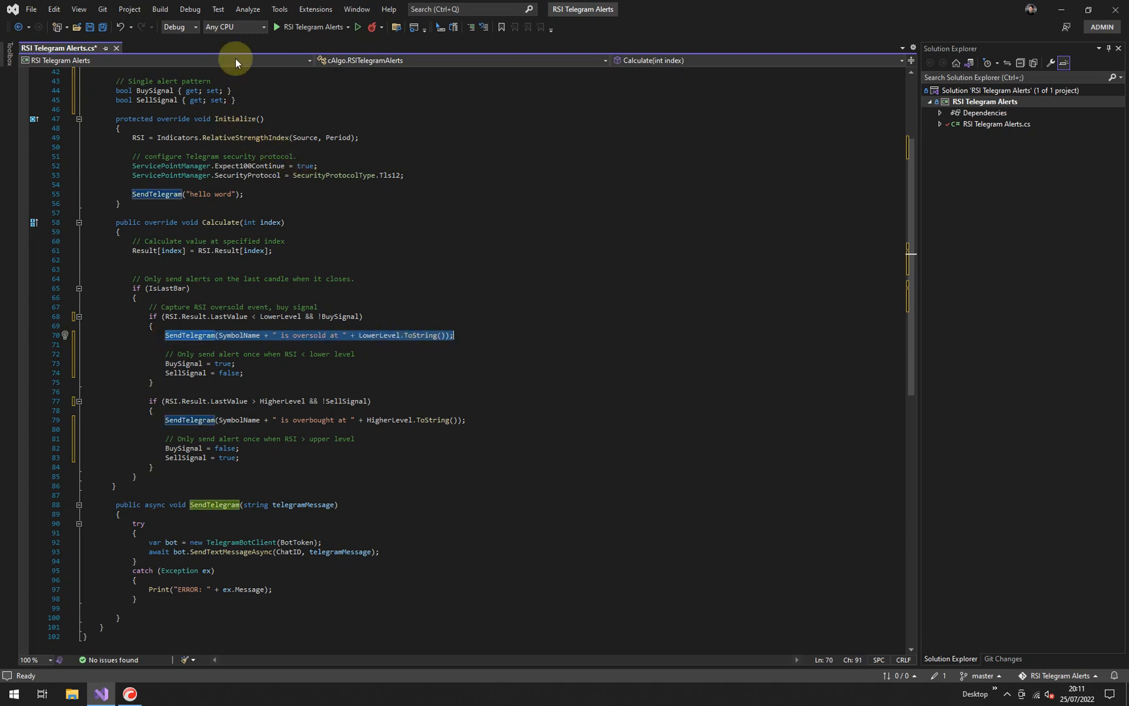
mouse_move(171, 341)
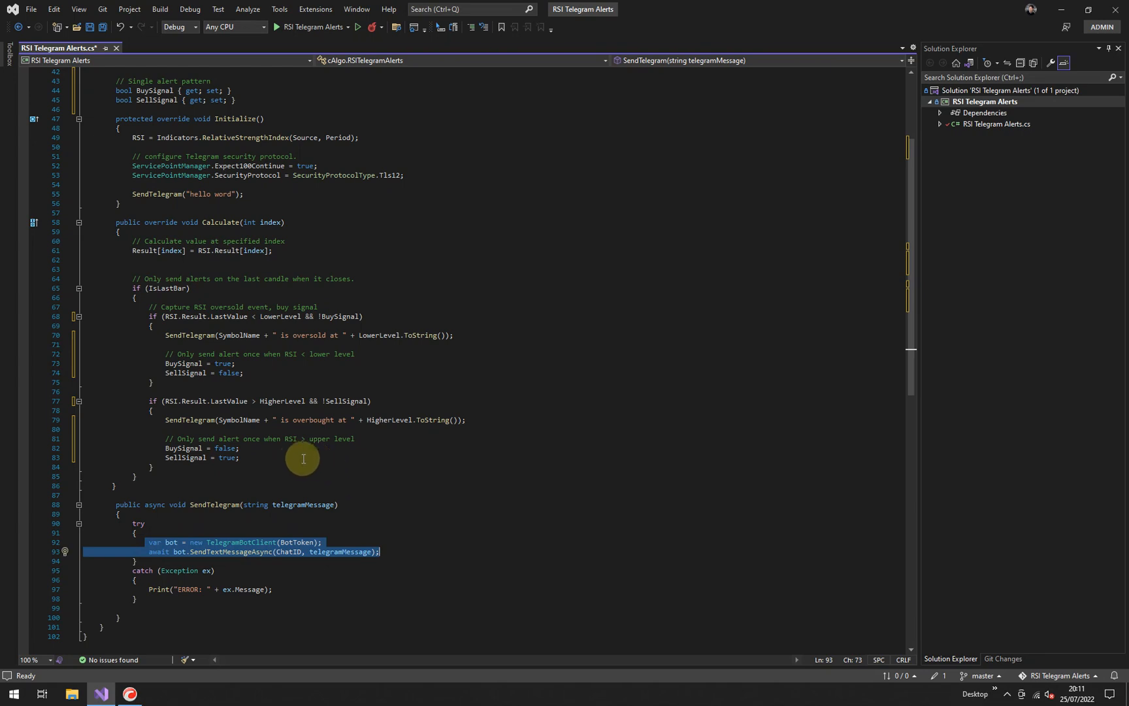
- Expand the User settings region and scroll through parameters, Initialize and Calculate
scroll("up", 3)
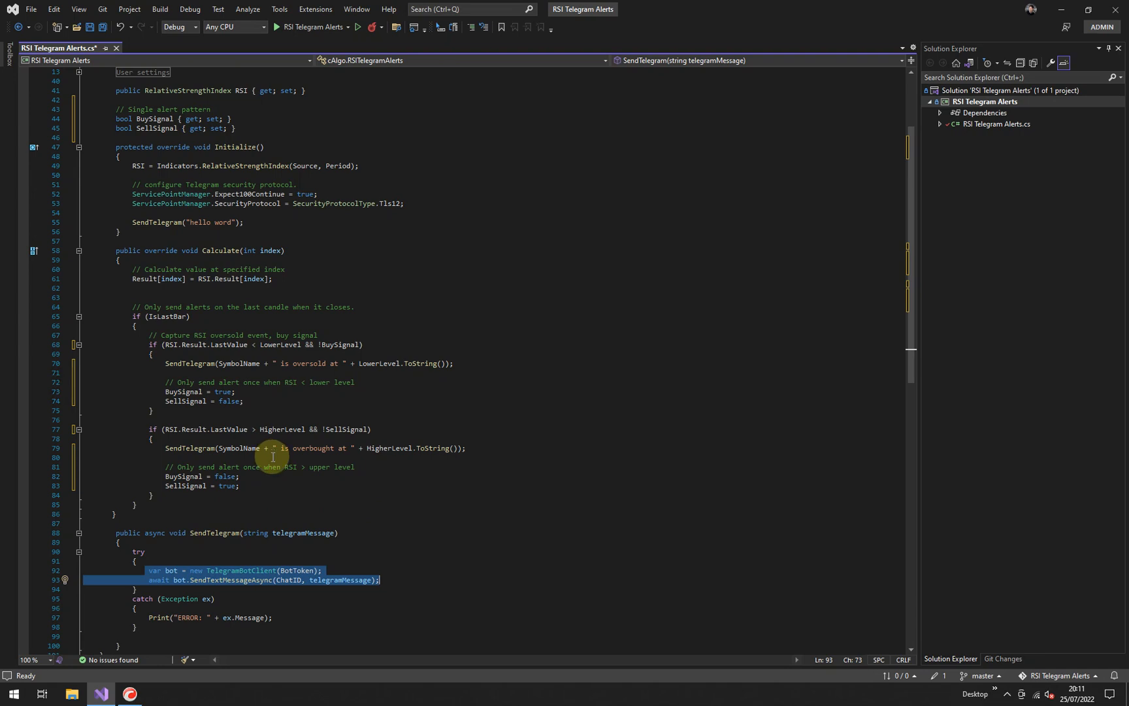
scroll("up", 3)
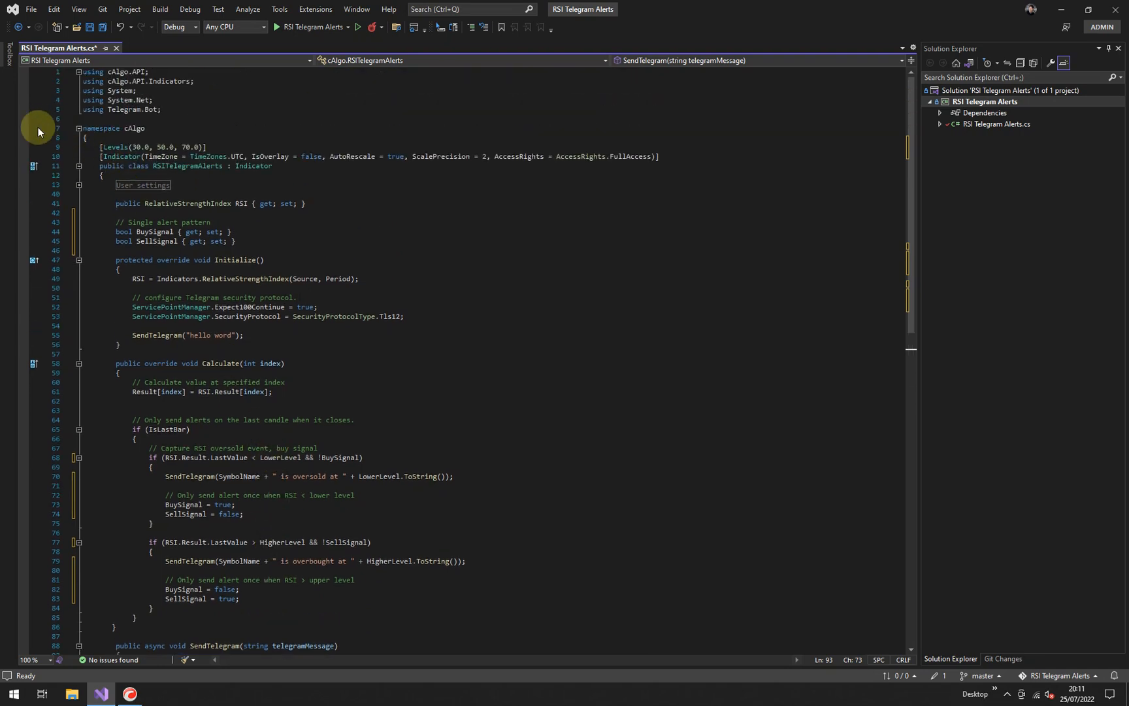
left_click(79, 184)
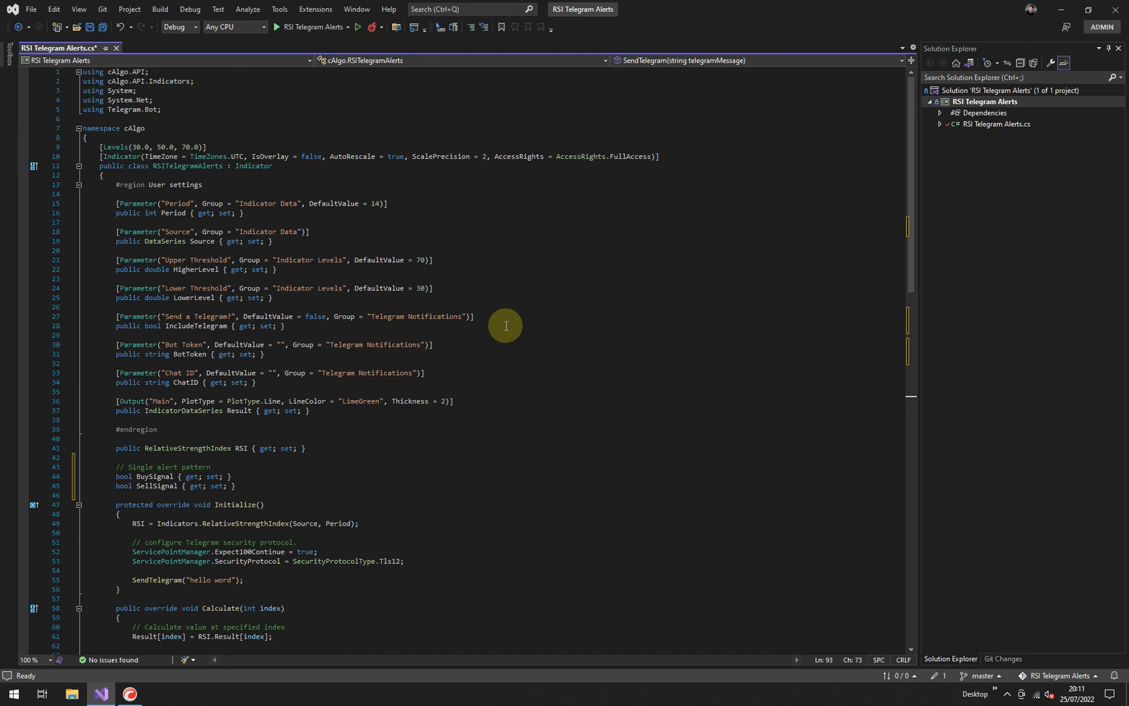
mouse_move(467, 478)
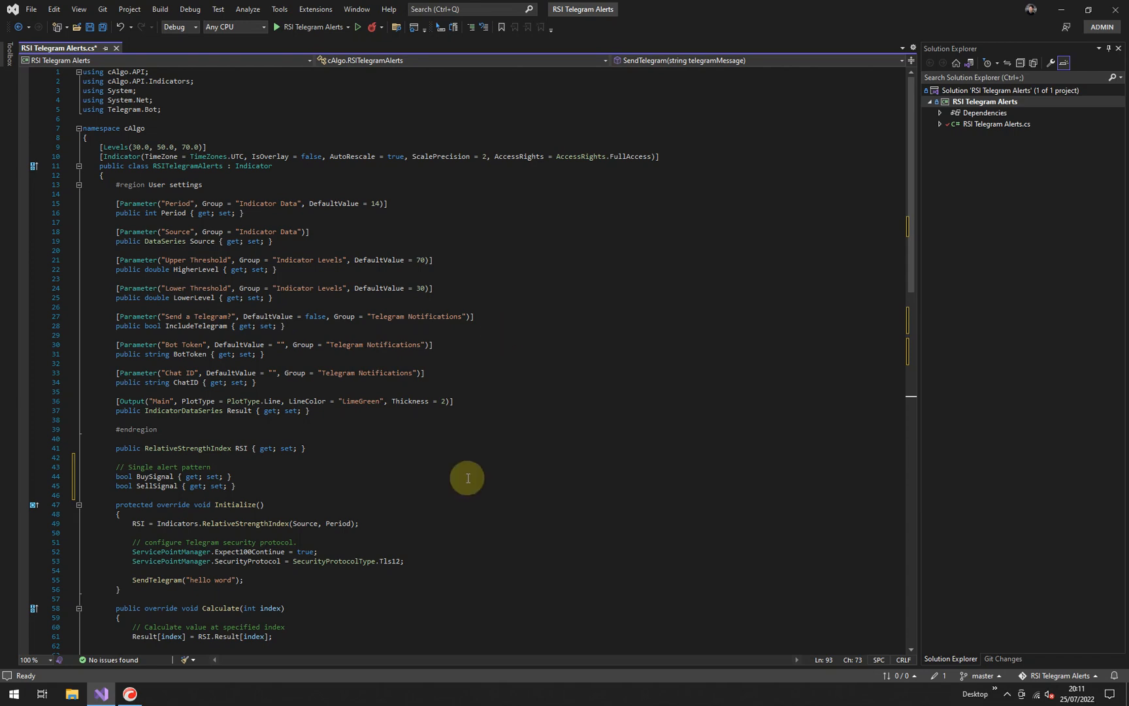
scroll("down", 3)
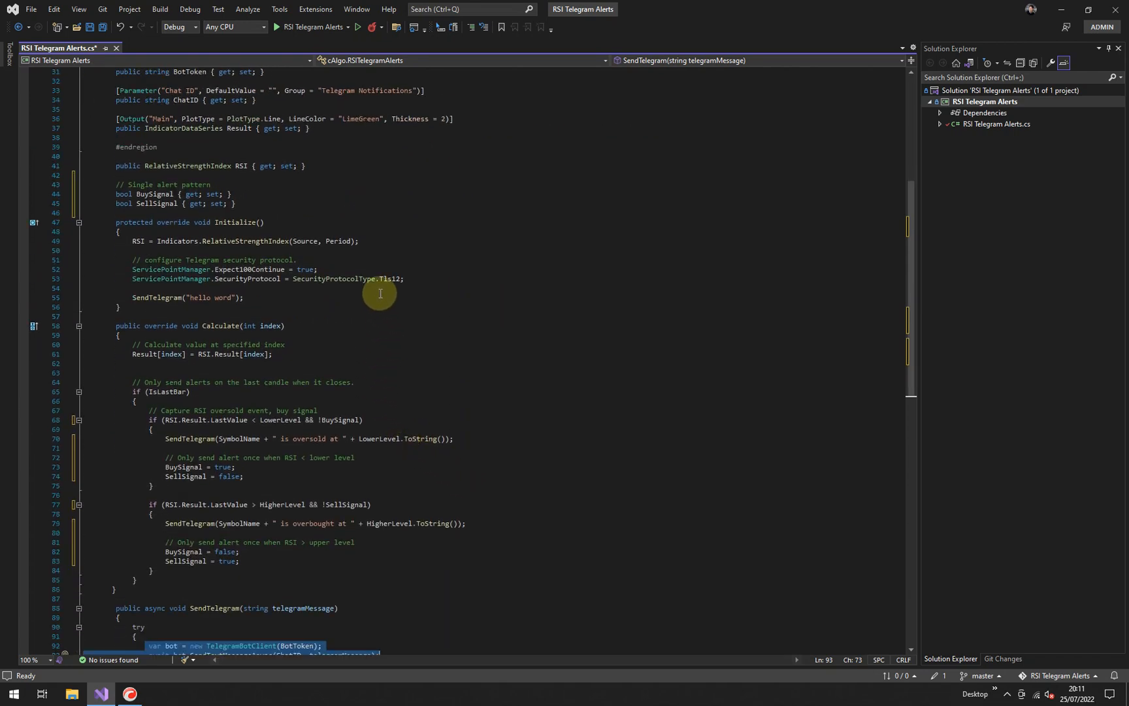
double_click(246, 241)
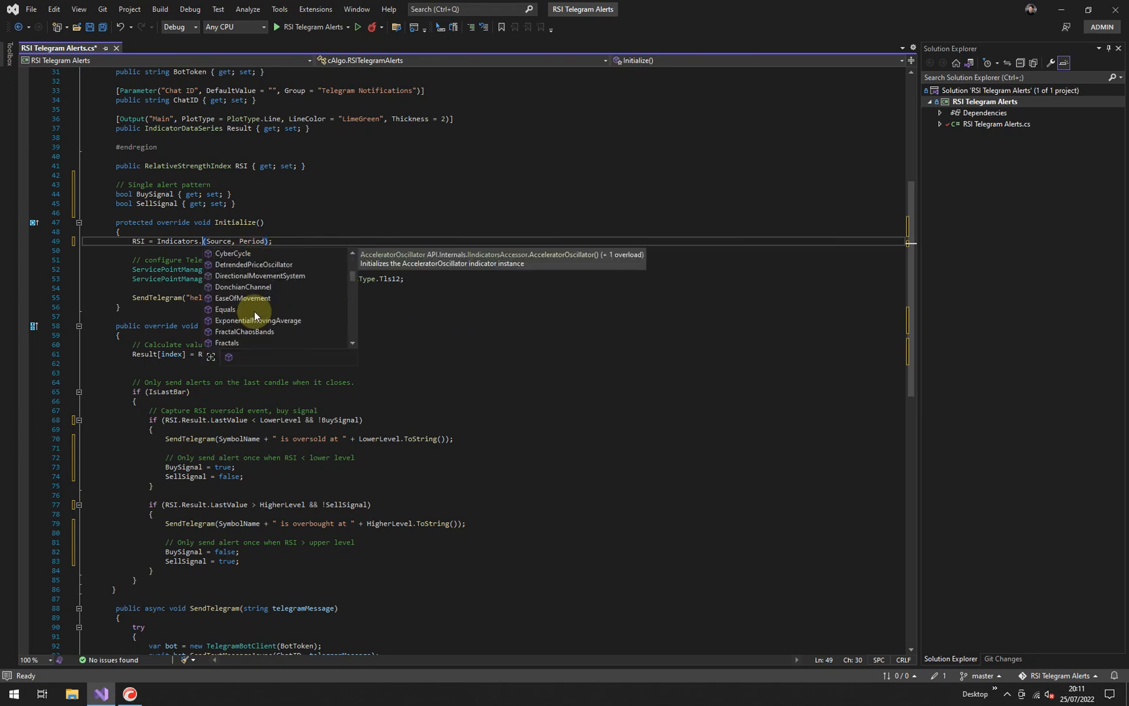
scroll("down", 3)
type("RelativeStrengthIndex")
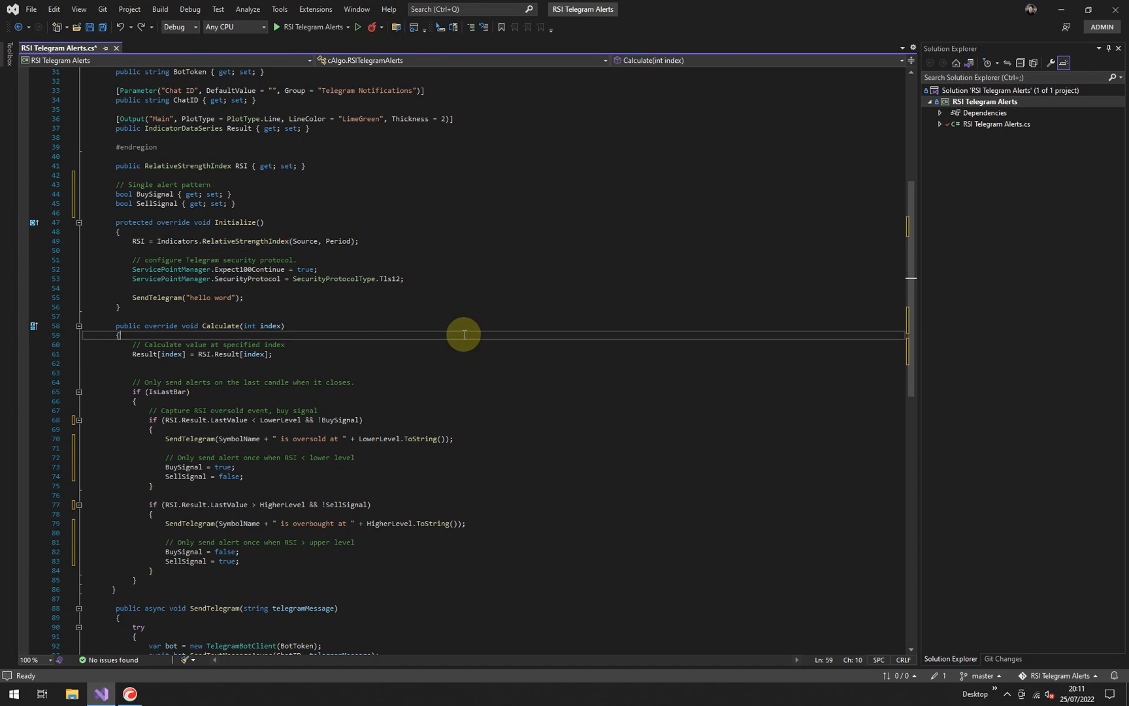
mouse_move(495, 362)
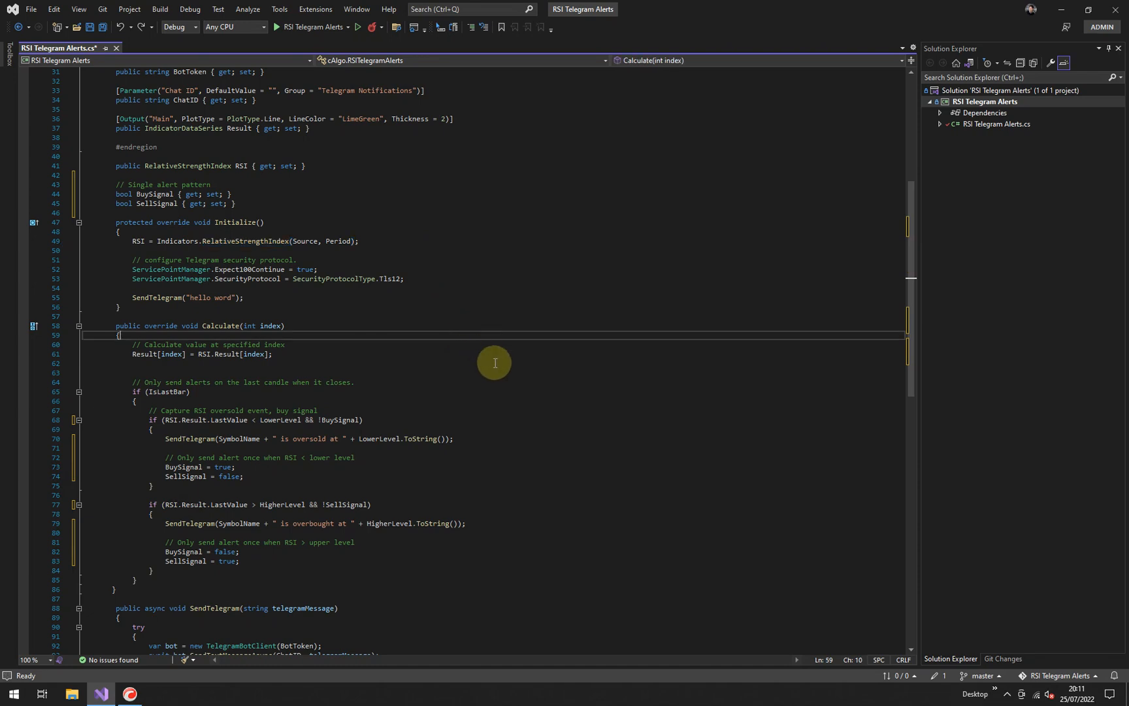
mouse_move(490, 397)
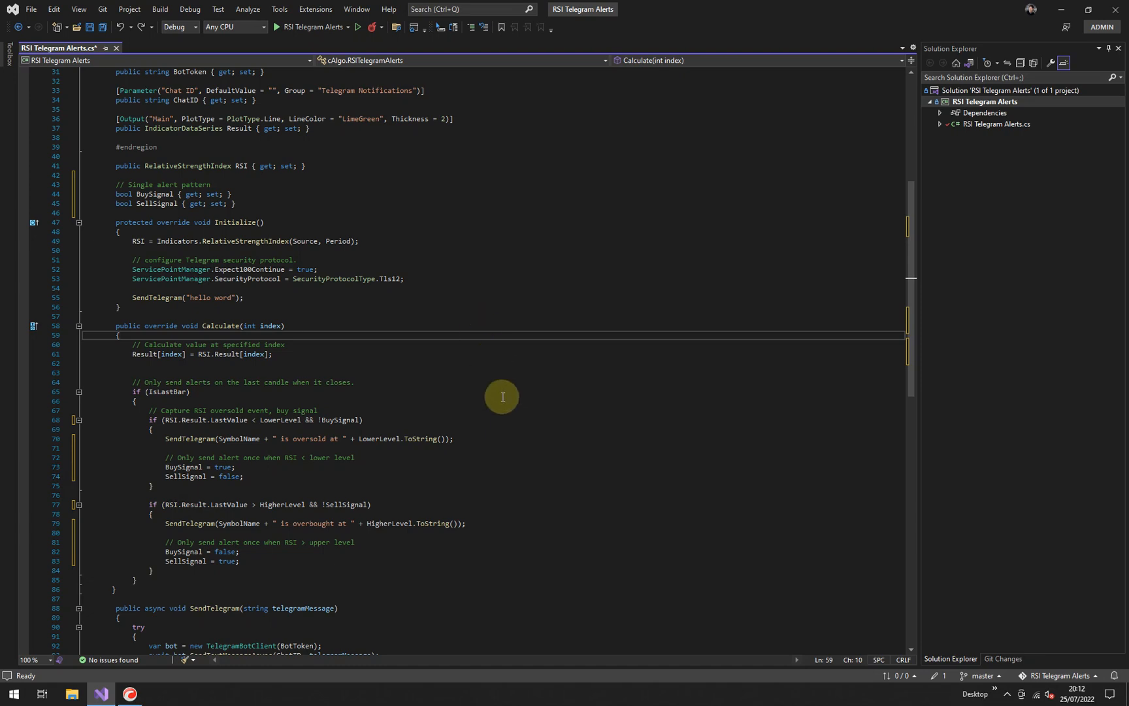
mouse_move(468, 435)
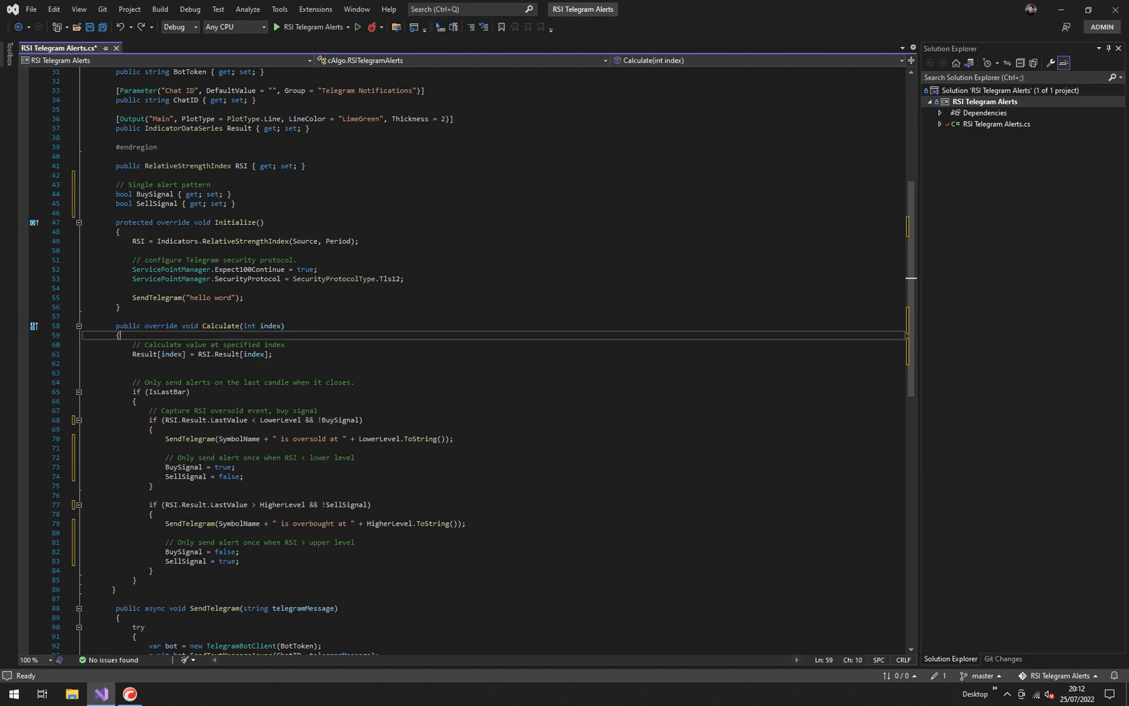
- Open ClickAlgo's Free Algorithmic Trading Course page and scroll down to Project #1
left_click(159, 694)
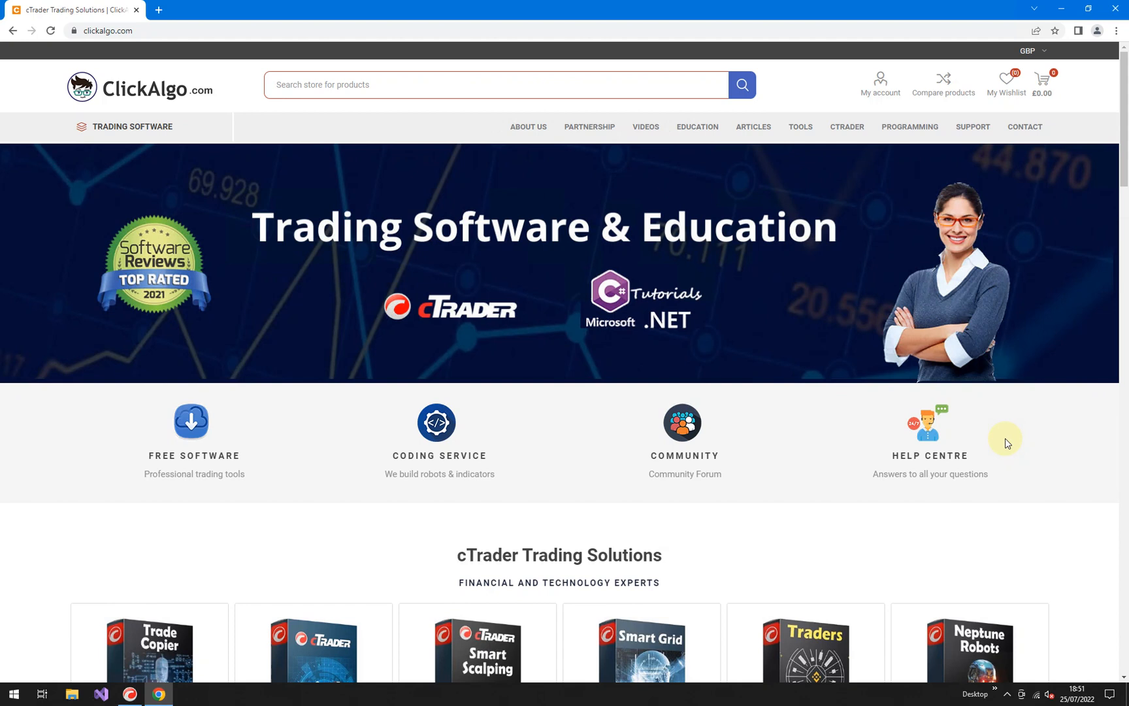
mouse_move(989, 415)
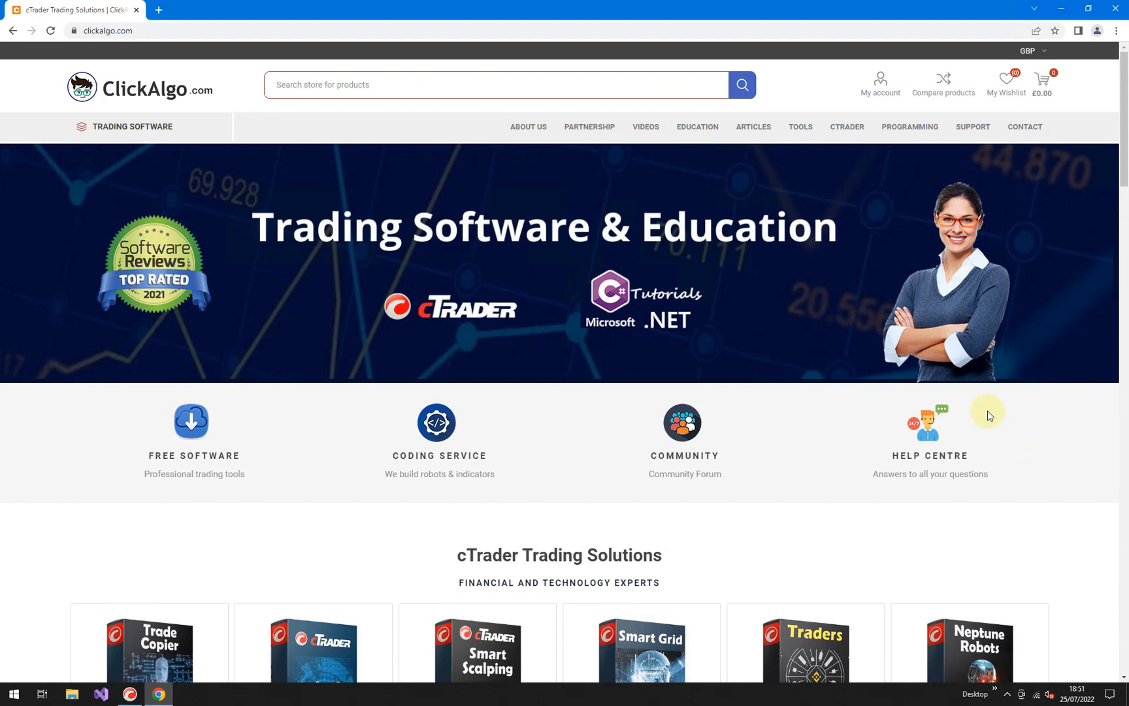
mouse_move(147, 30)
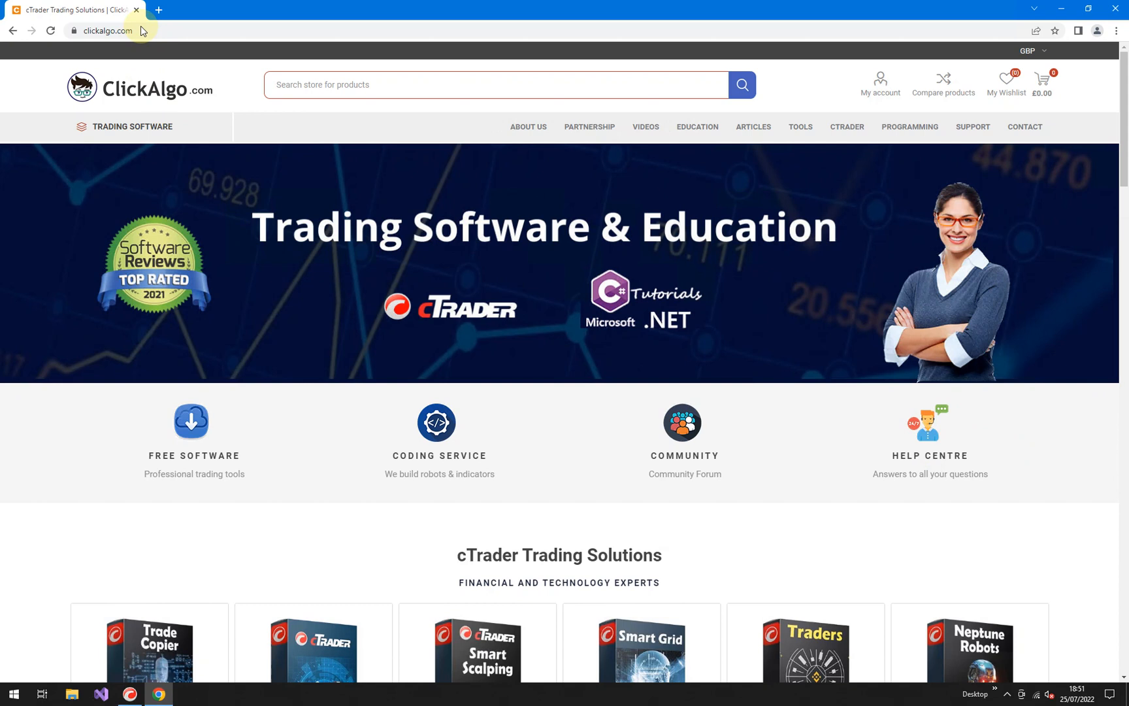
mouse_move(276, 153)
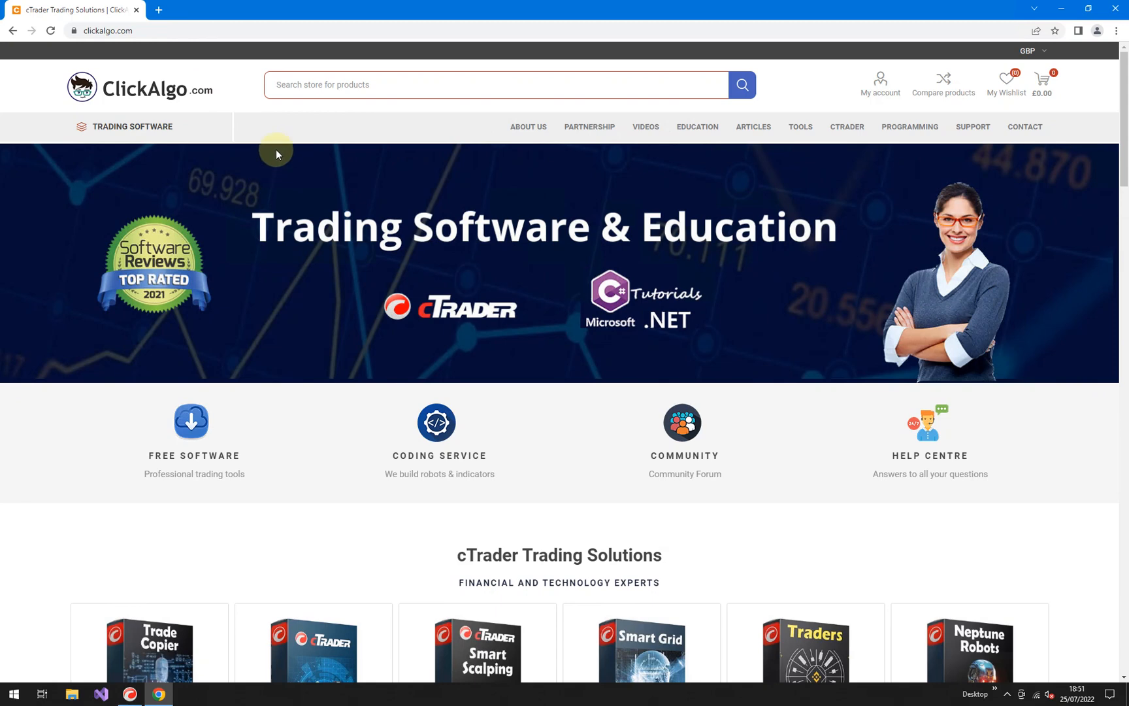
mouse_move(697, 127)
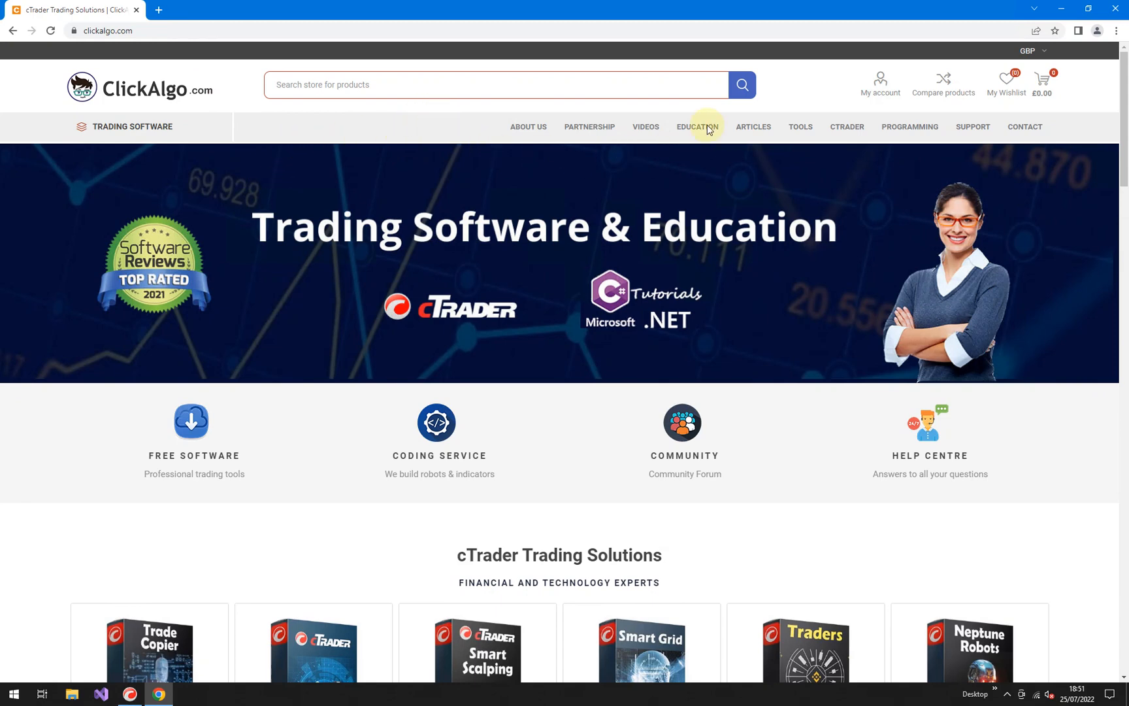
left_click(696, 127)
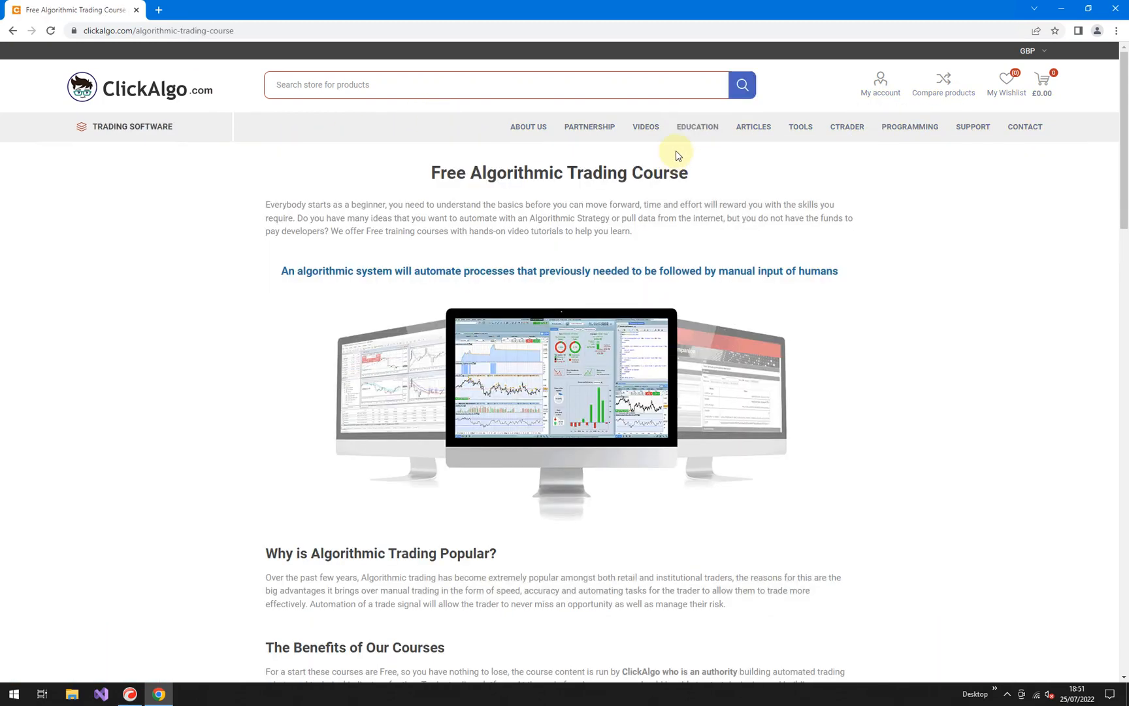
mouse_move(687, 351)
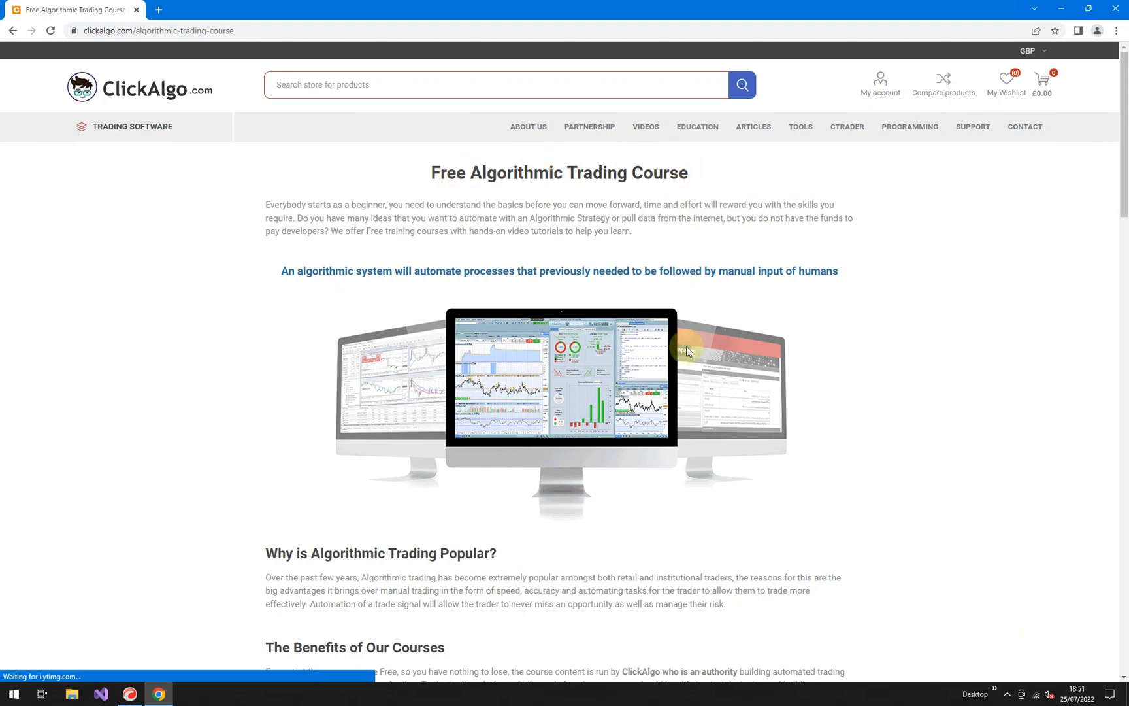
scroll("down", 3)
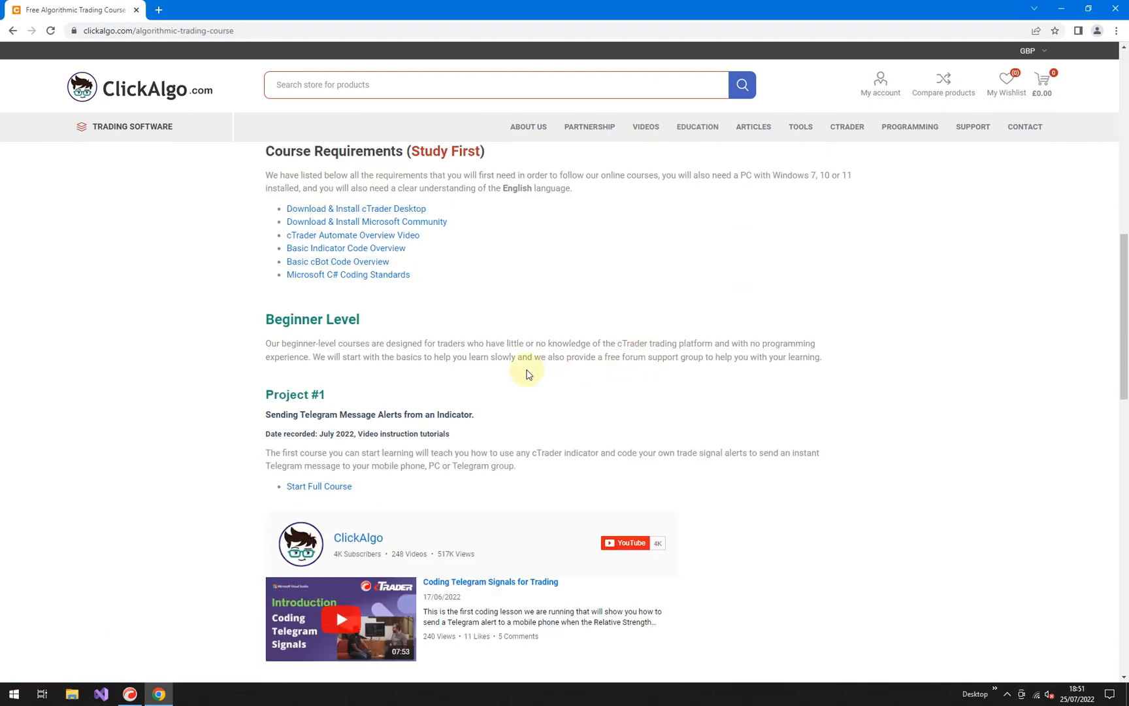
scroll("down", 3)
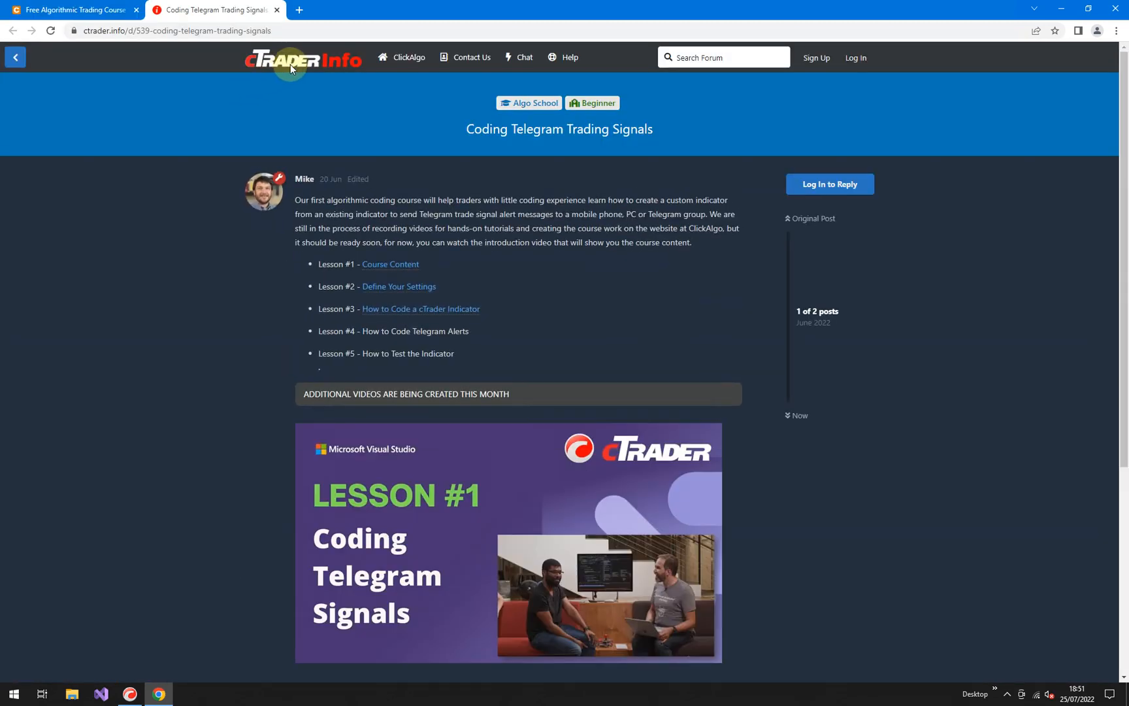
mouse_move(117, 56)
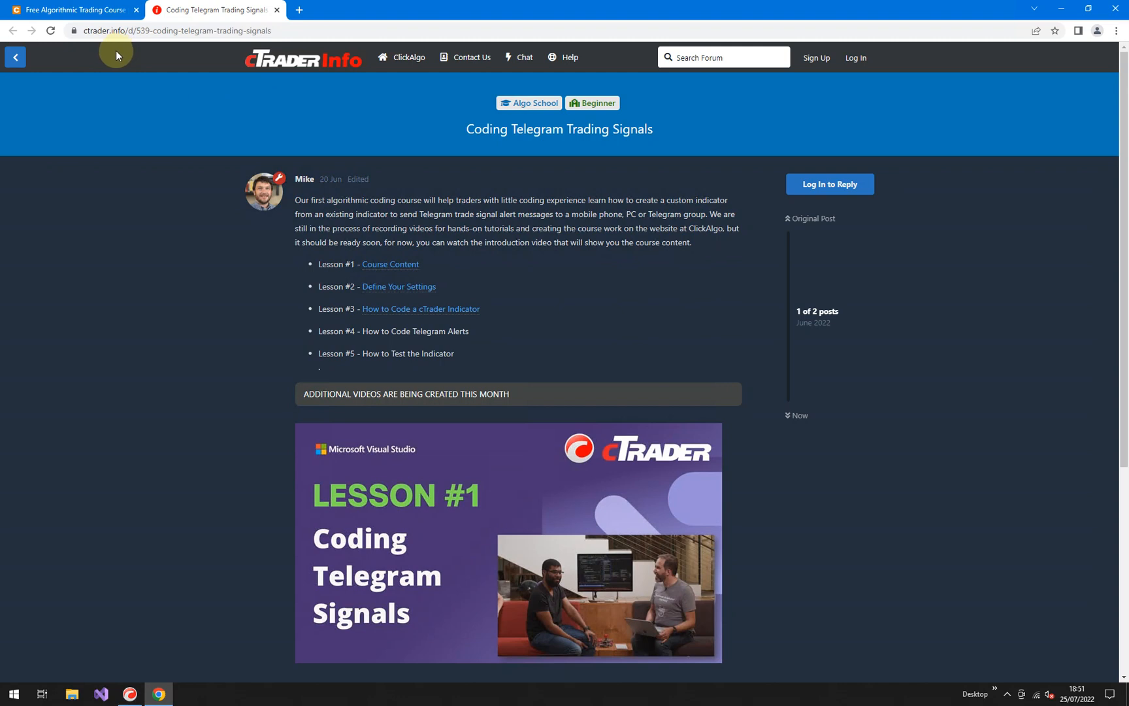
mouse_move(359, 331)
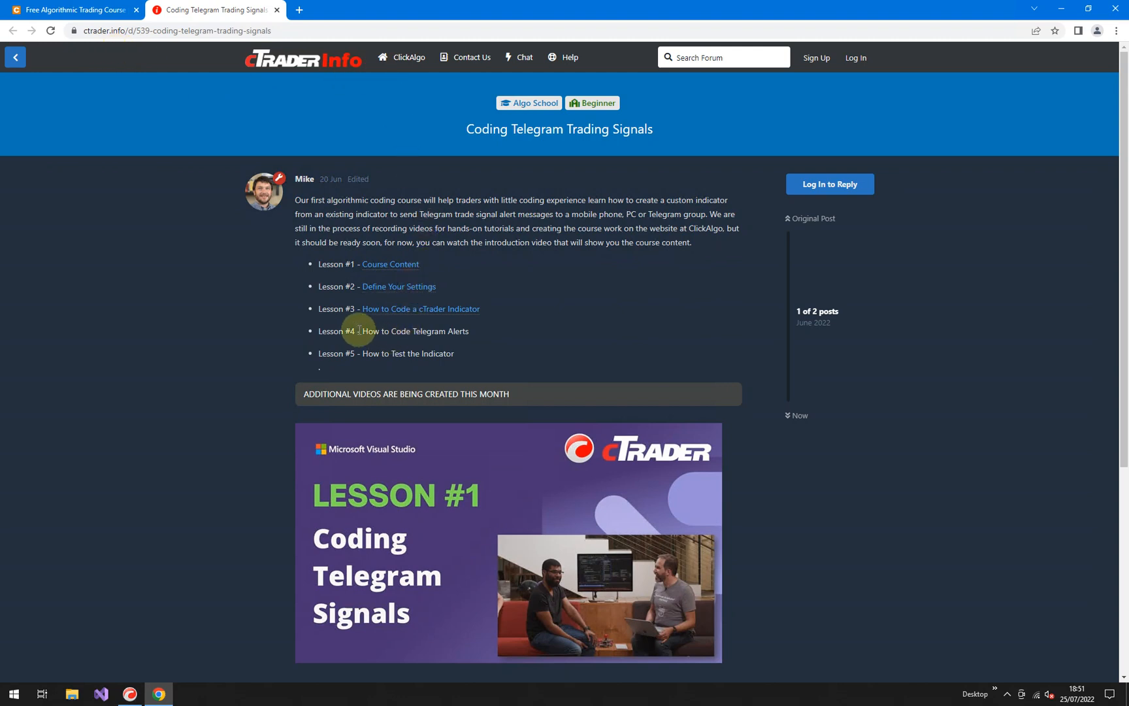
mouse_move(506, 144)
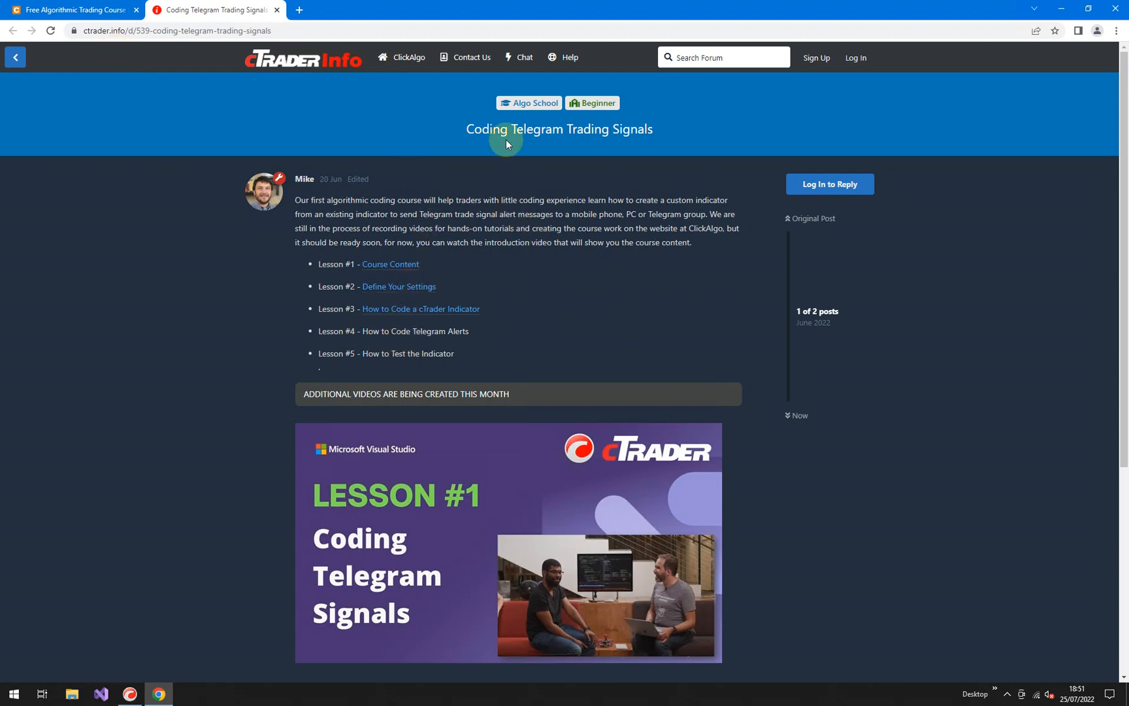
mouse_move(576, 269)
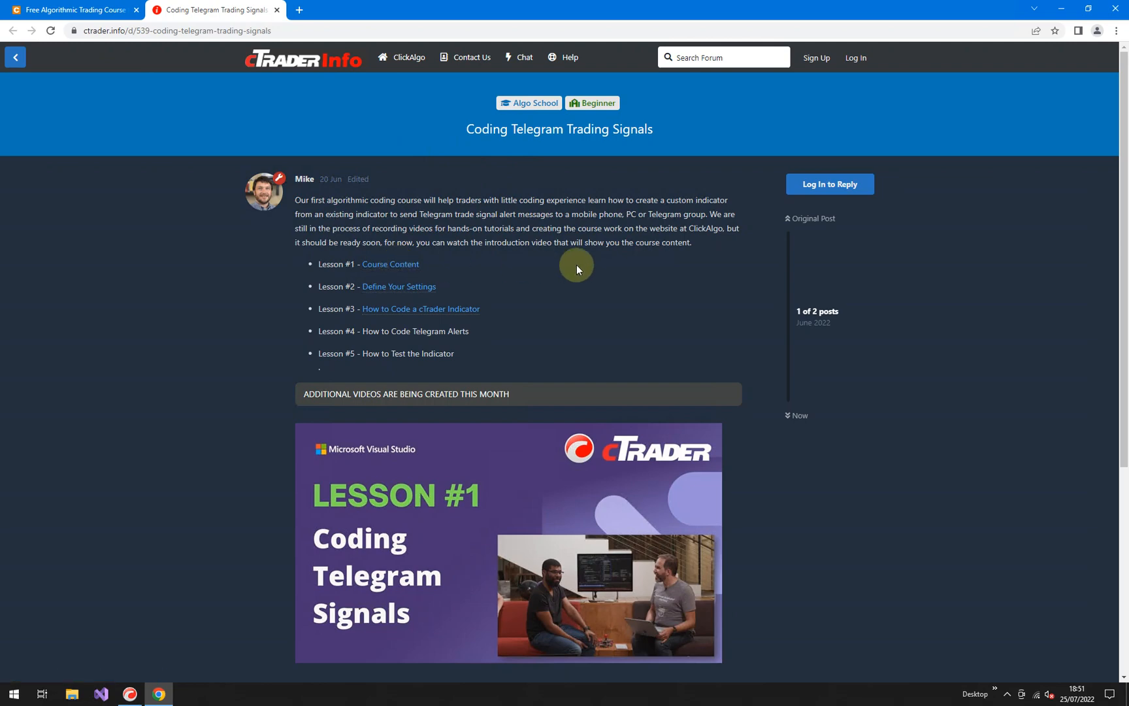
scroll("down", 3)
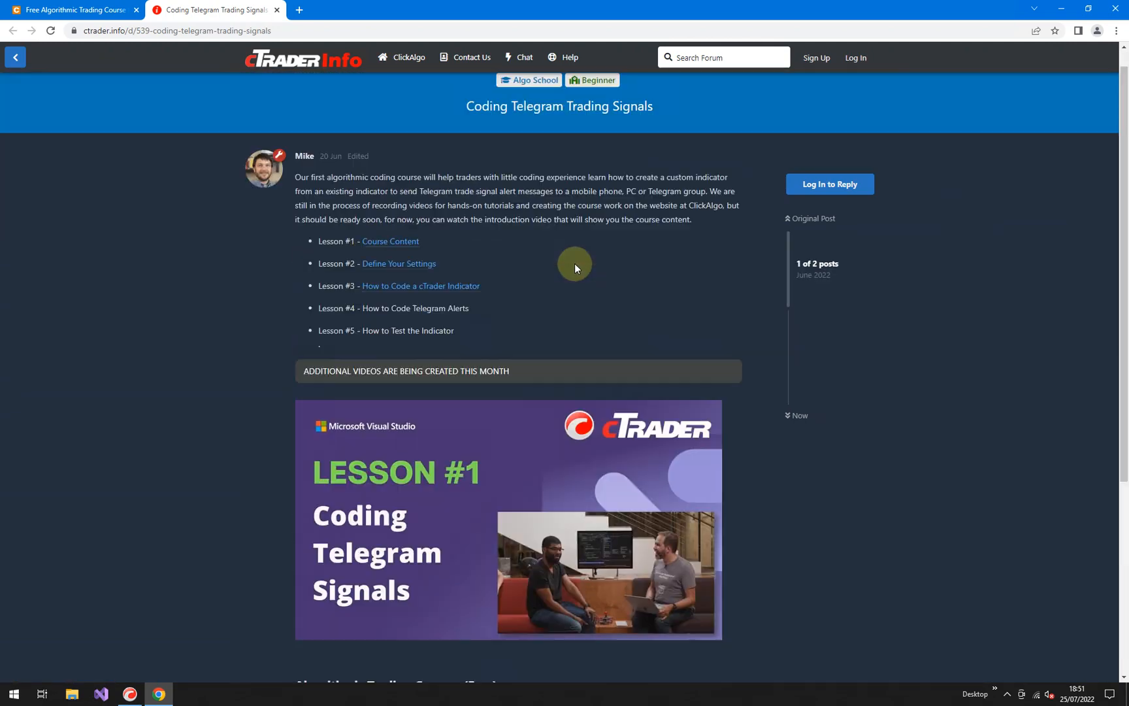
left_click(509, 518)
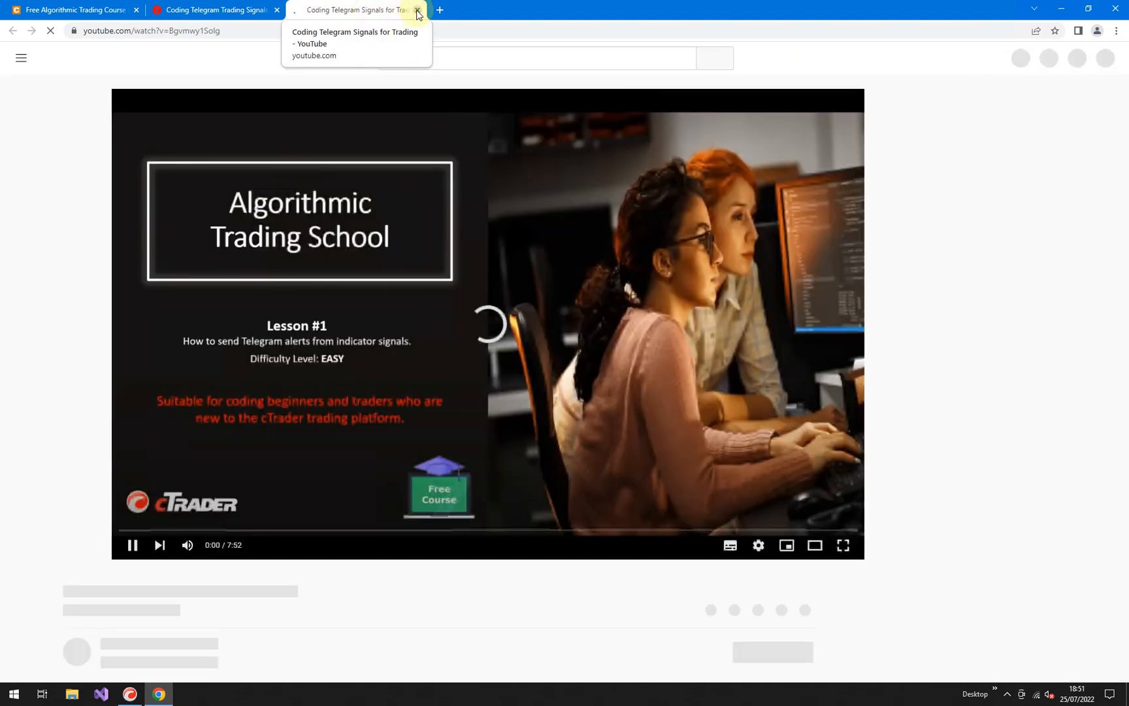
left_click(416, 9)
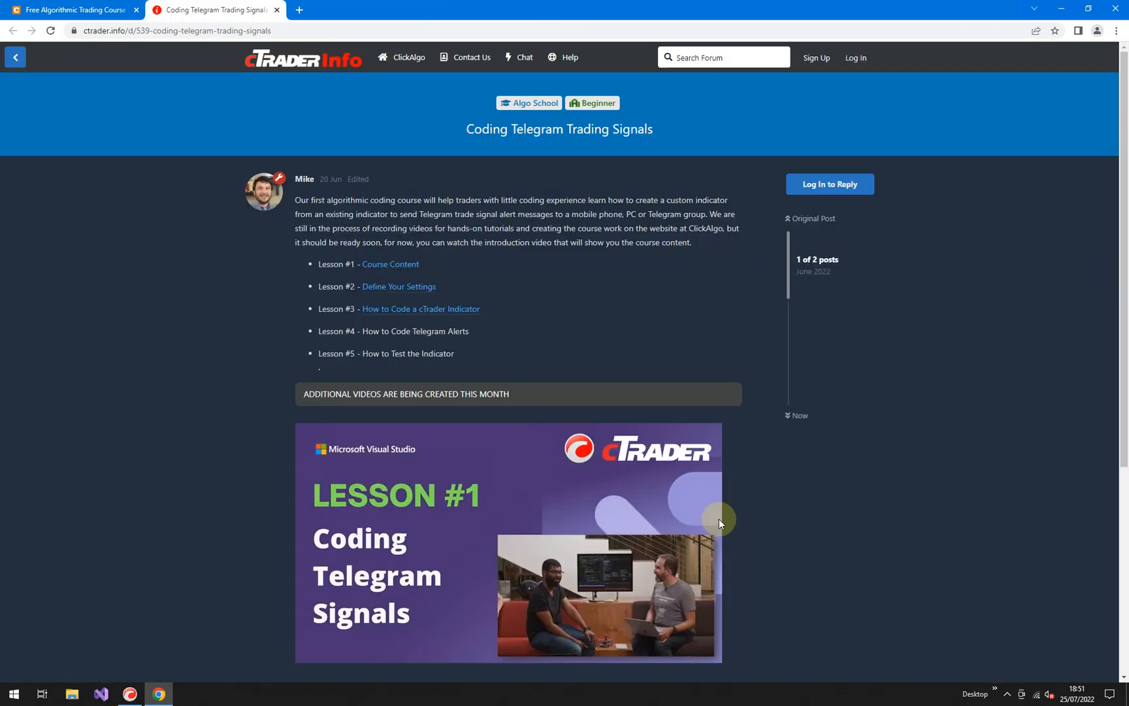
mouse_move(398, 286)
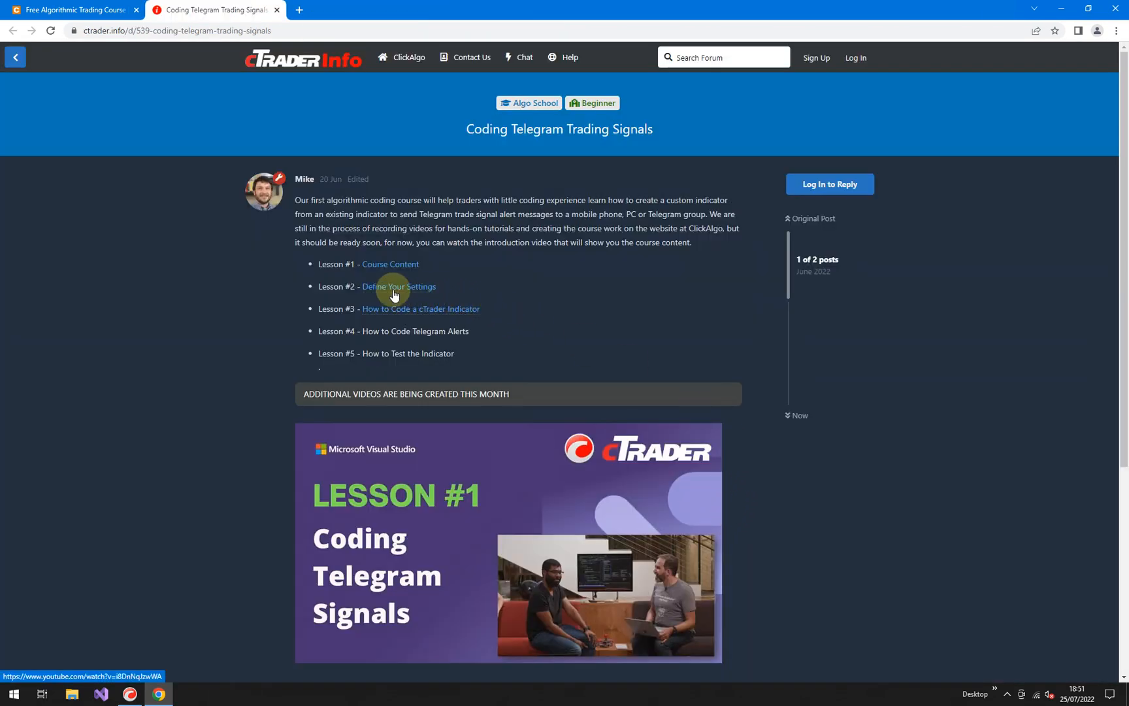
mouse_move(409, 312)
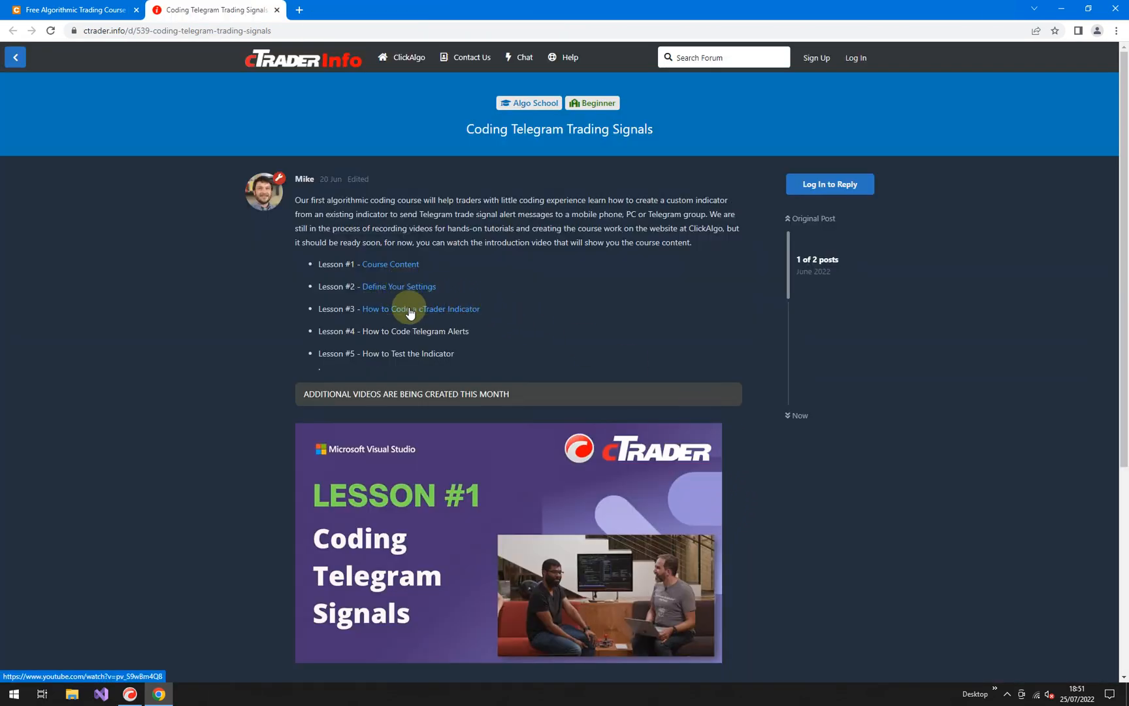
left_click(529, 103)
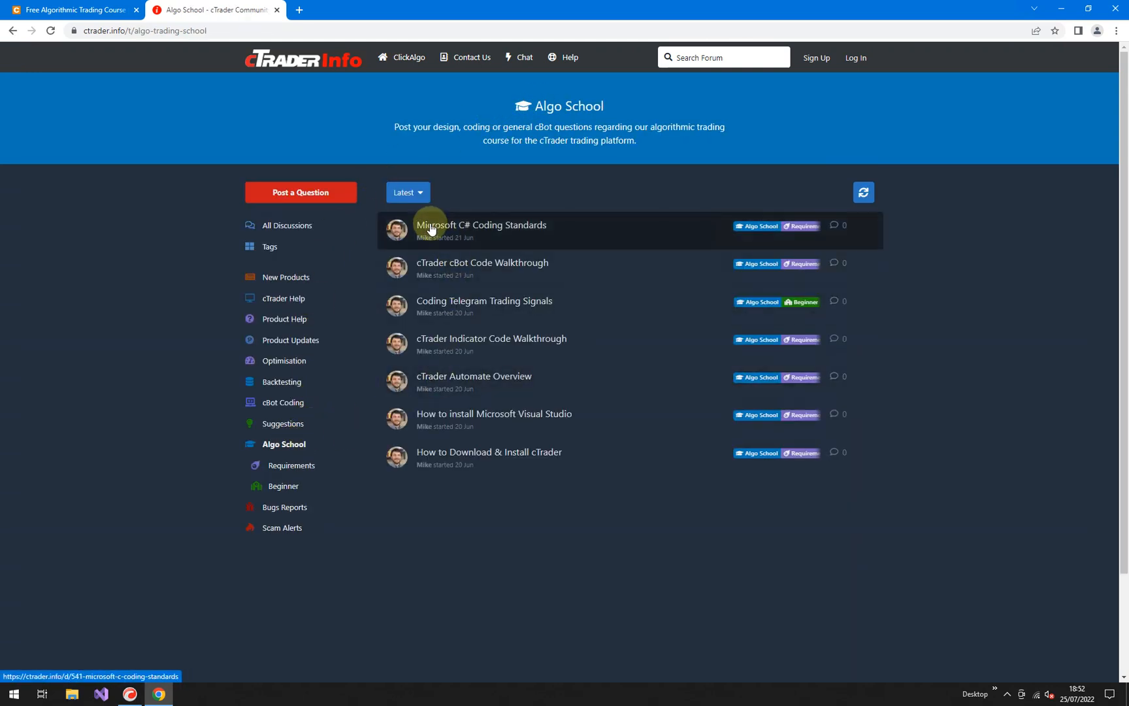
mouse_move(481, 238)
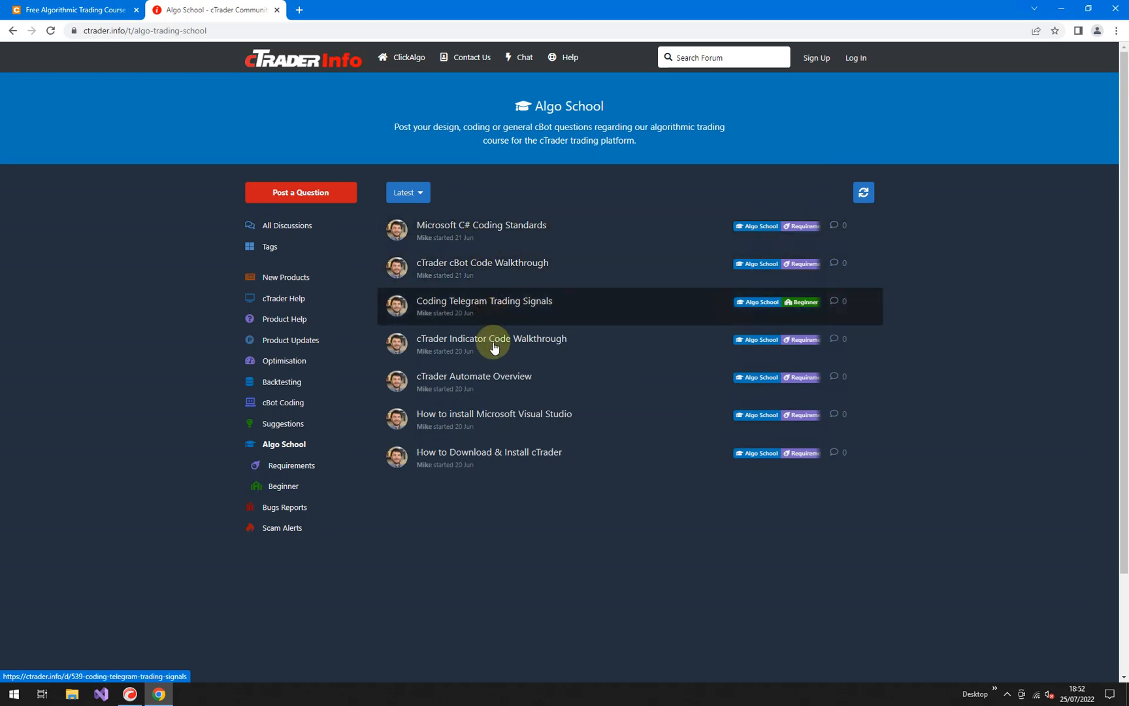
mouse_move(481, 376)
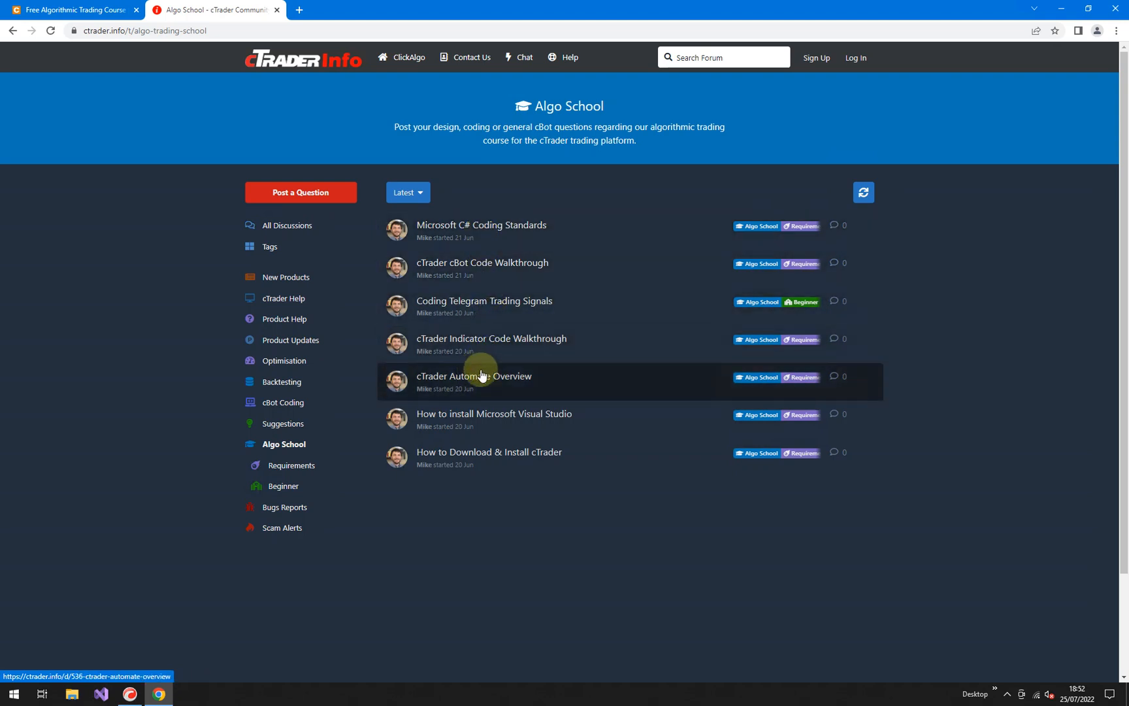
mouse_move(492, 461)
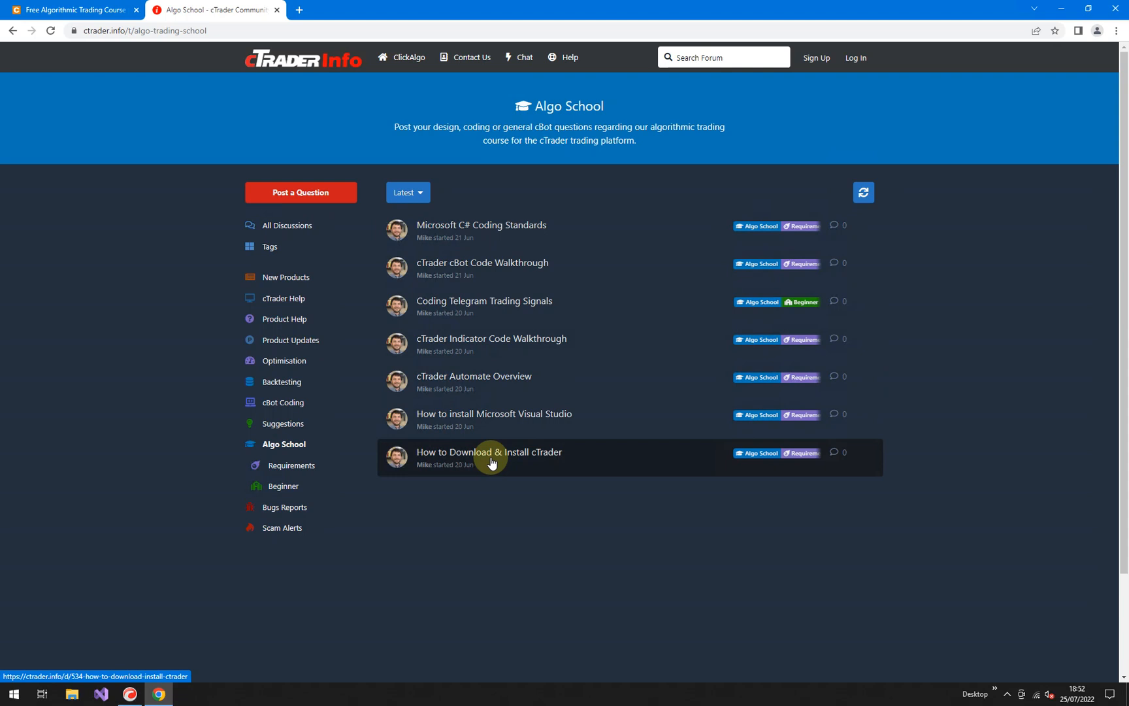
mouse_move(492, 419)
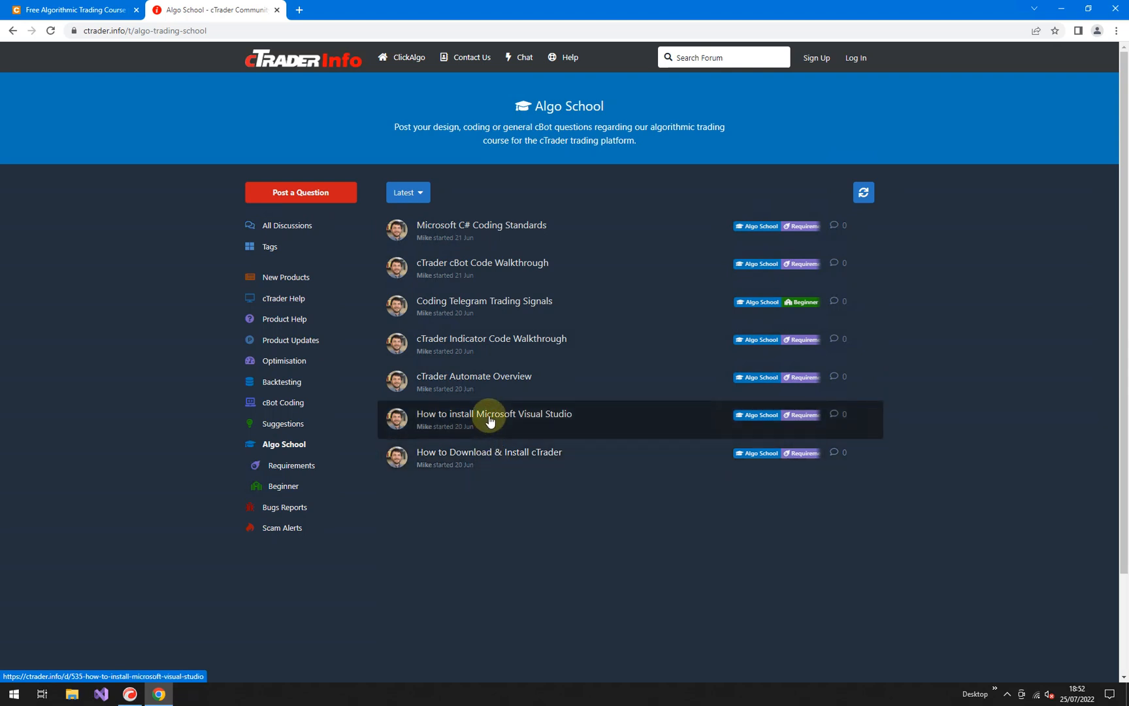
mouse_move(459, 381)
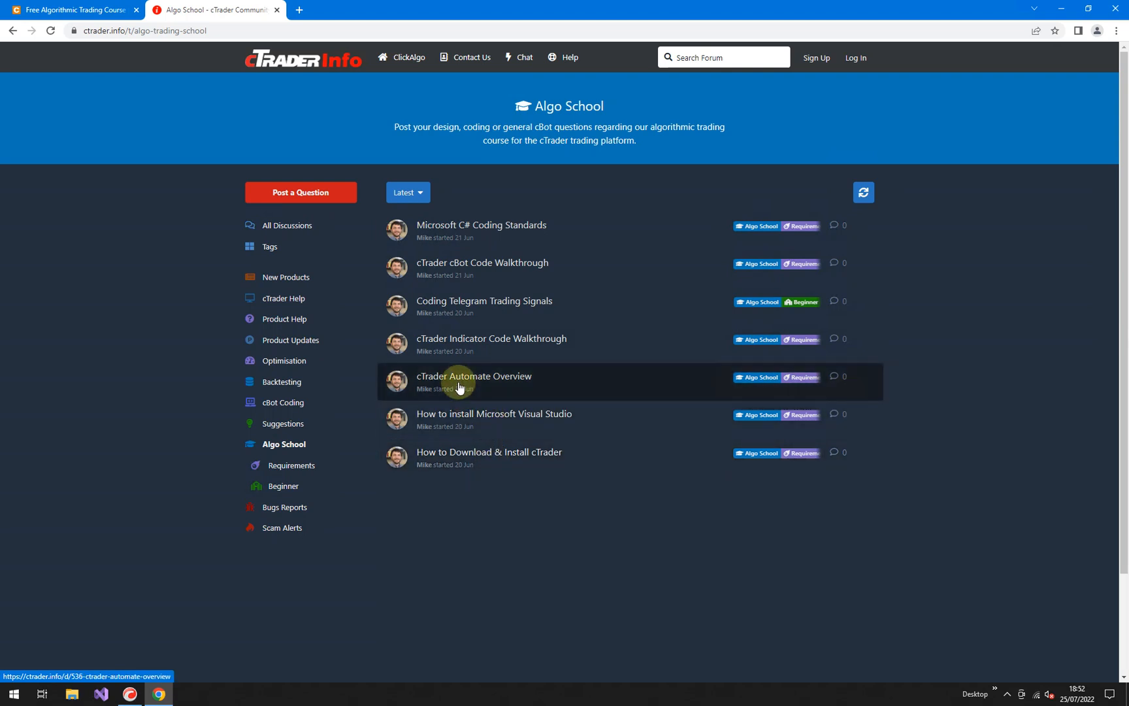
mouse_move(474, 343)
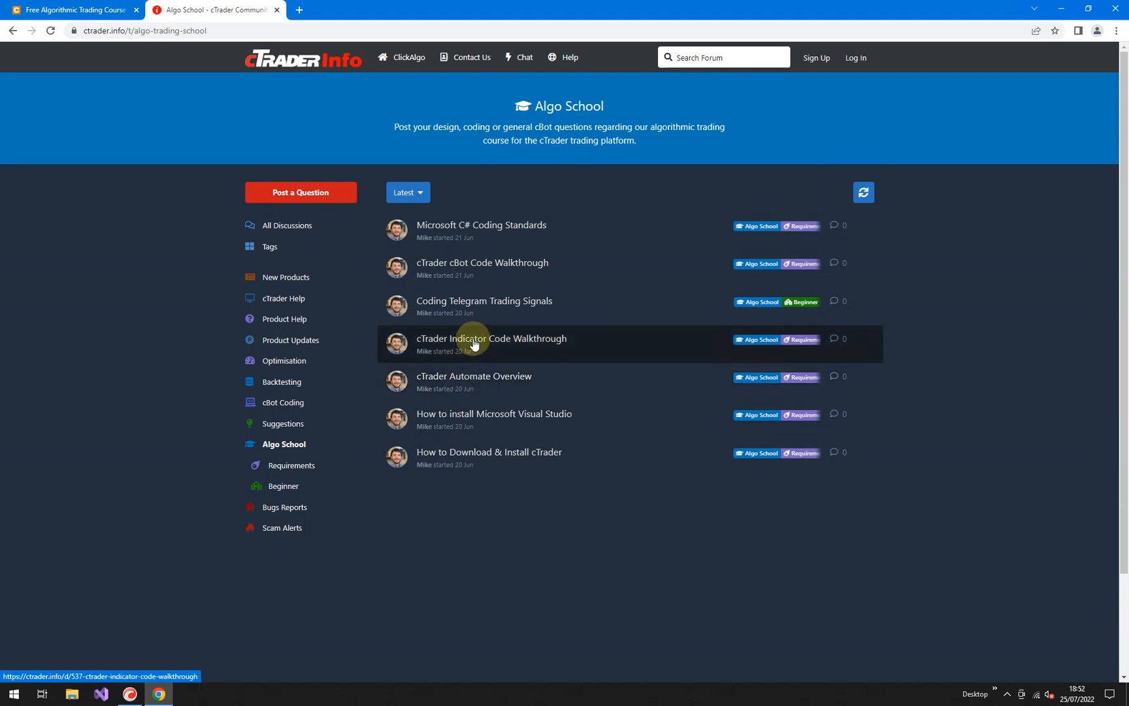
mouse_move(483, 225)
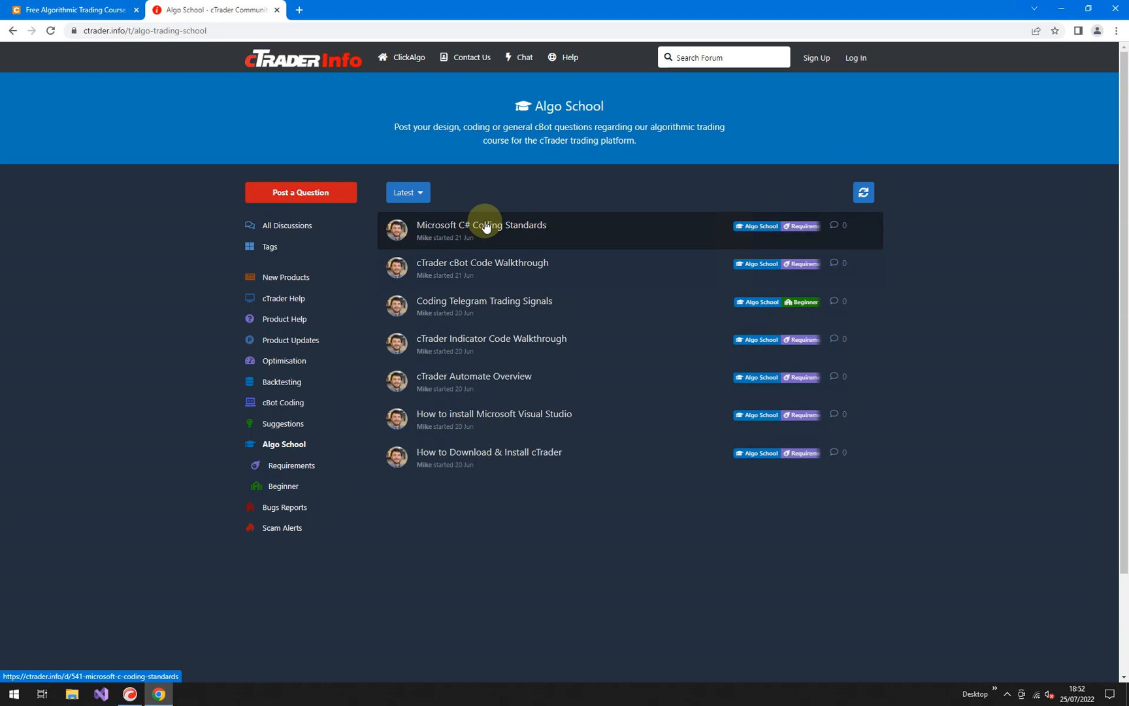
- Filter Algo School to the Requirements subcategory, then return to the ClickAlgo course tab
left_click(294, 465)
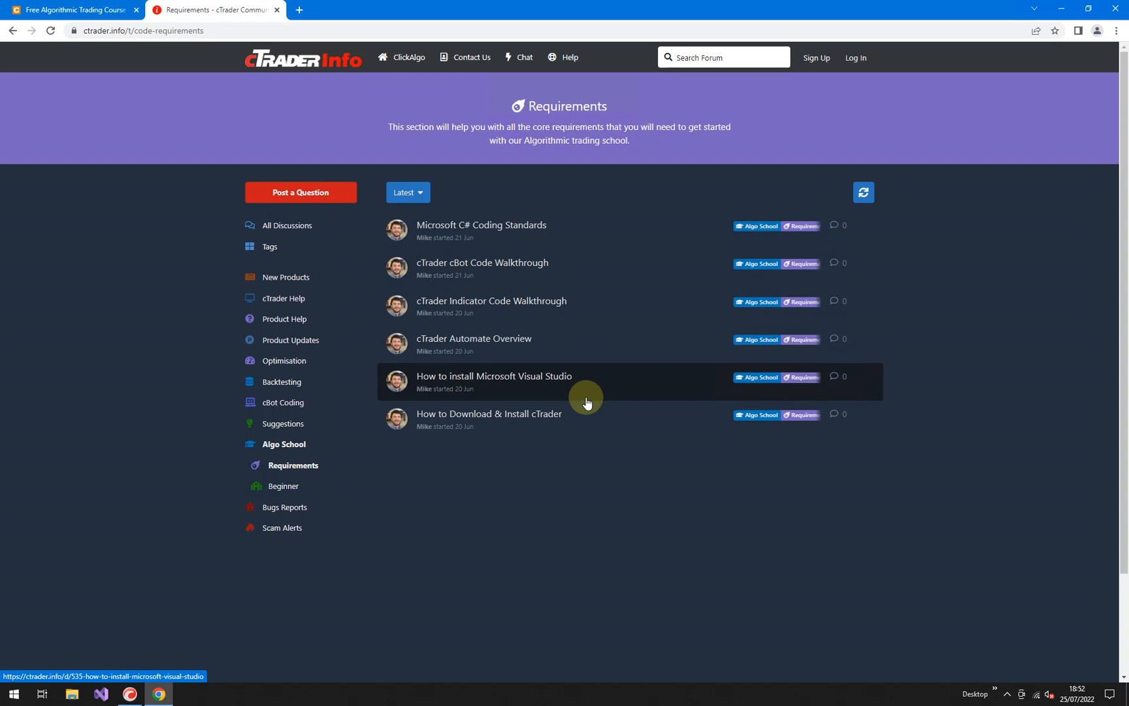
left_click(72, 9)
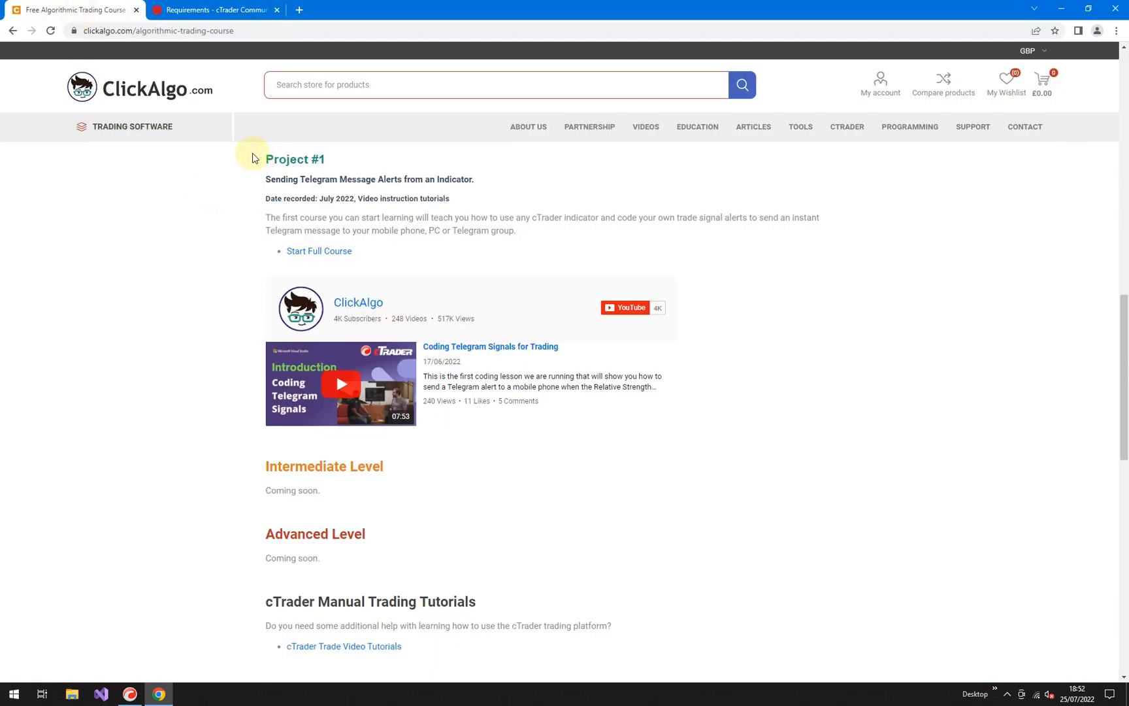
- Go to the ClickAlgo home page and expand the PROGRAMMING services menu
left_click(139, 87)
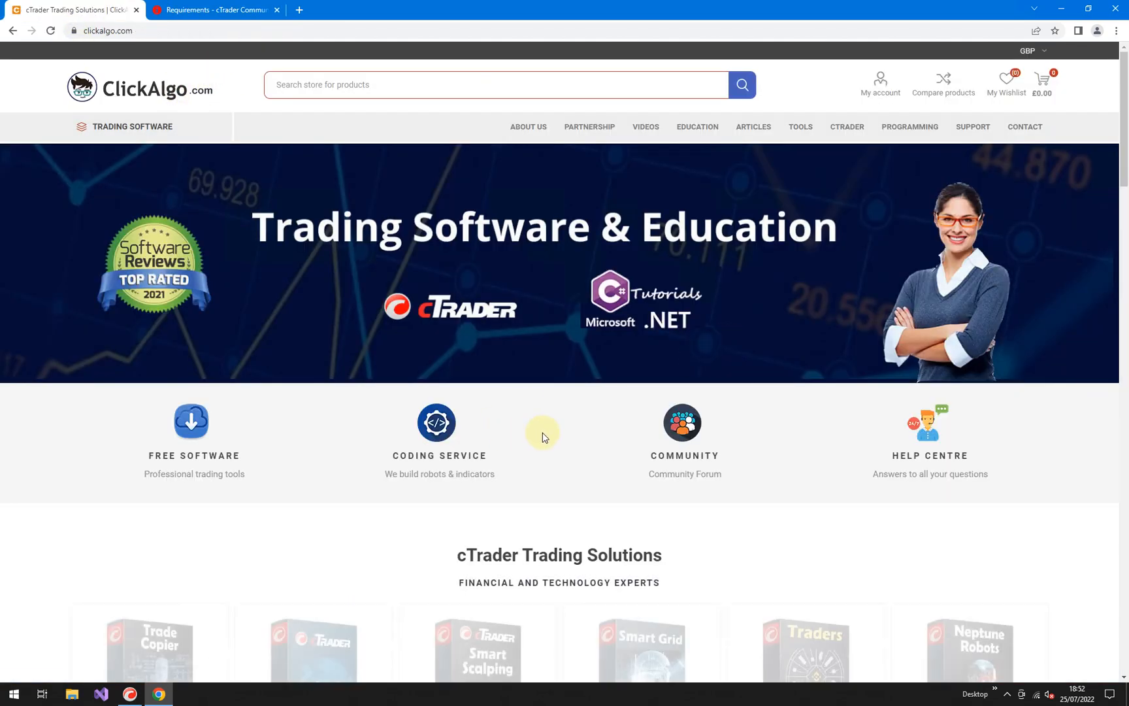
scroll("down", 3)
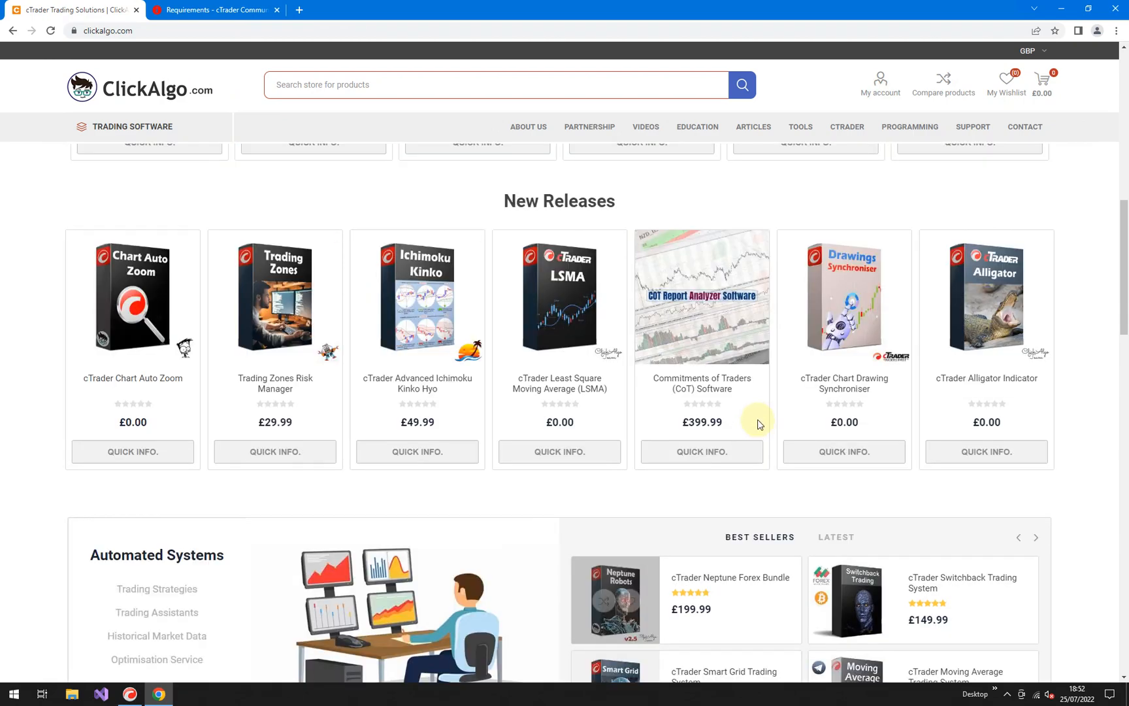
left_click(910, 127)
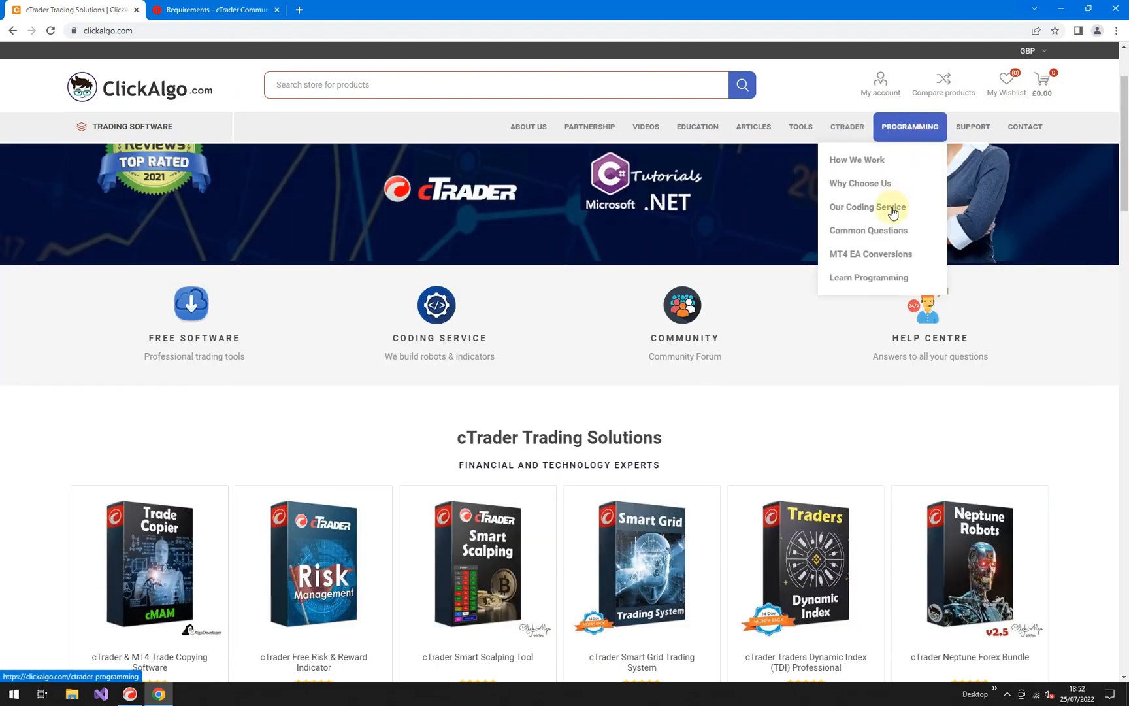
mouse_move(888, 211)
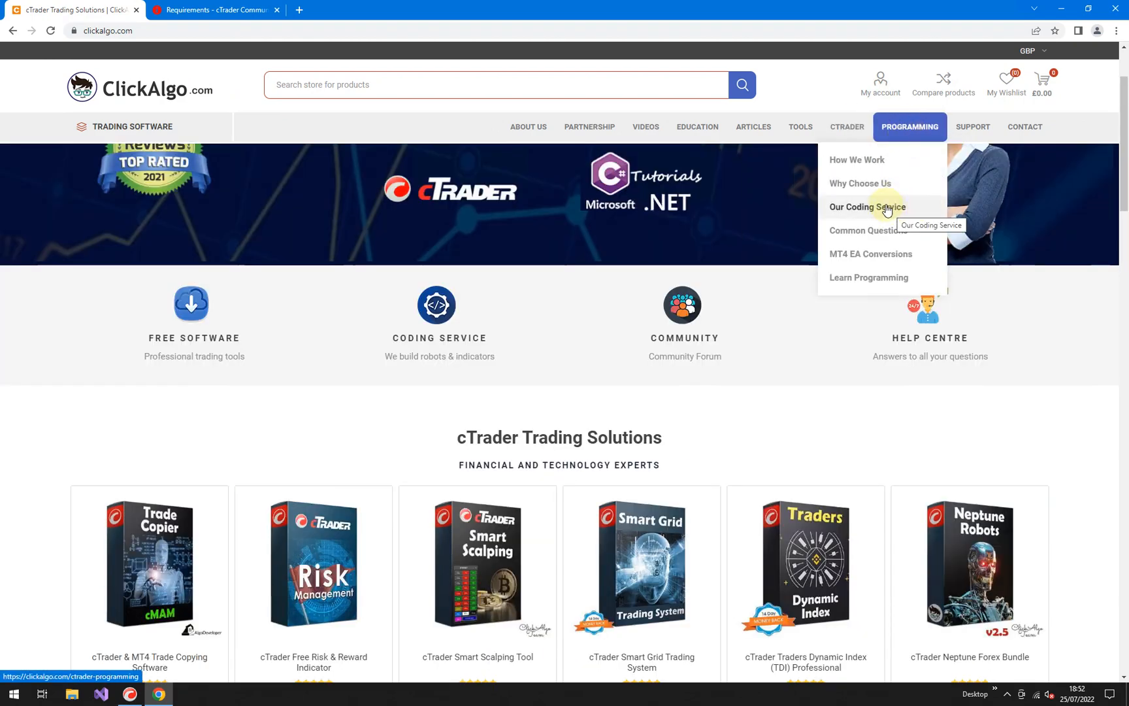